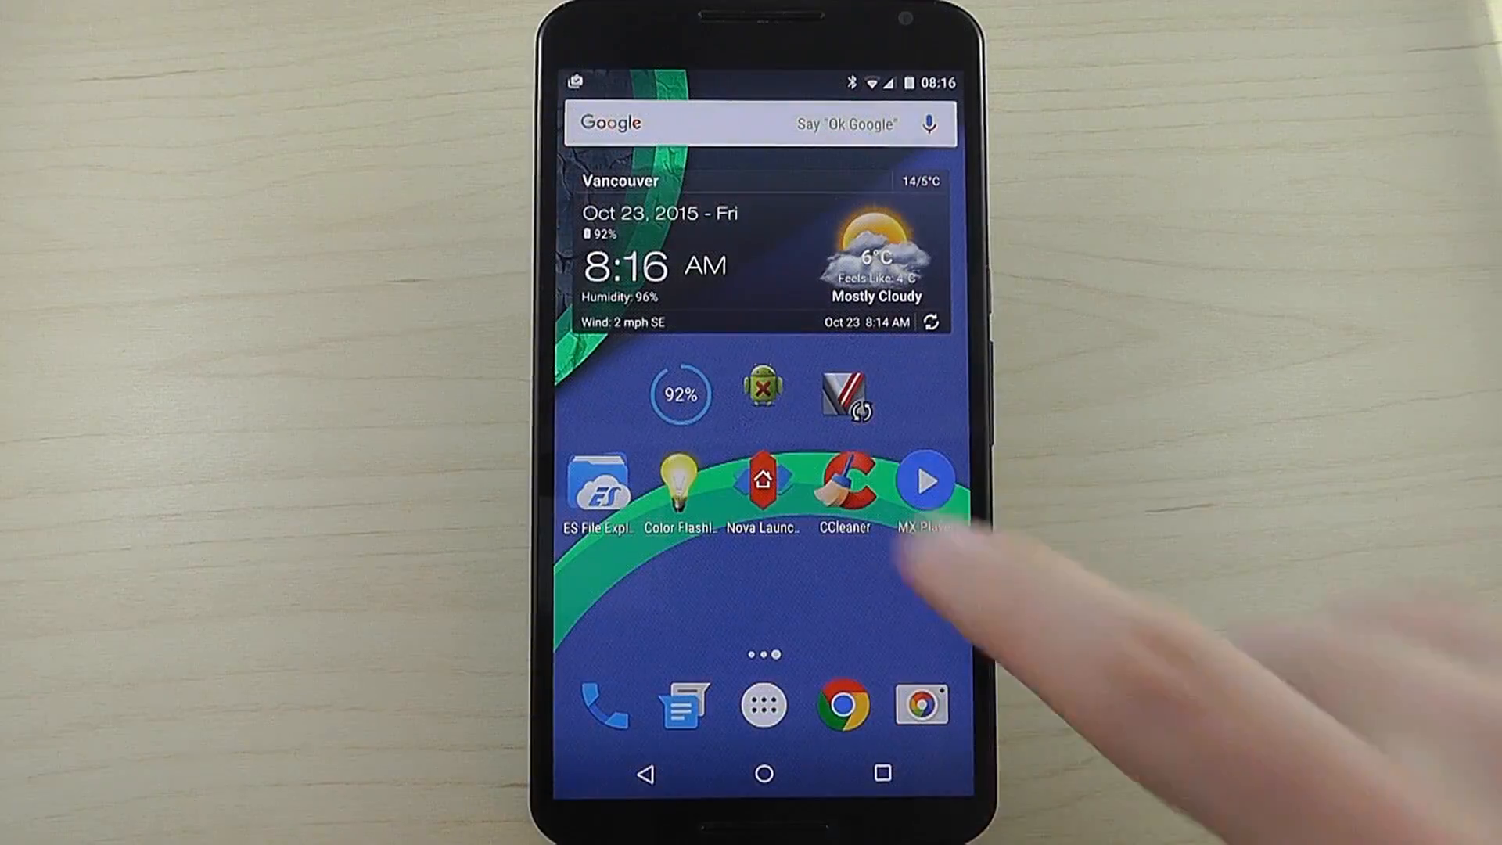
Step: Bring up the widget colour picker and try different hues and saturations from vivid red toward blue and green
left_click(679, 394)
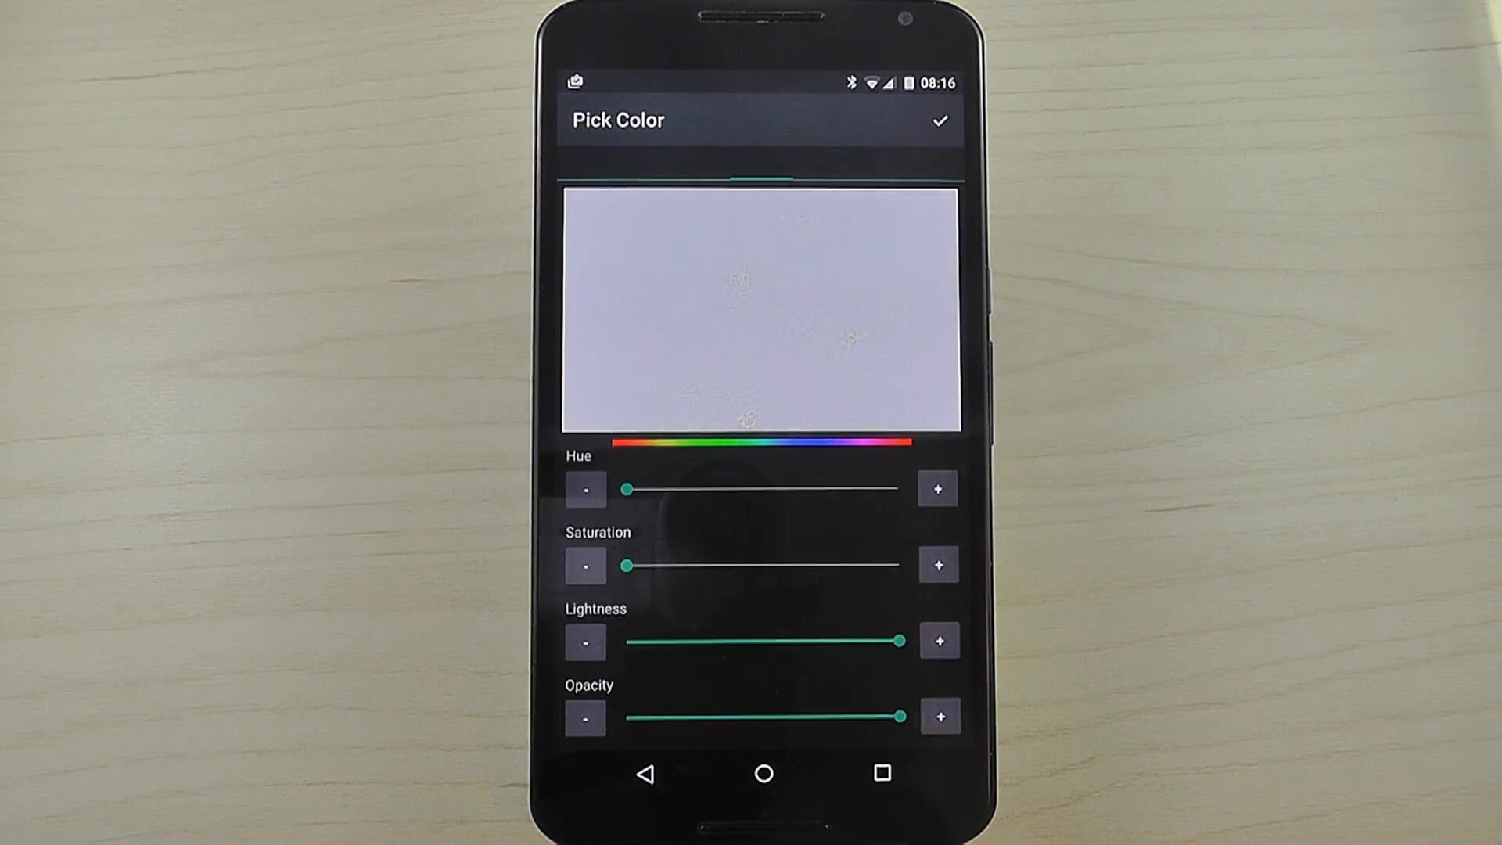
left_click_drag(627, 565, 857, 565)
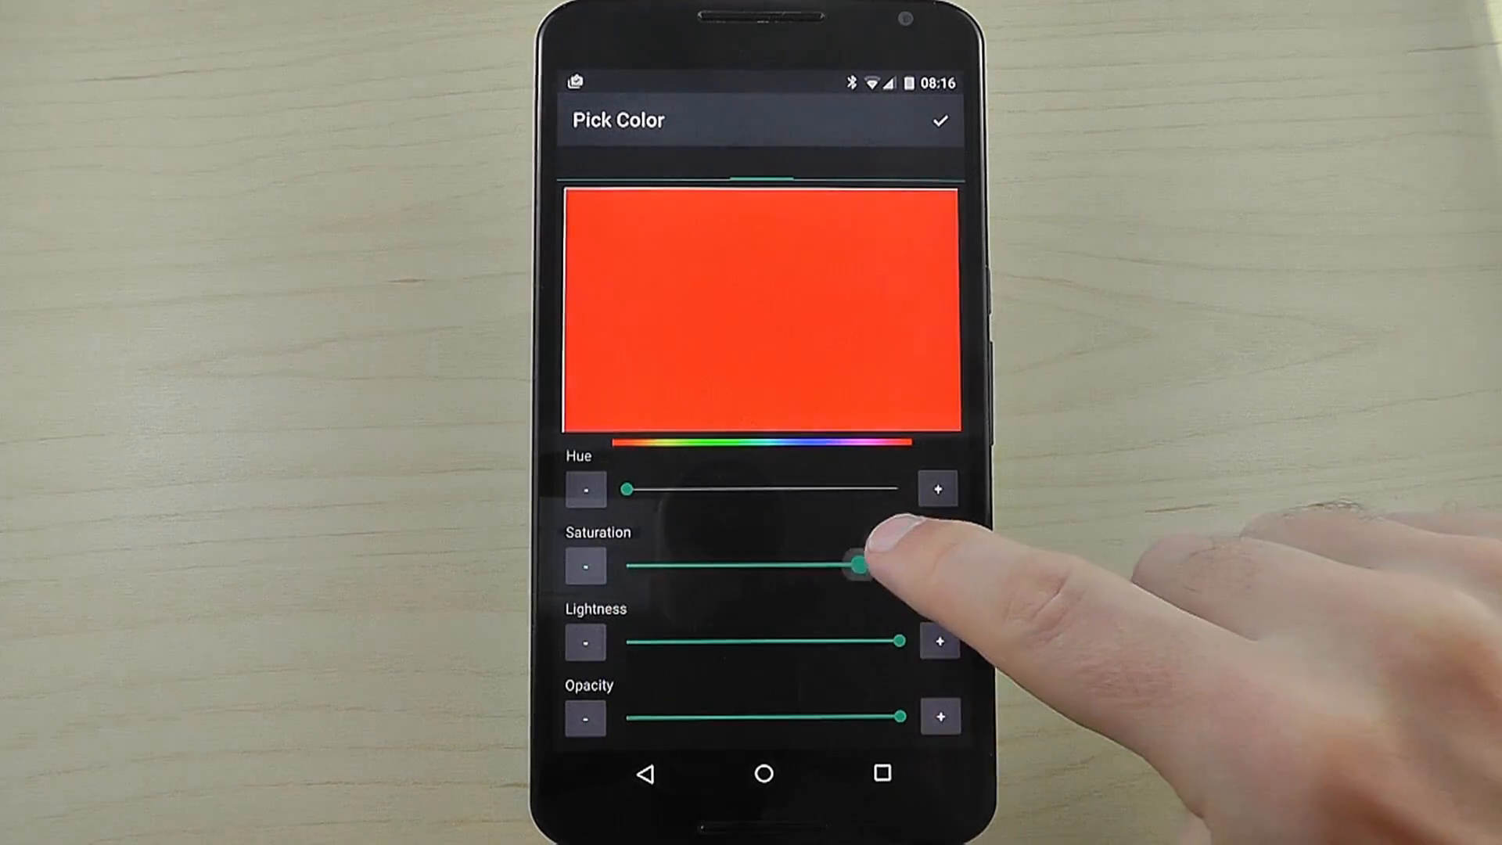
left_click_drag(628, 488, 766, 488)
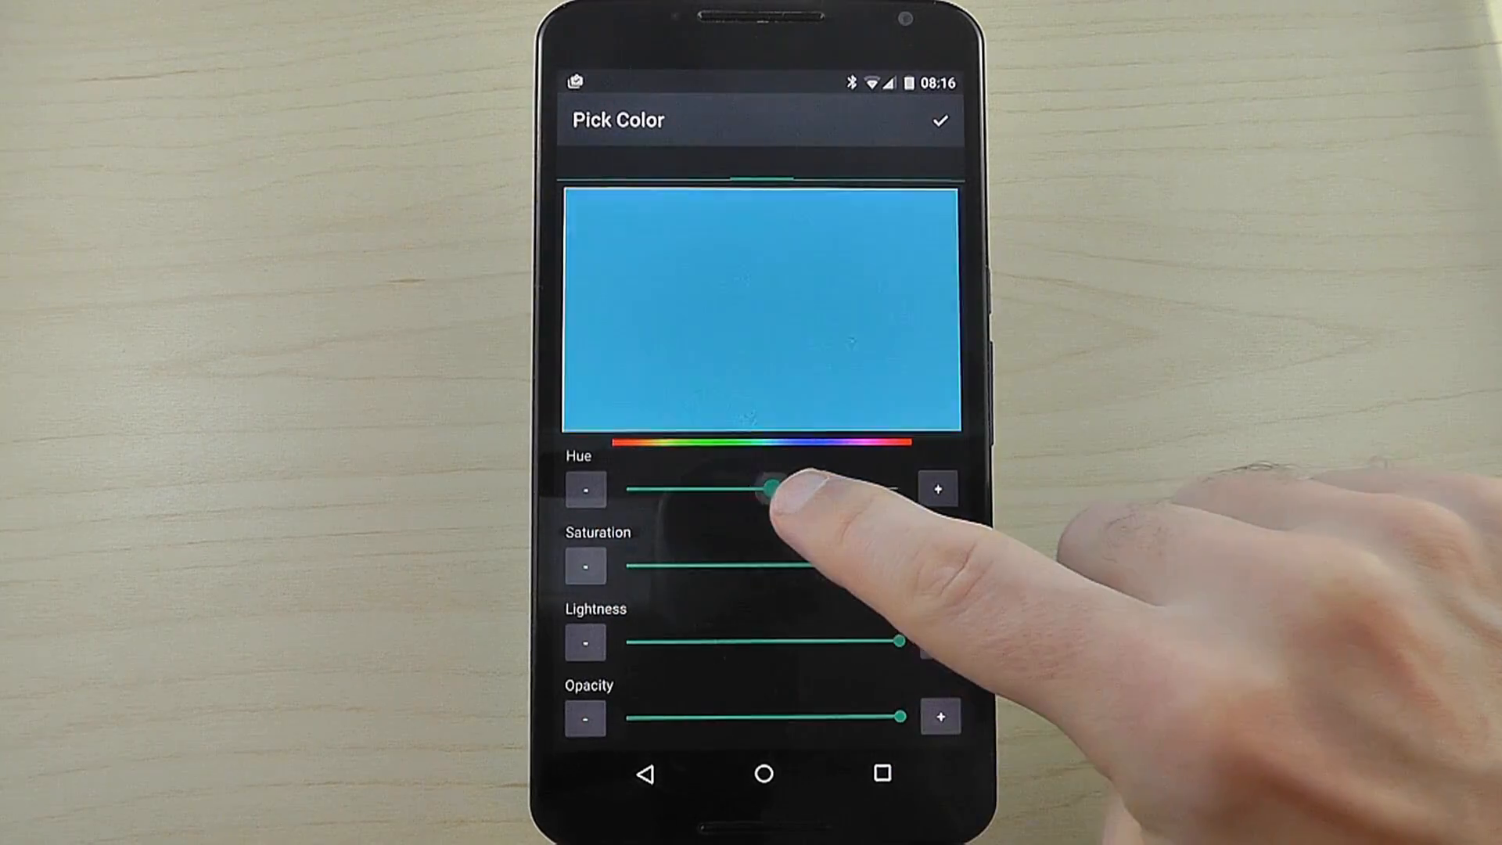
left_click_drag(776, 488, 718, 488)
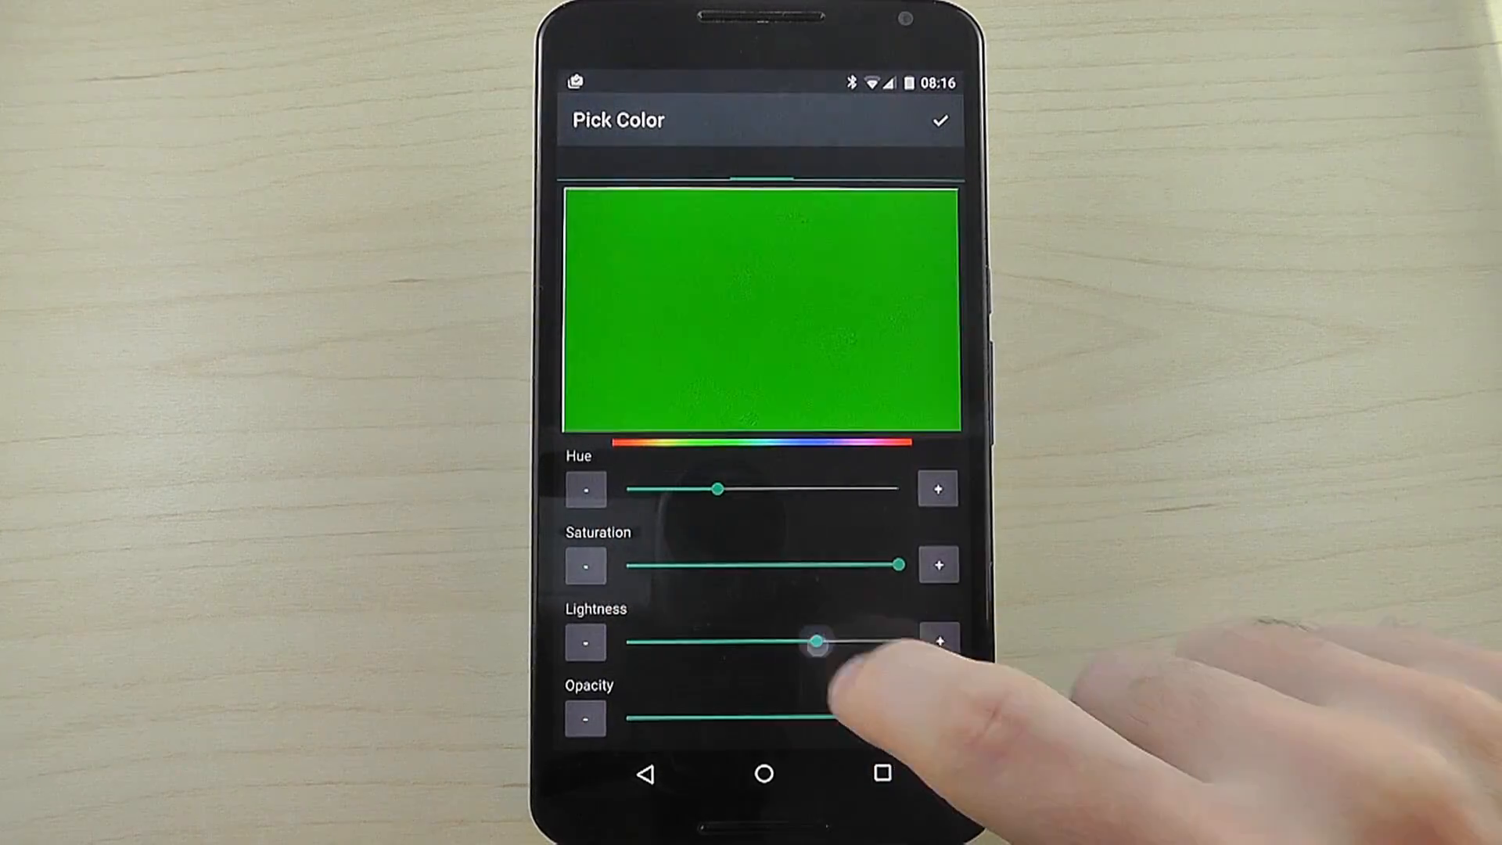
Step: Switch between RGB and HSV editing and confirm the picked colour
left_click(760, 164)
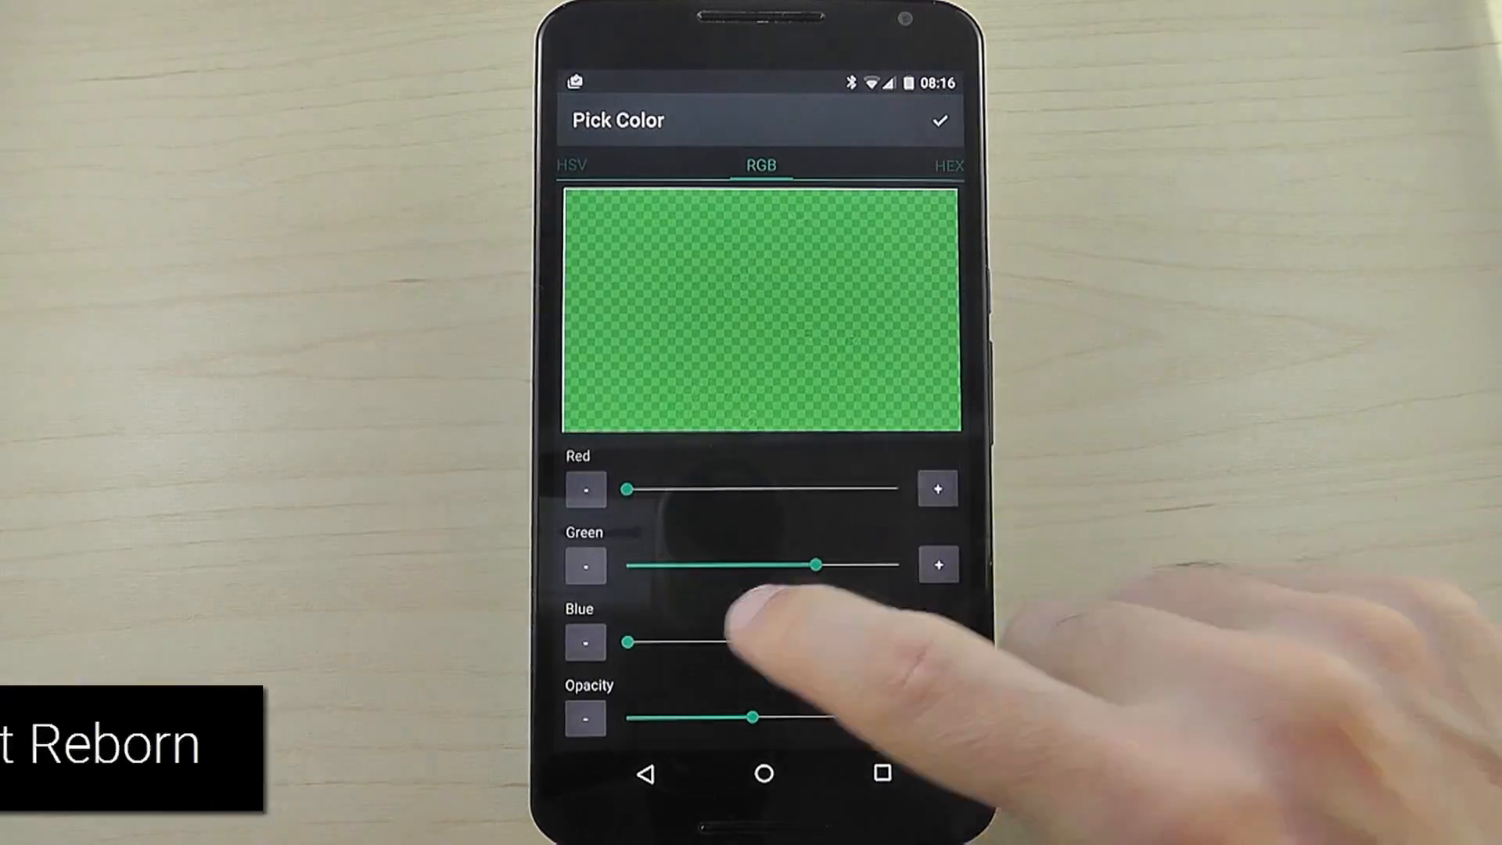
left_click(941, 120)
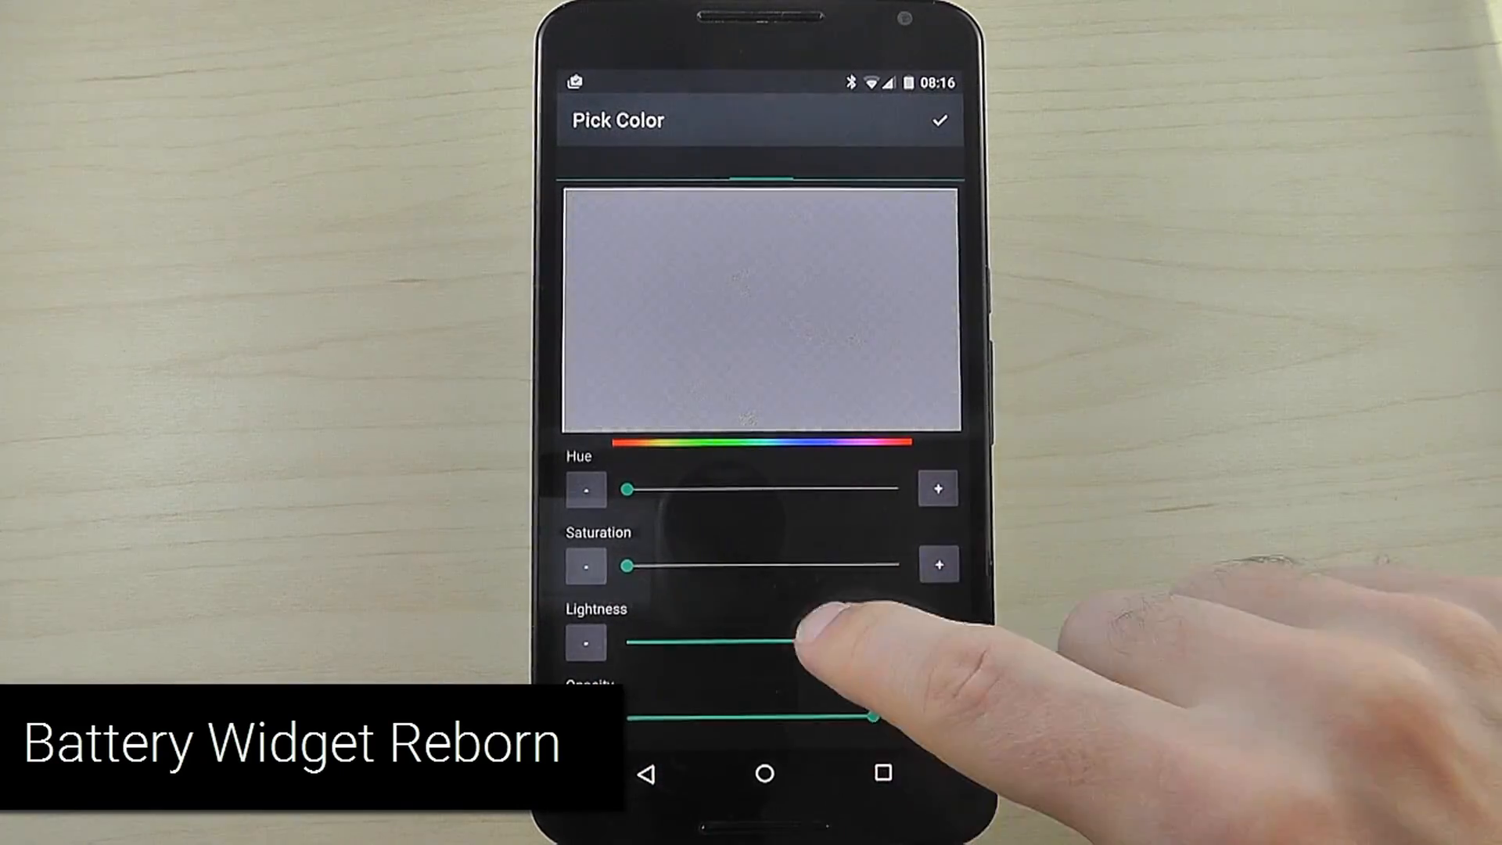
left_click(940, 120)
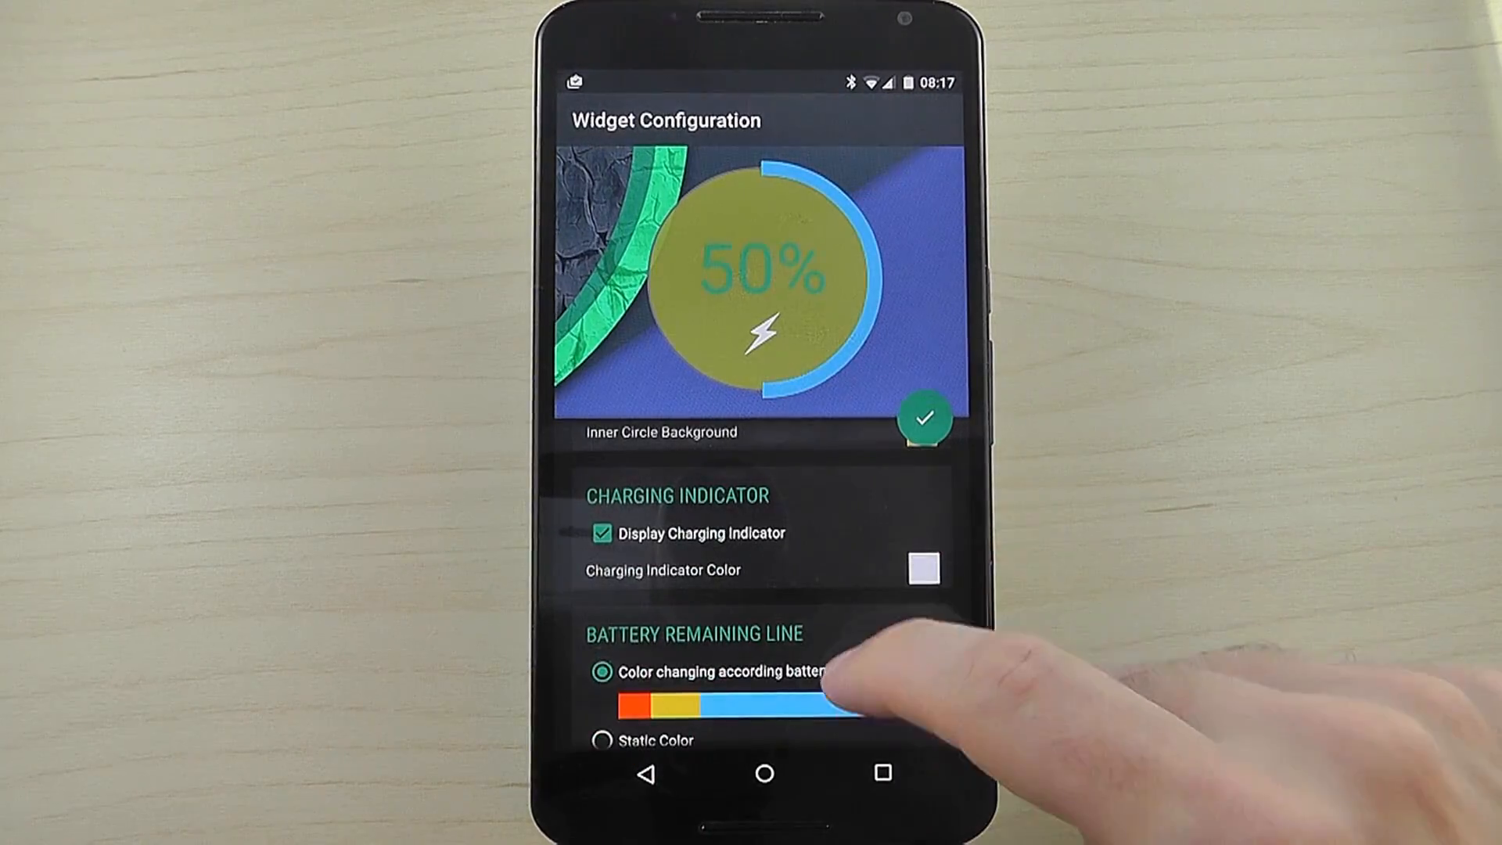
Step: Scroll the widget configuration and save the colour-changing percent pattern for the remaining ring
scroll("down", 3)
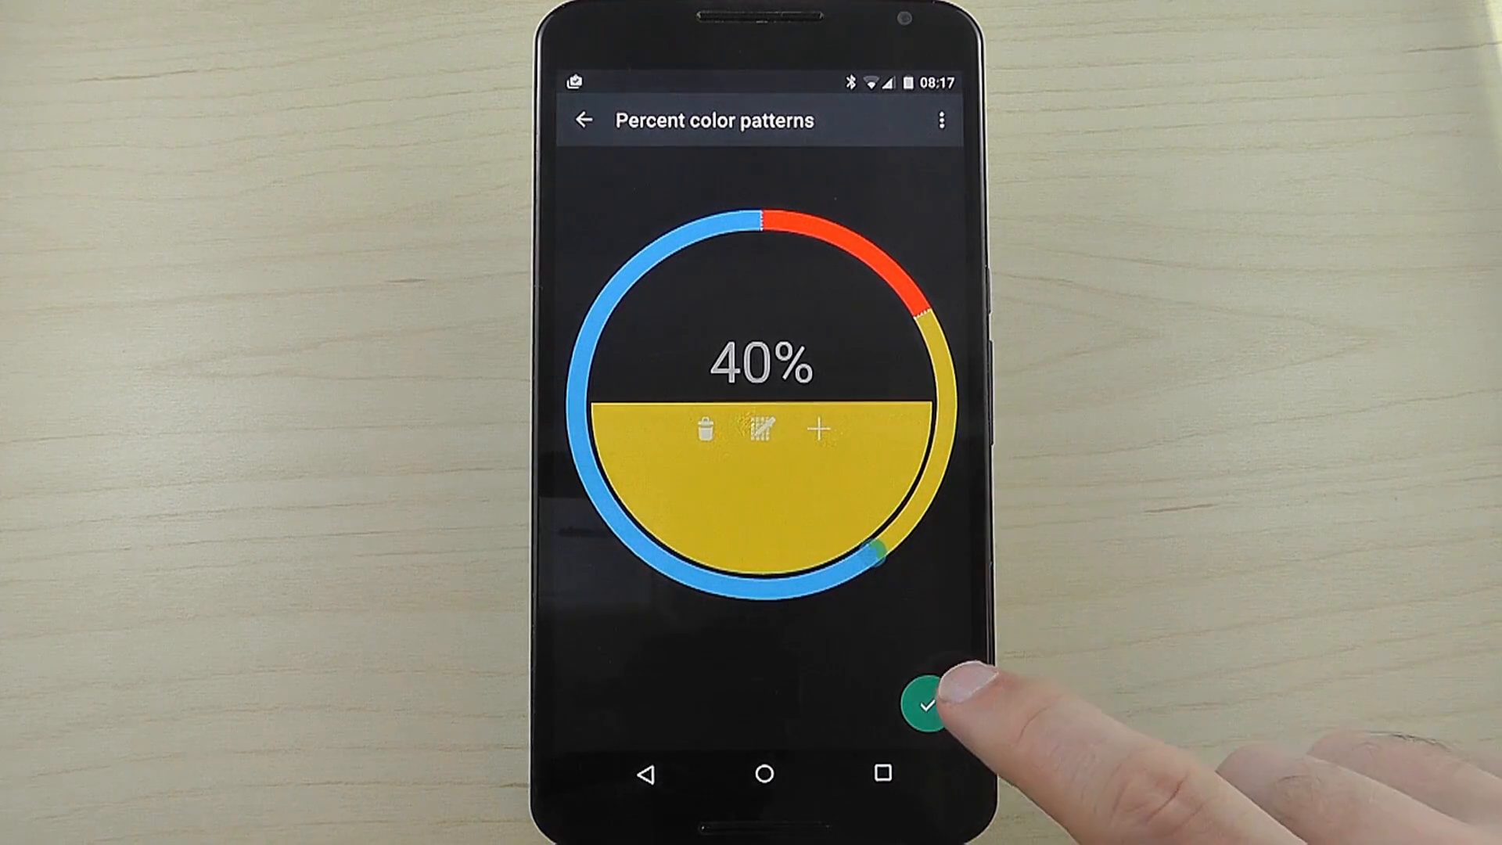
left_click(934, 697)
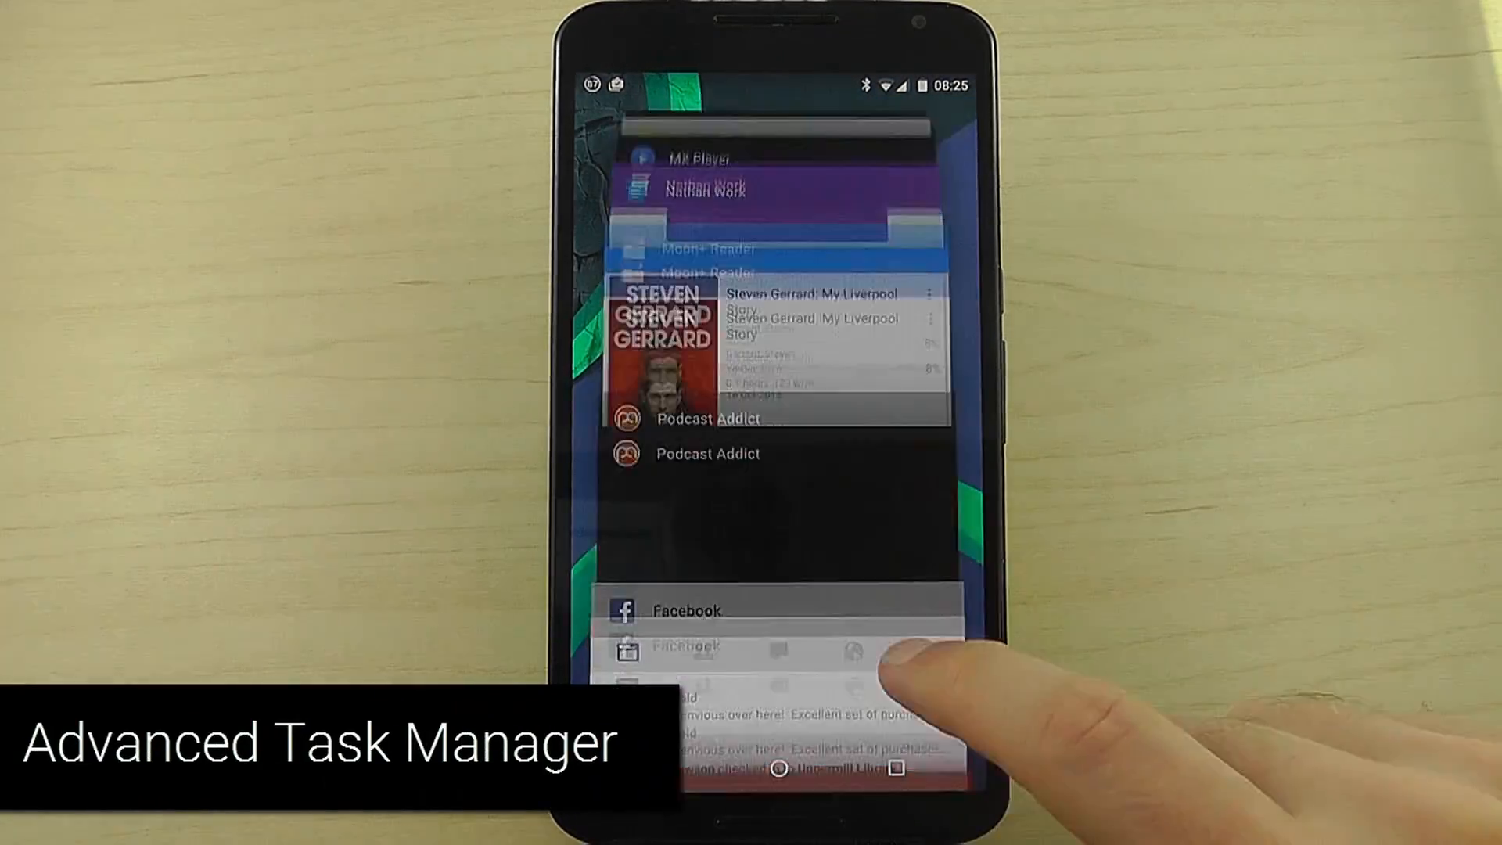
scroll("down", 3)
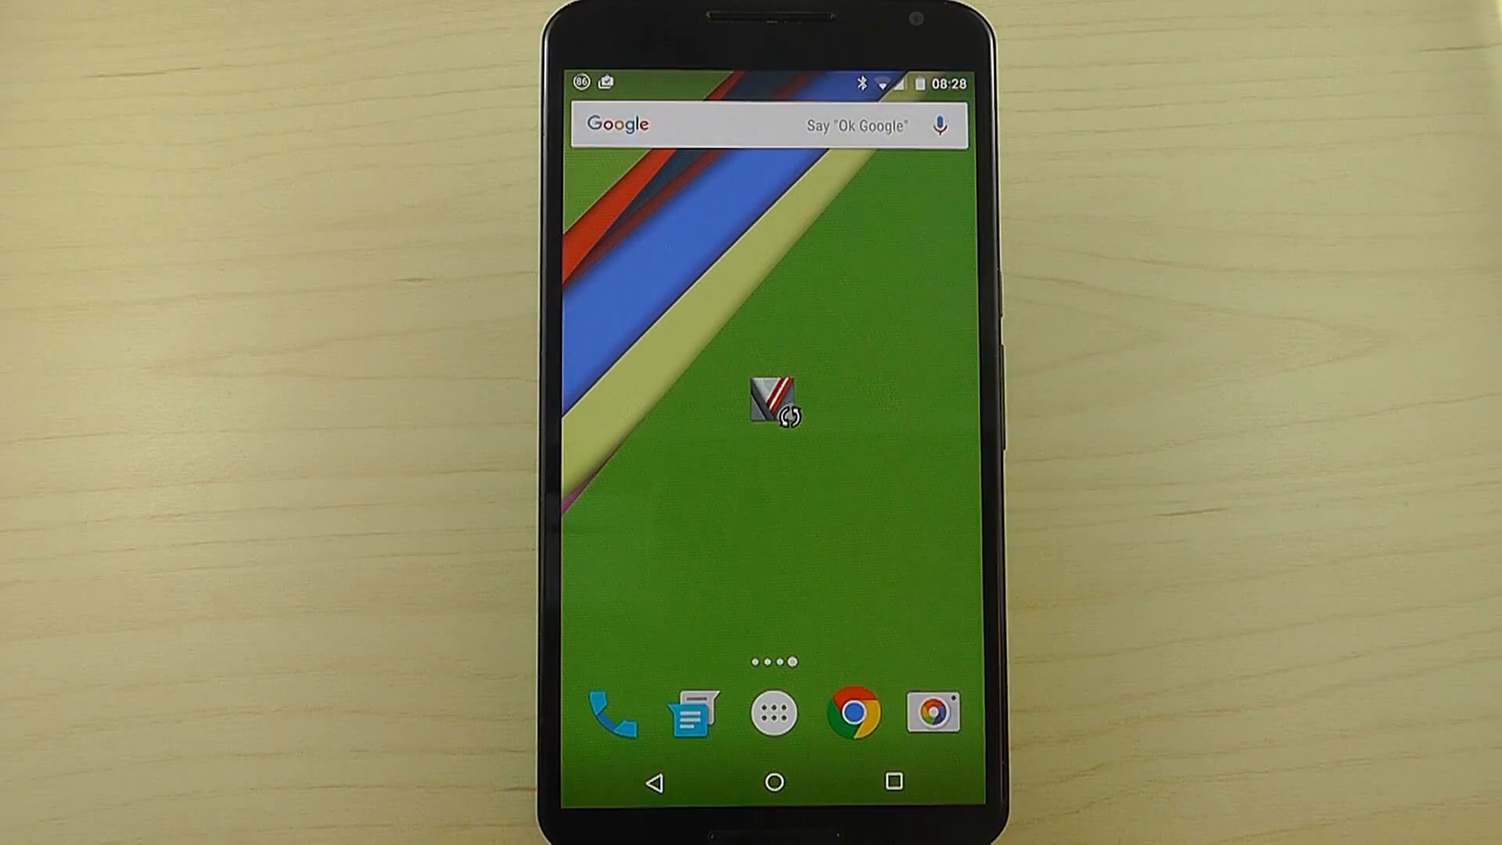
Step: Randomise the Minima wallpaper five times from its home screen shortcut for new themes and colours
left_click(776, 412)
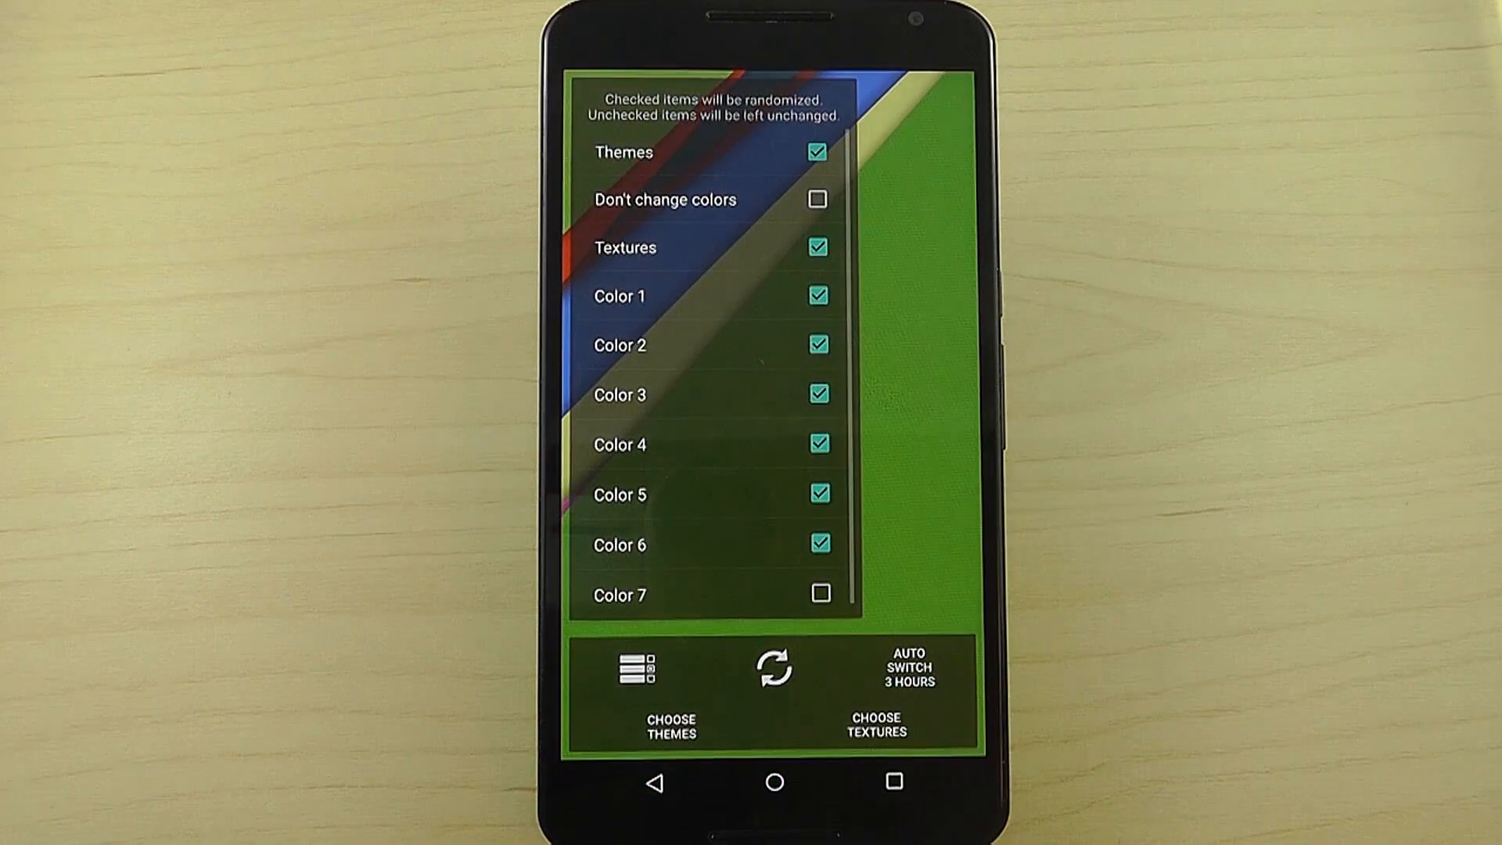
left_click(771, 668)
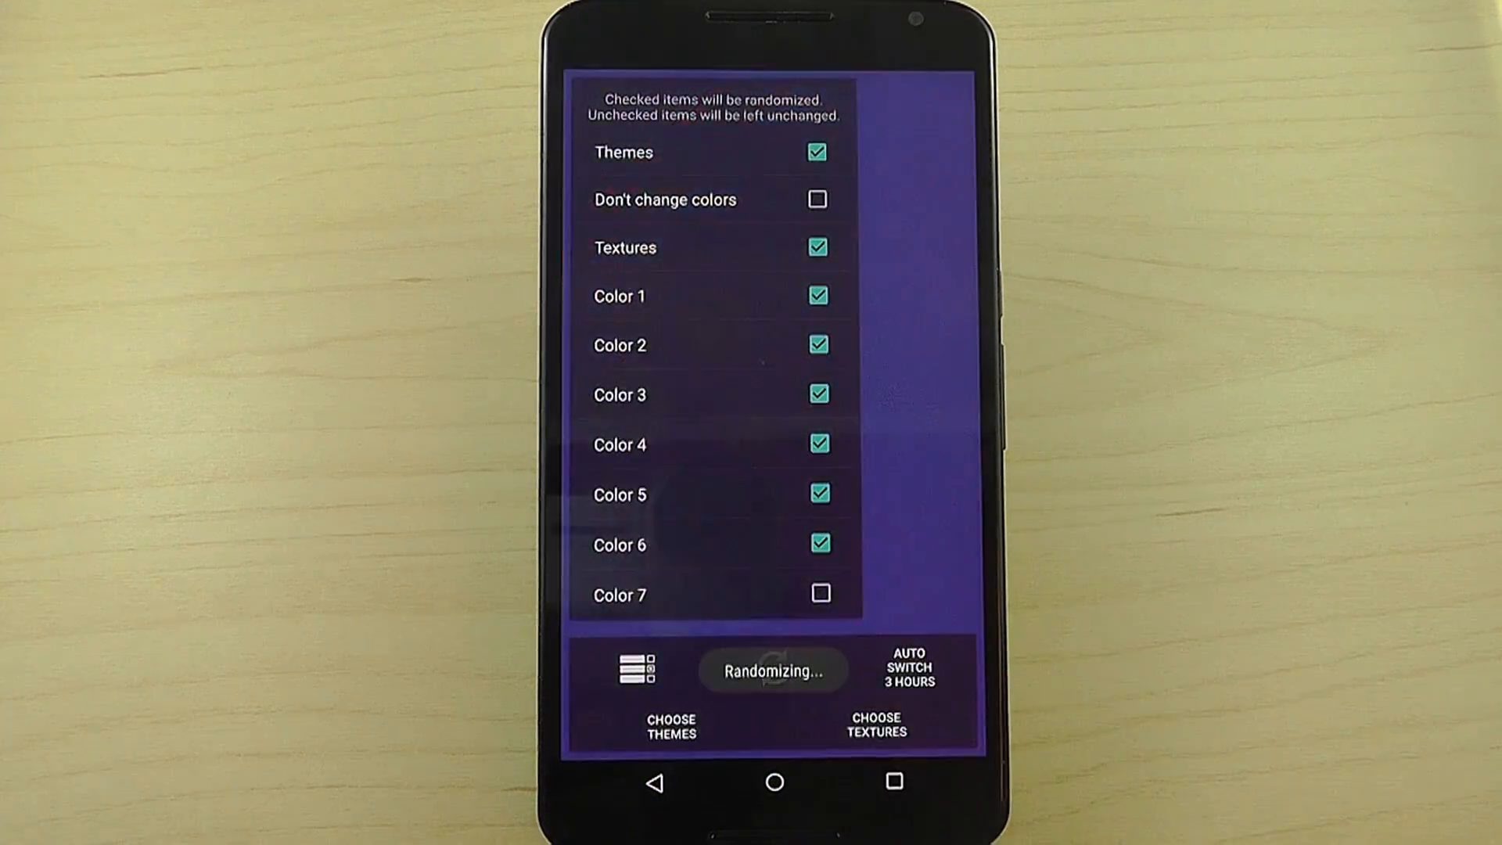
left_click(771, 670)
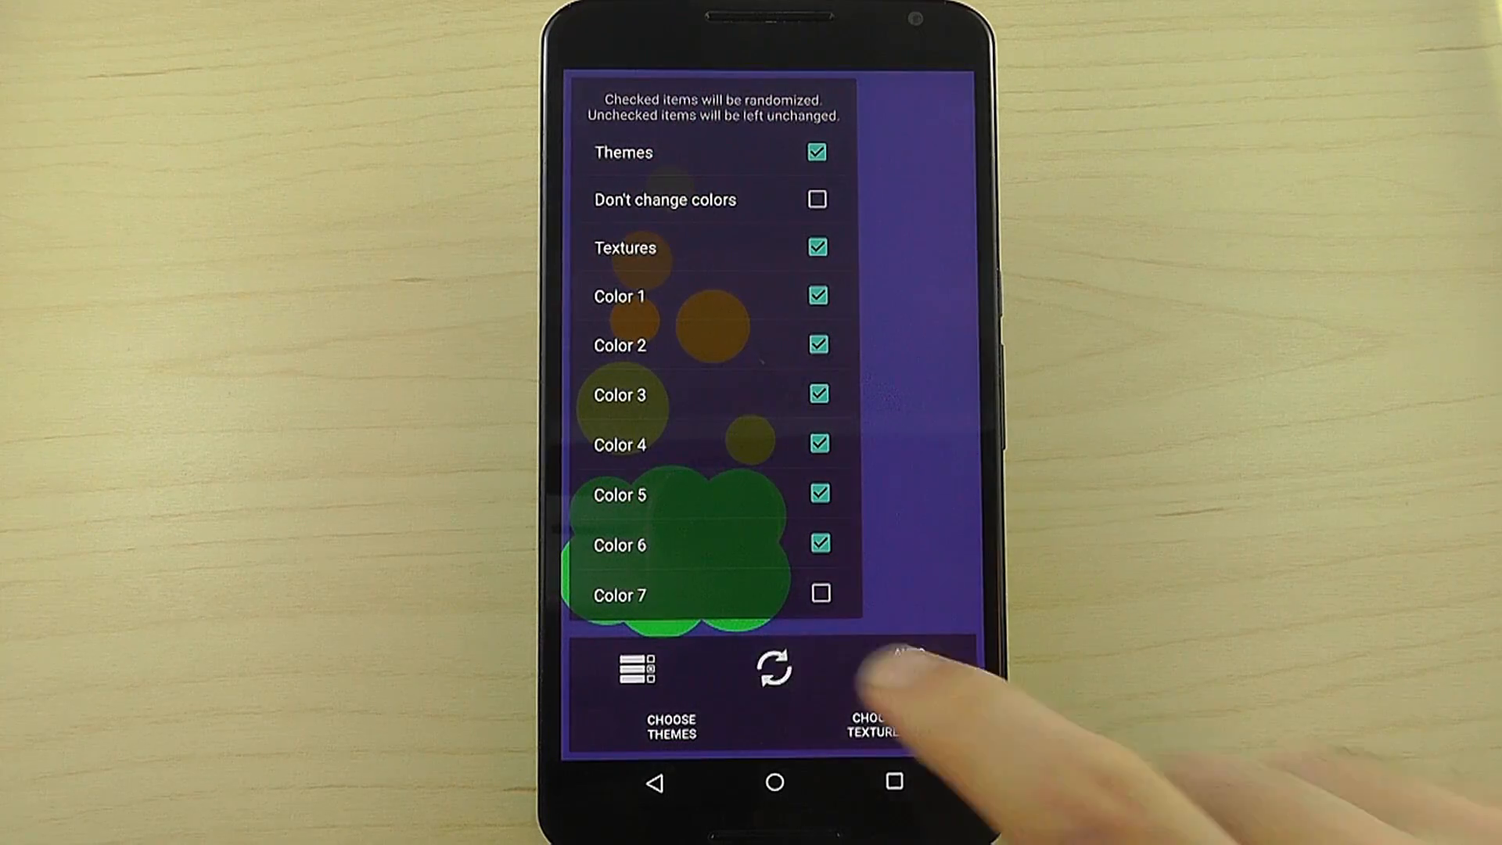
left_click(773, 668)
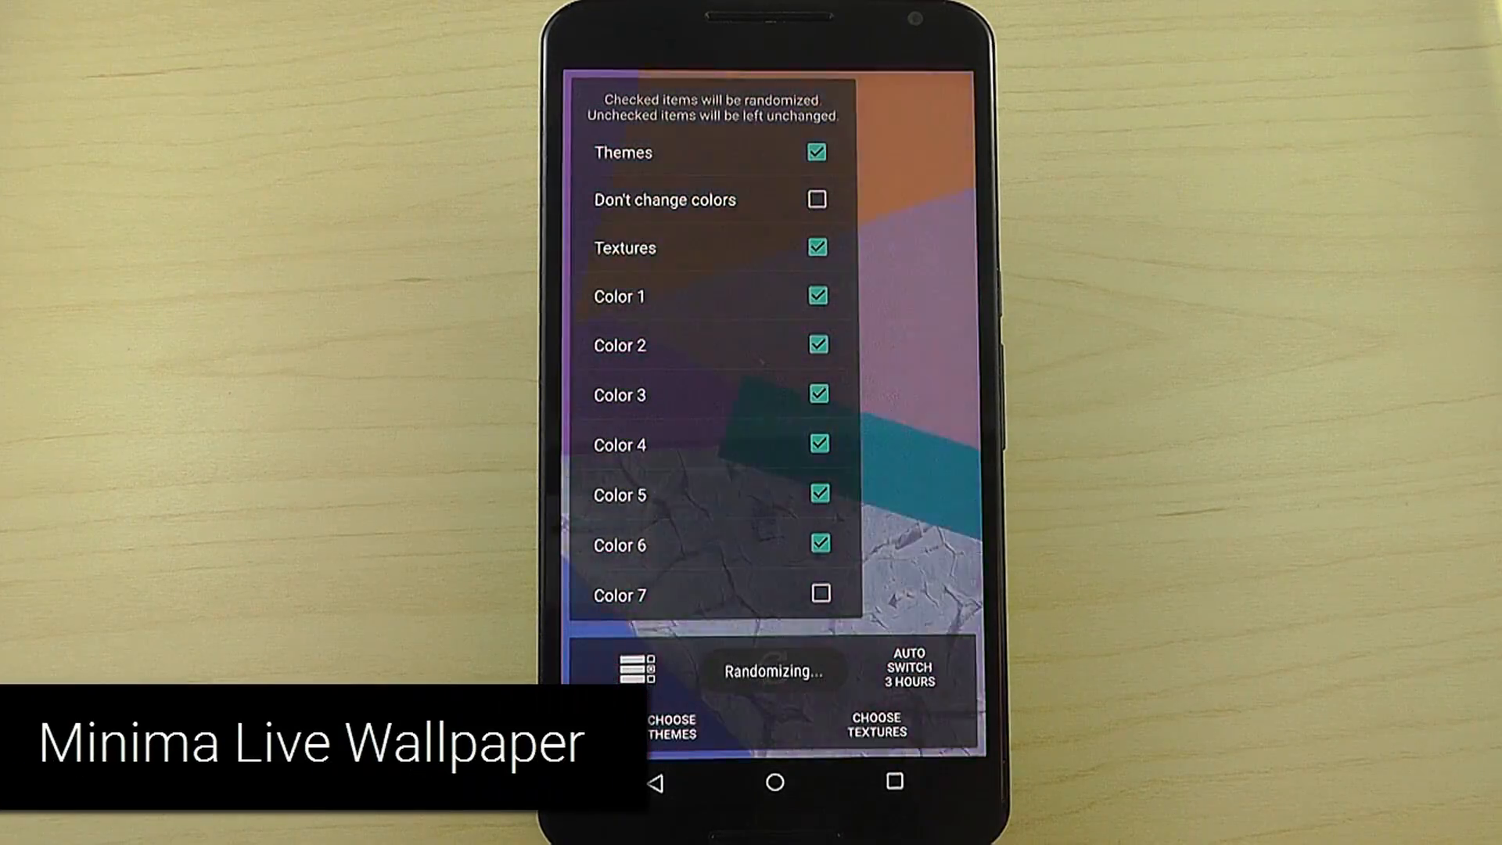
left_click(774, 672)
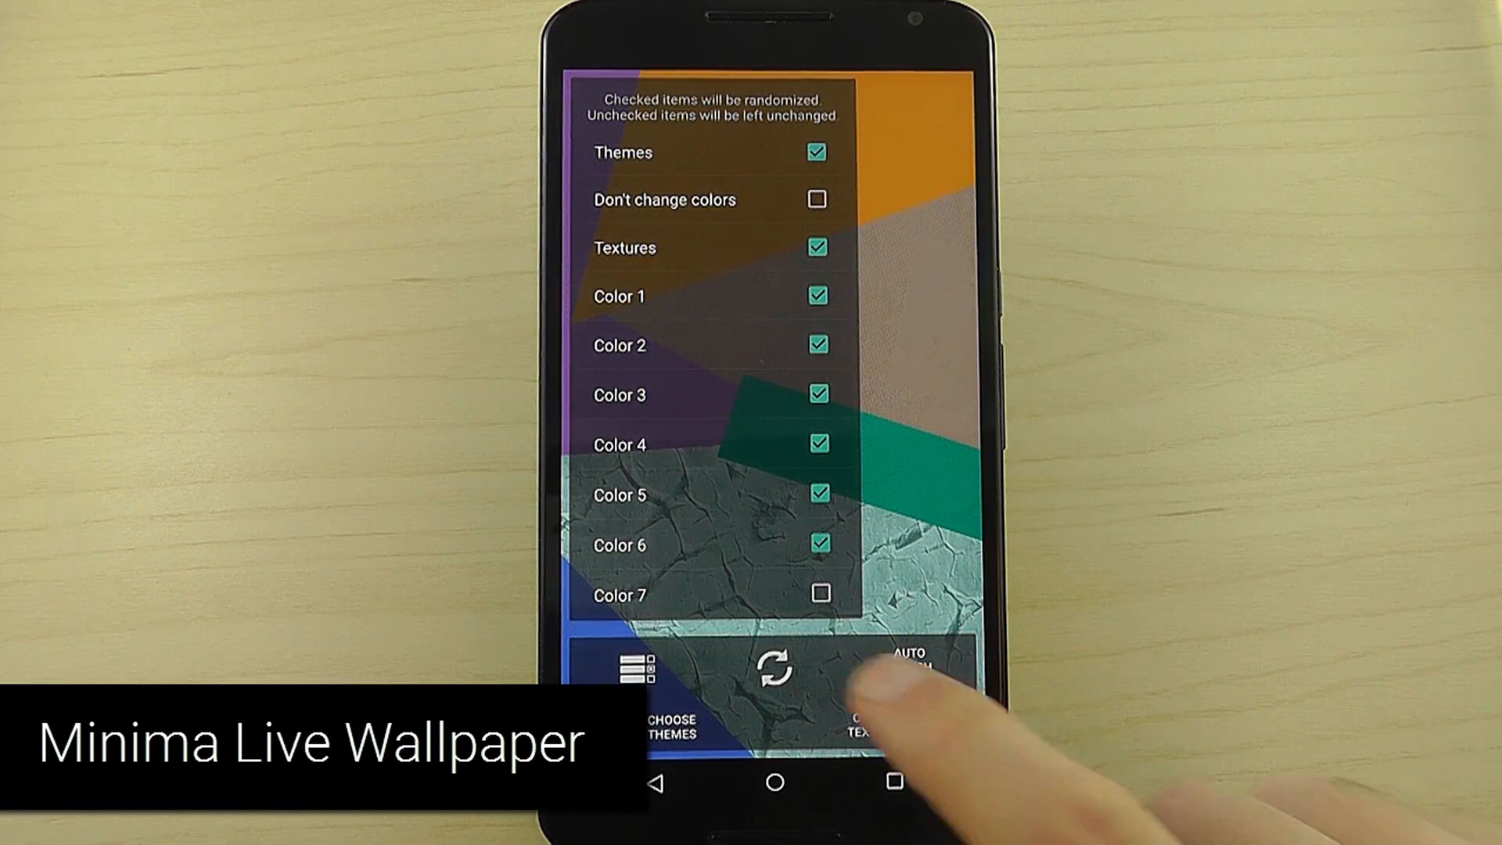
left_click(775, 668)
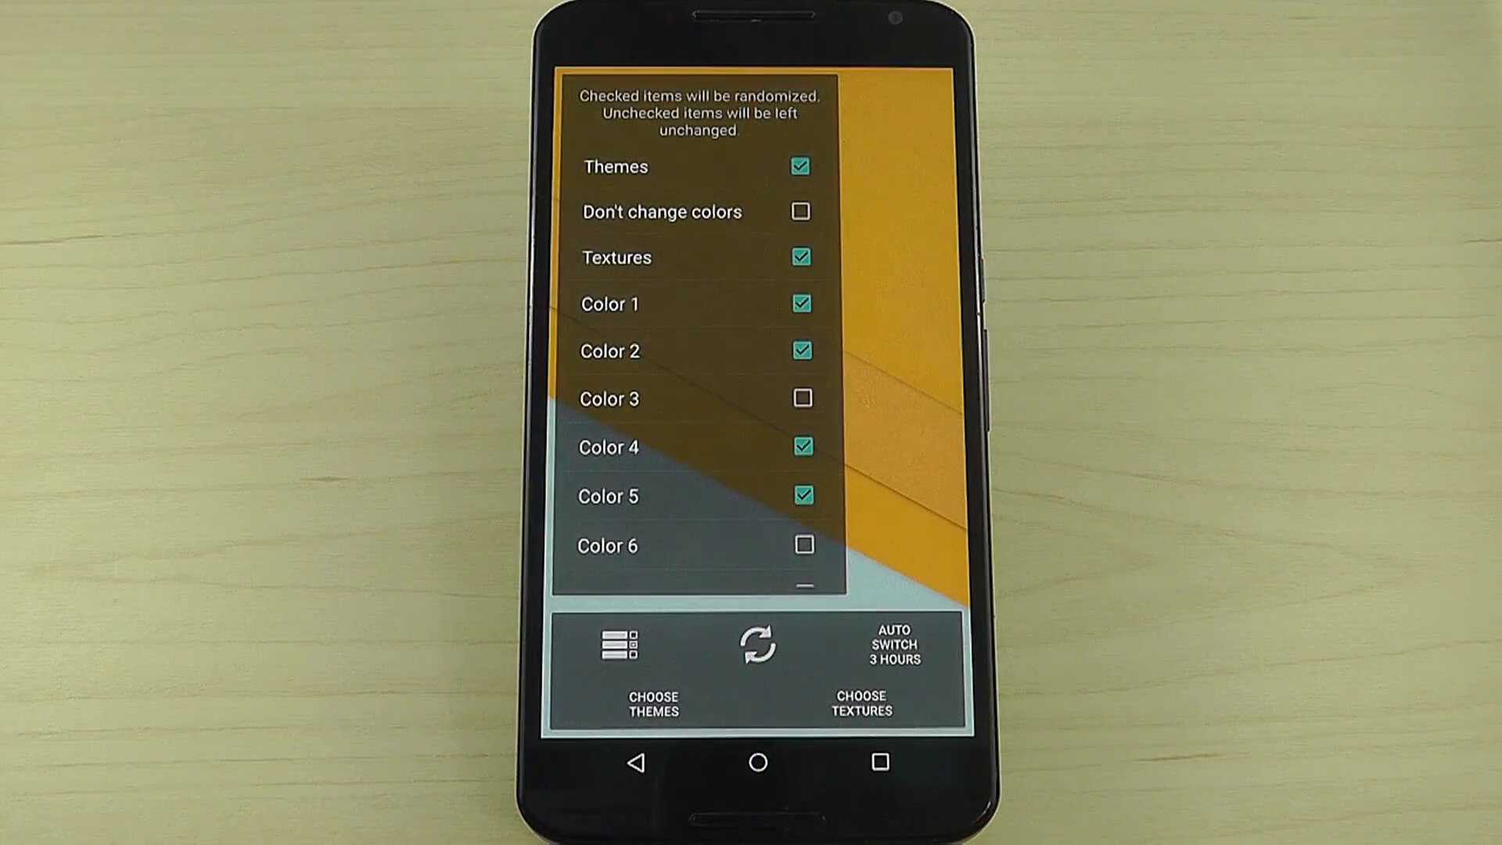
Step: Enable the Marble texture in the Choose Textures list
left_click(859, 690)
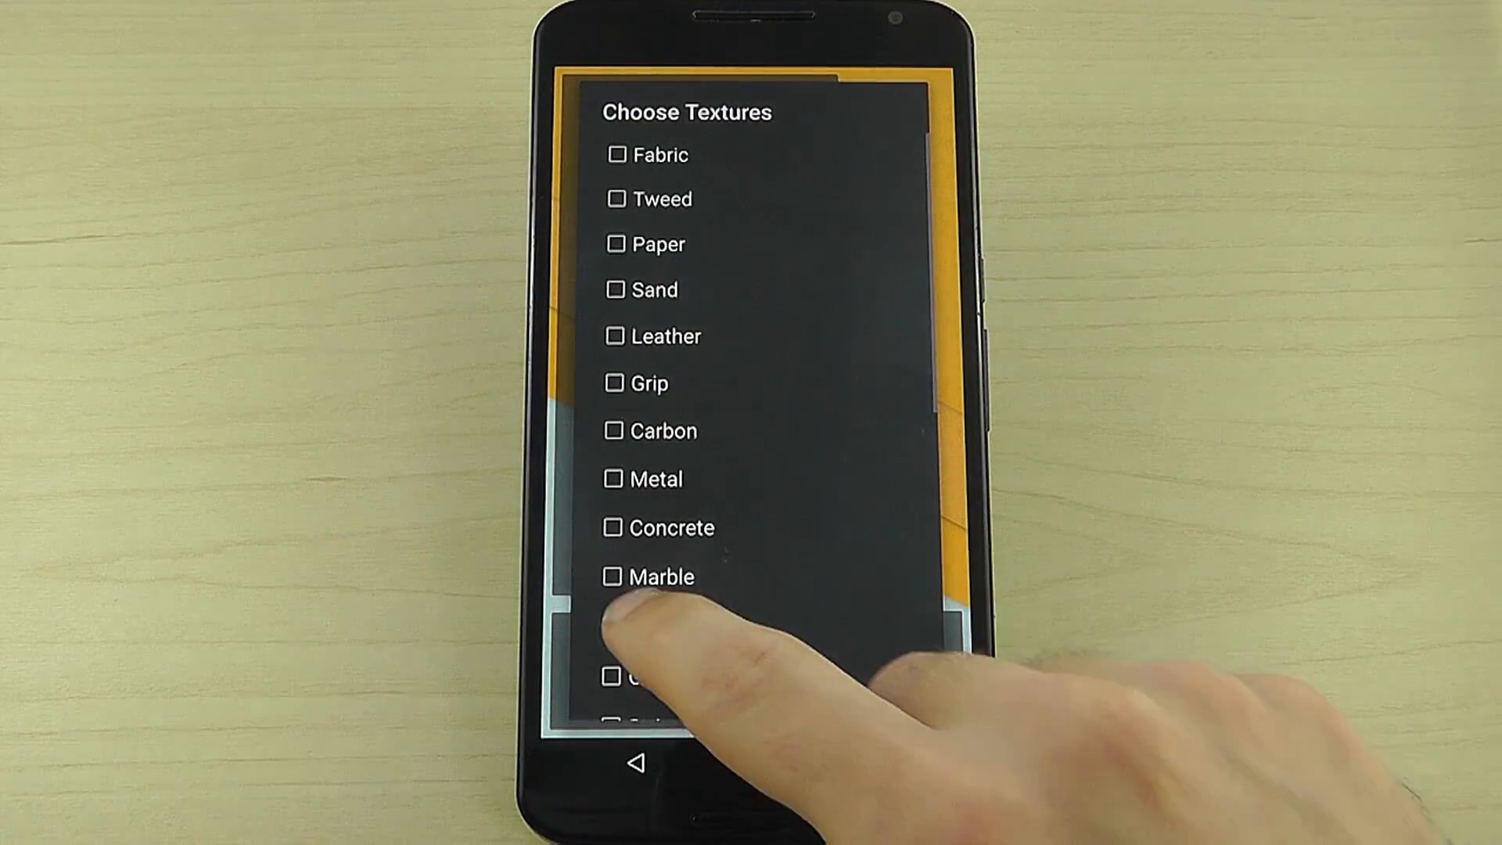
left_click(614, 576)
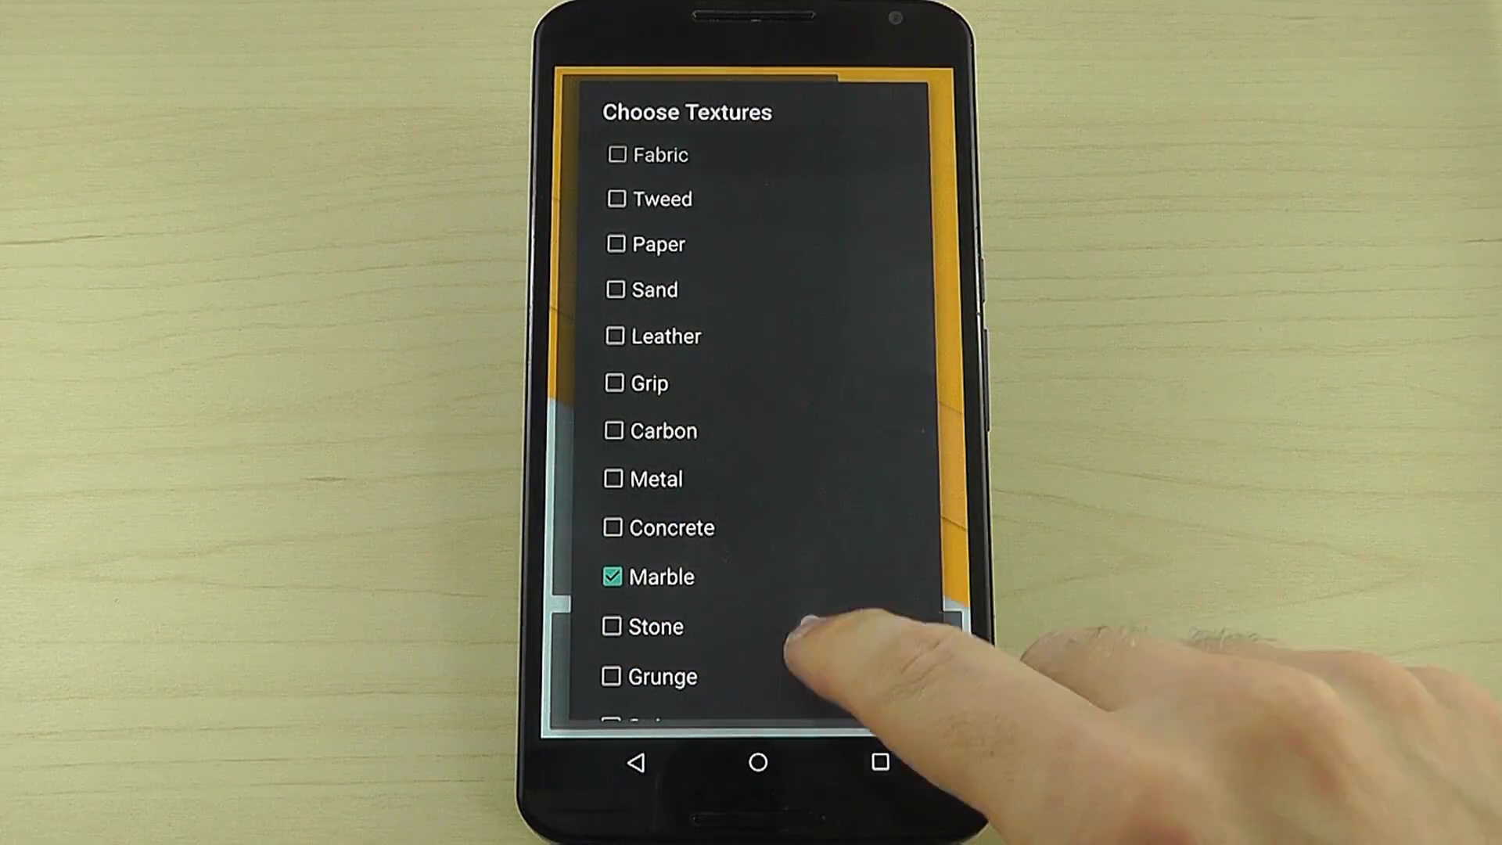
left_click(616, 155)
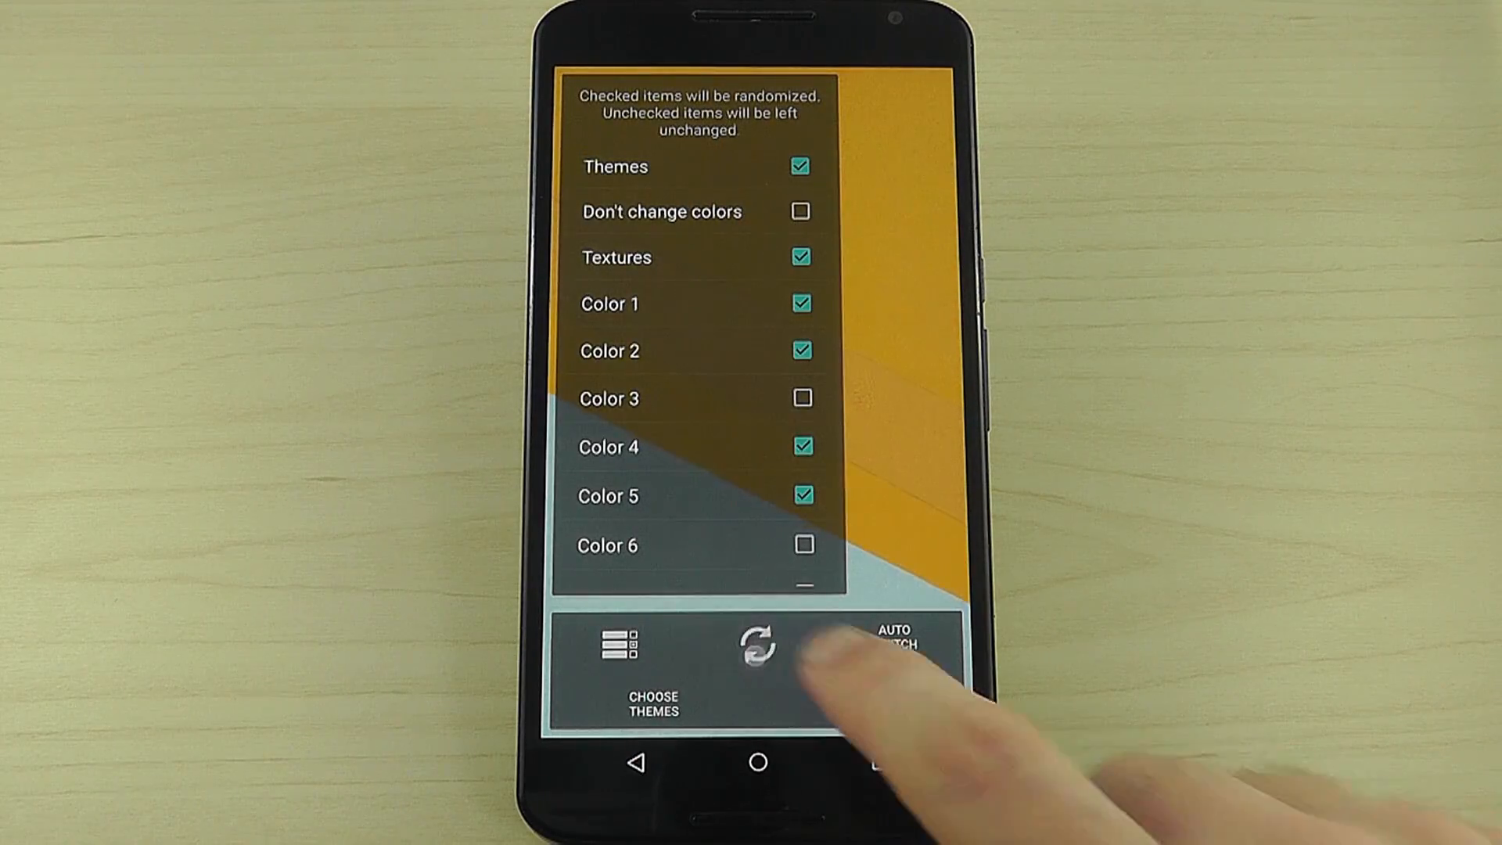
Step: Randomise the wallpaper several times using the newly allowed marble texture
left_click(756, 643)
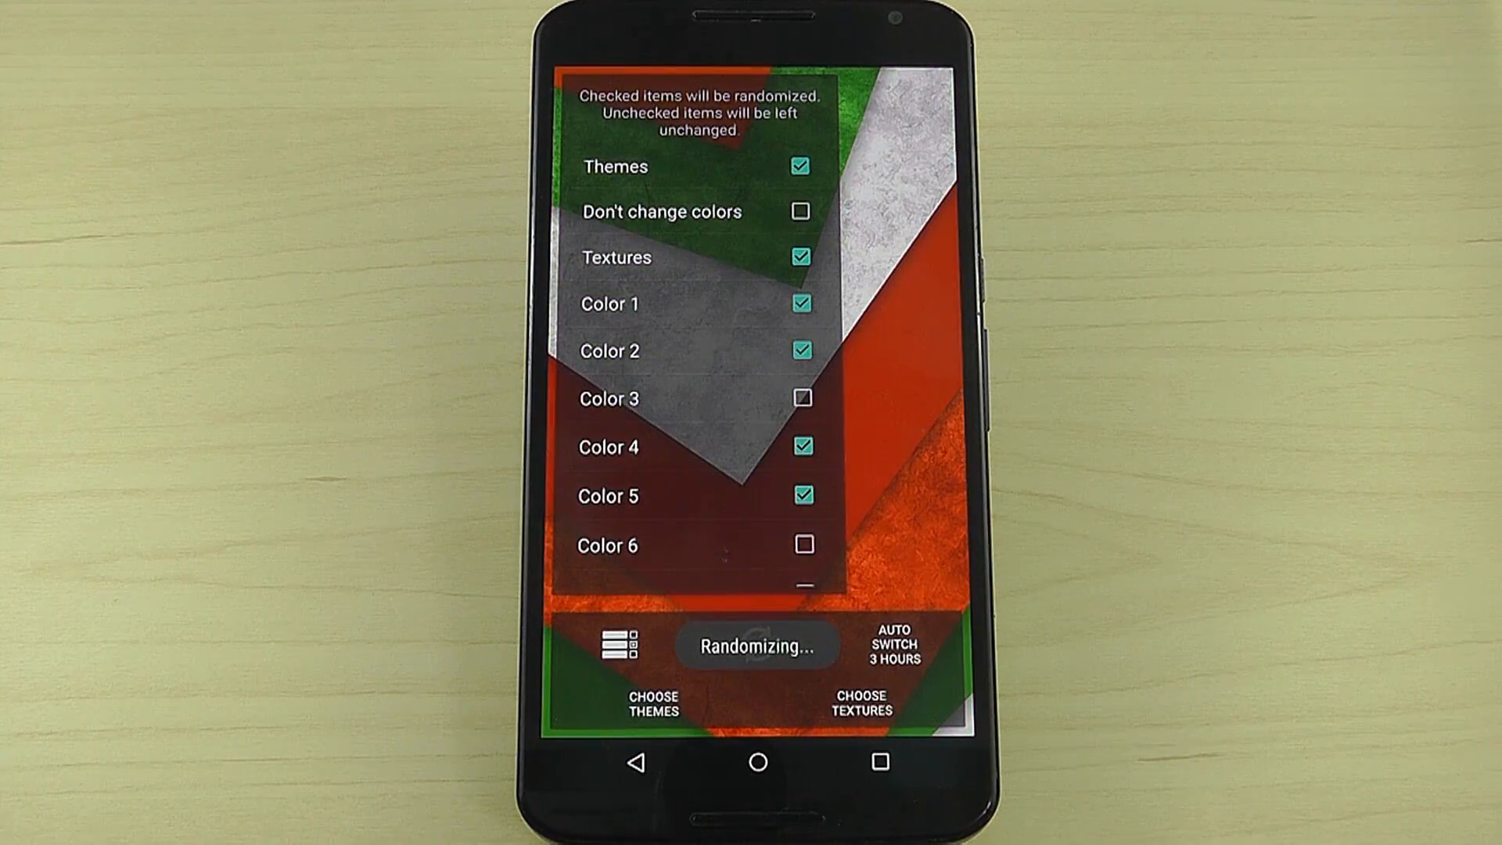
left_click(756, 646)
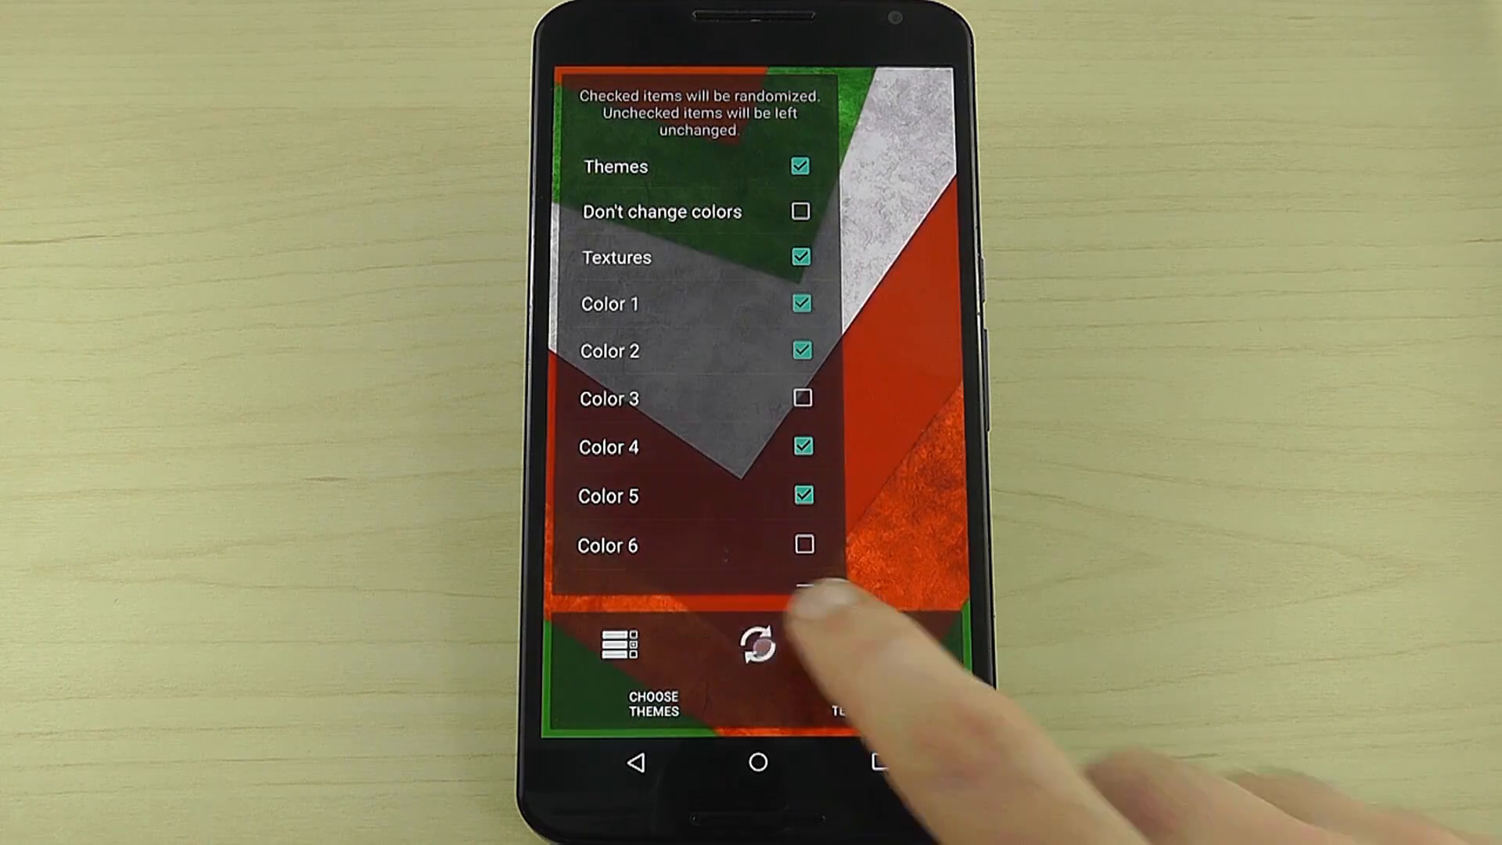
left_click(756, 643)
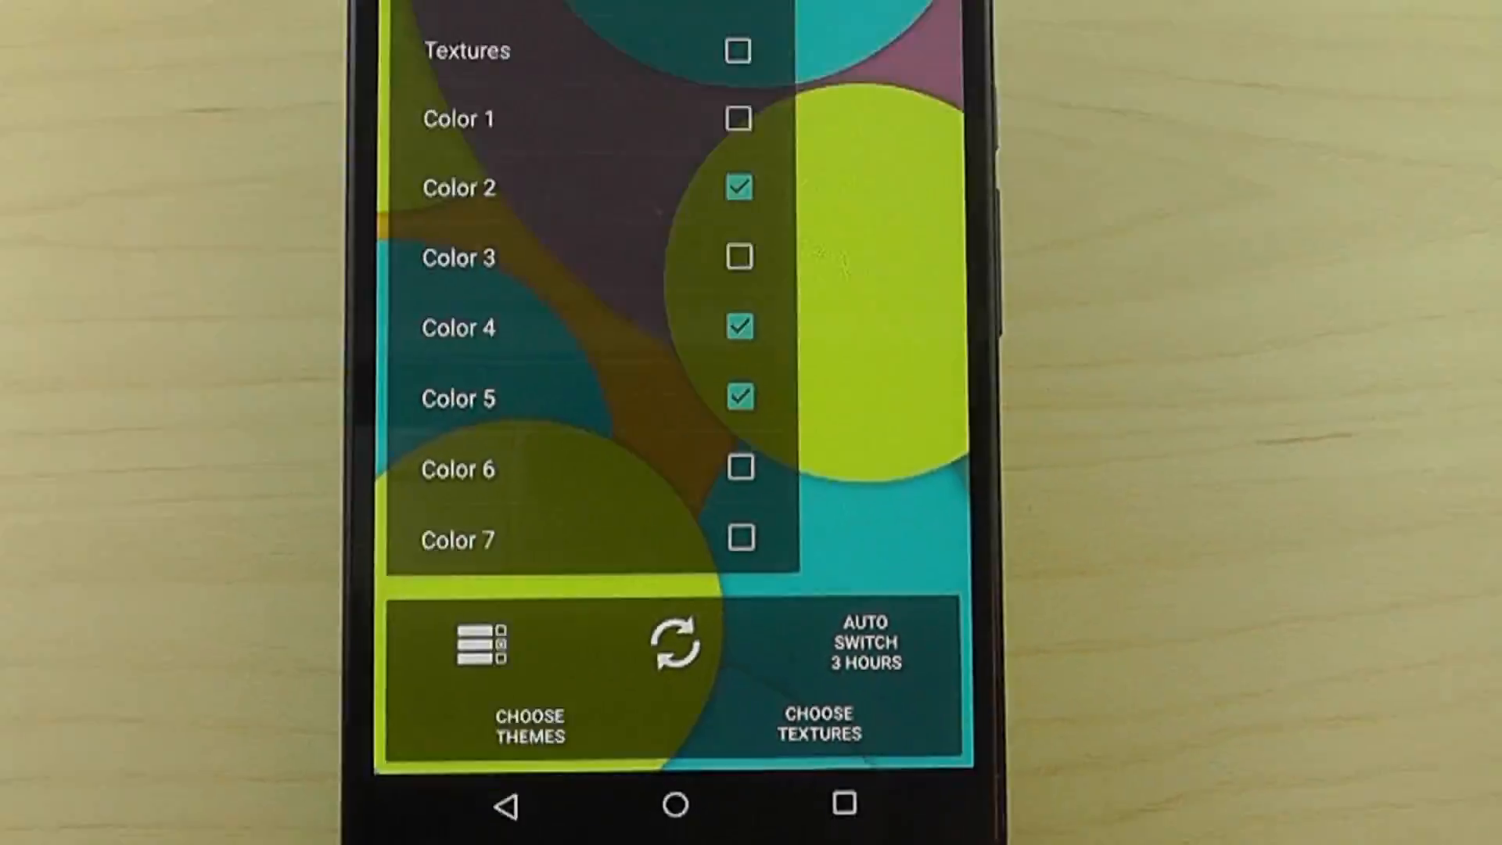
left_click(861, 644)
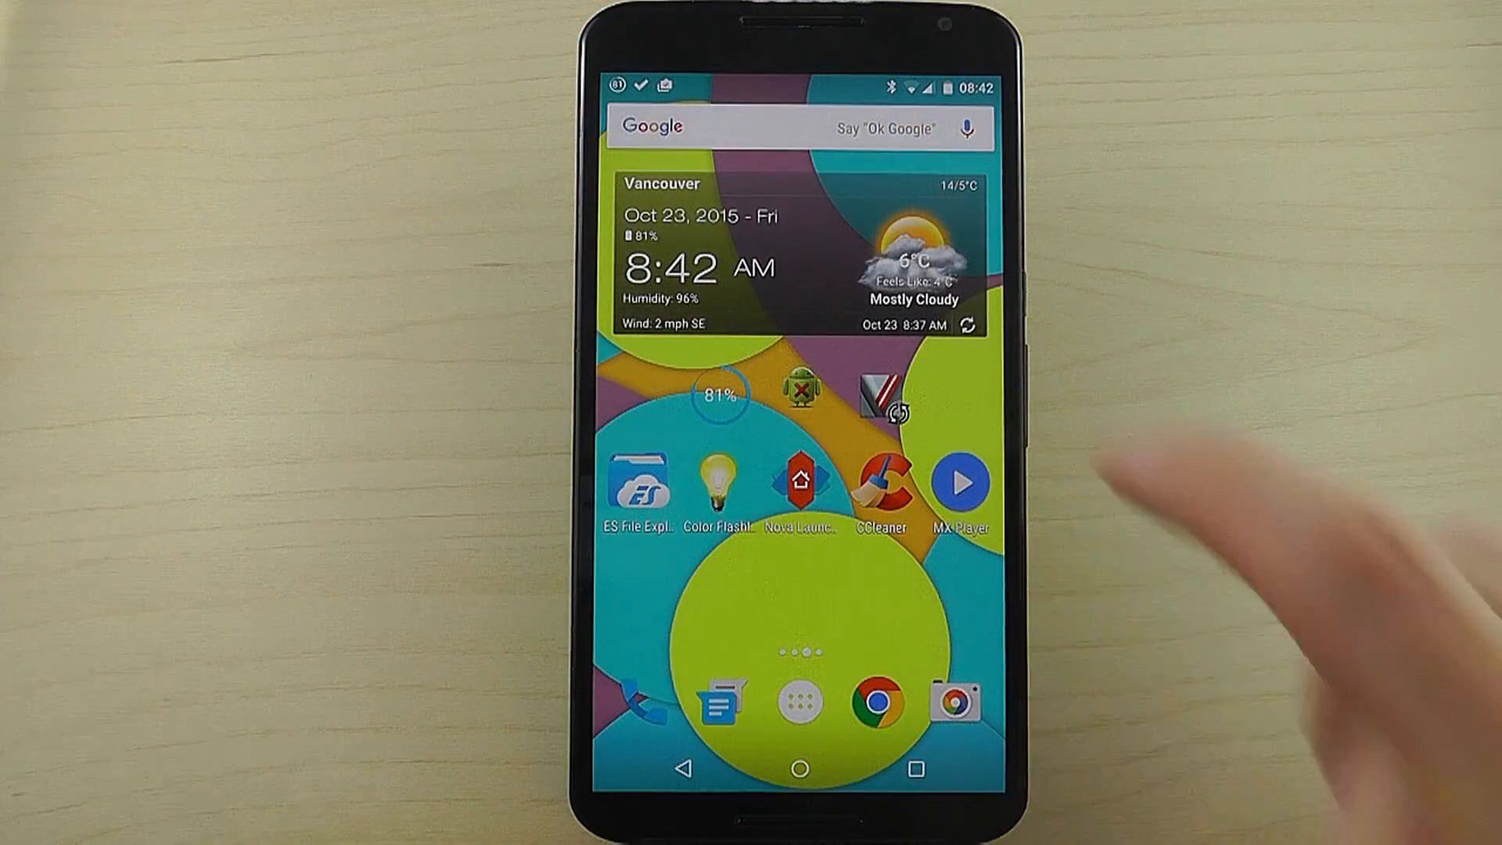
Step: View the hourly Vancouver forecast and switch to the 5-day forecast
left_click(798, 268)
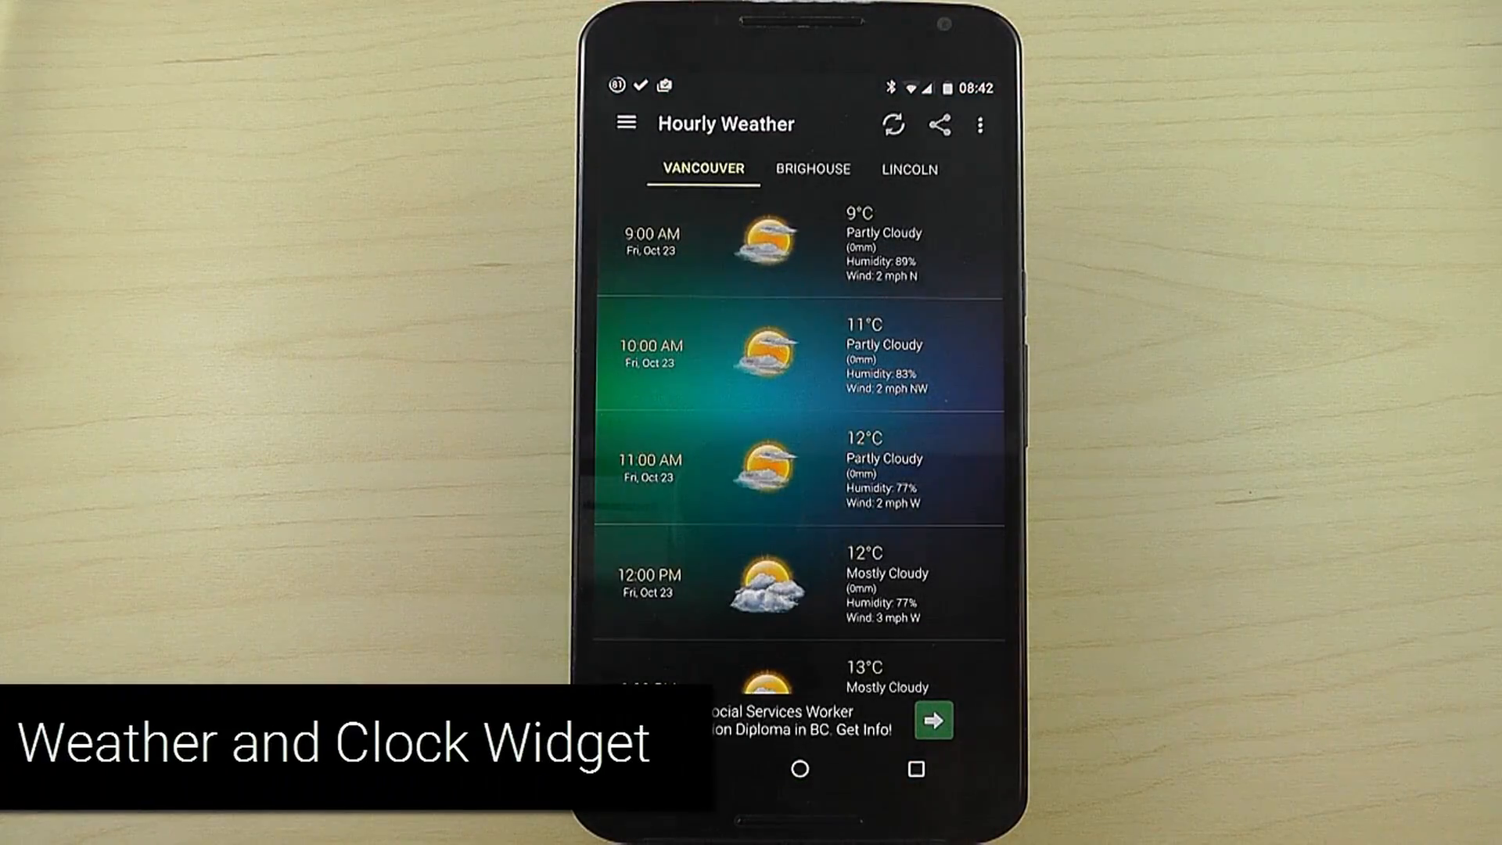
scroll("down", 3)
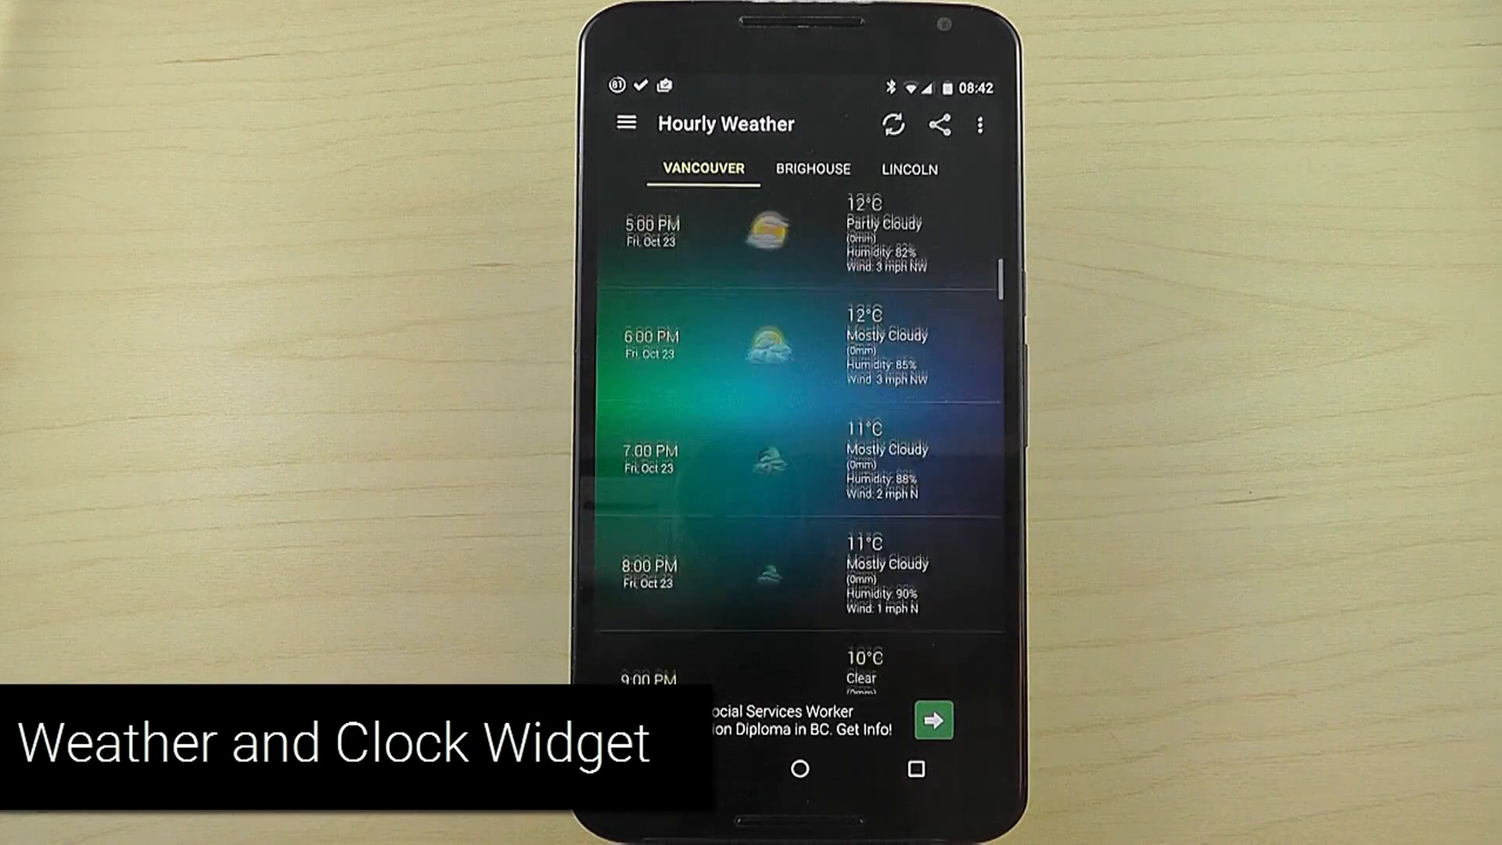
left_click(626, 124)
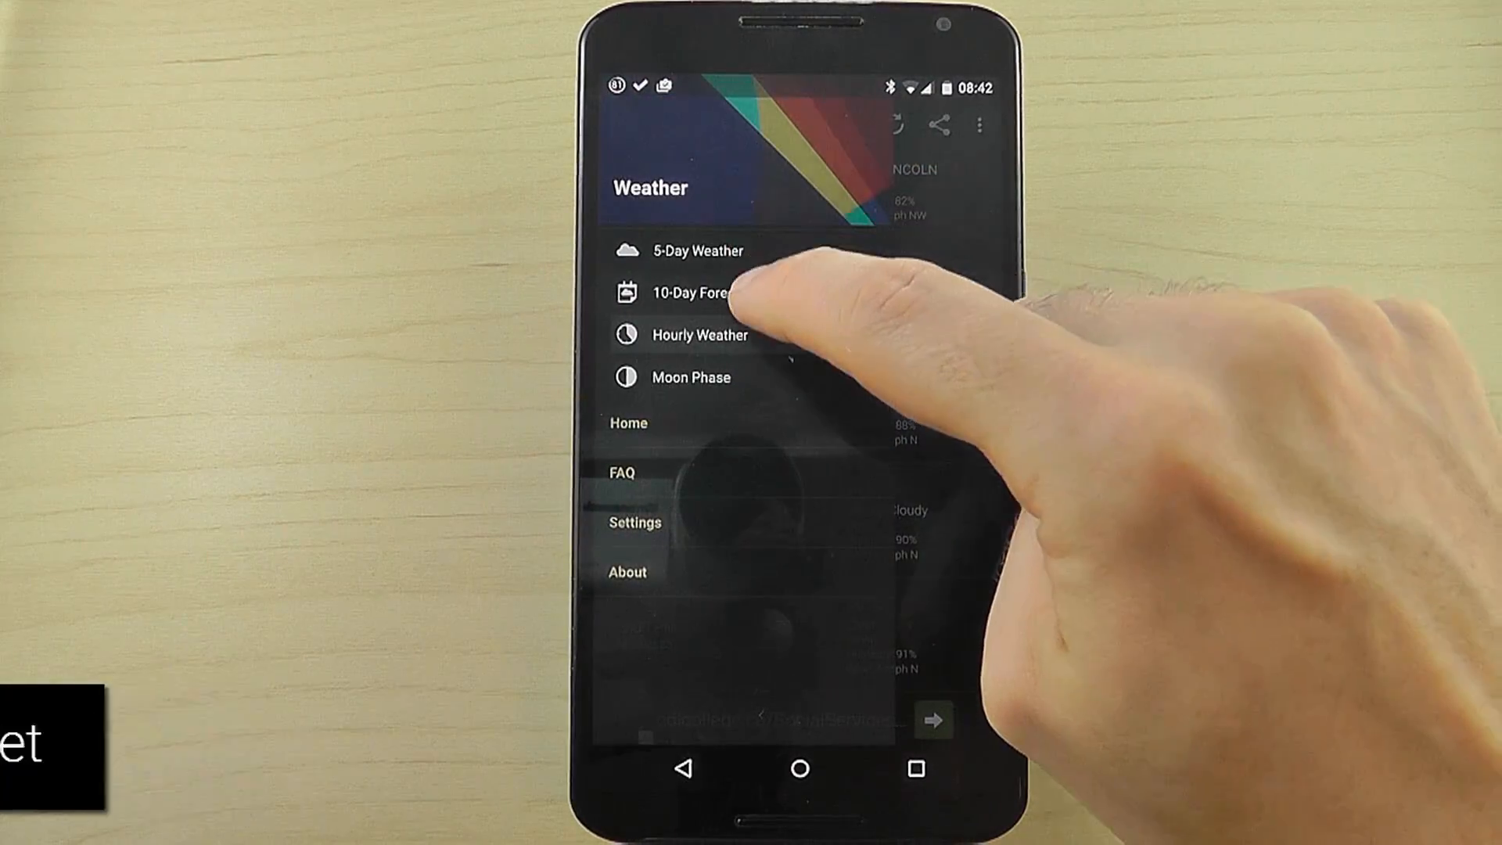
left_click(698, 250)
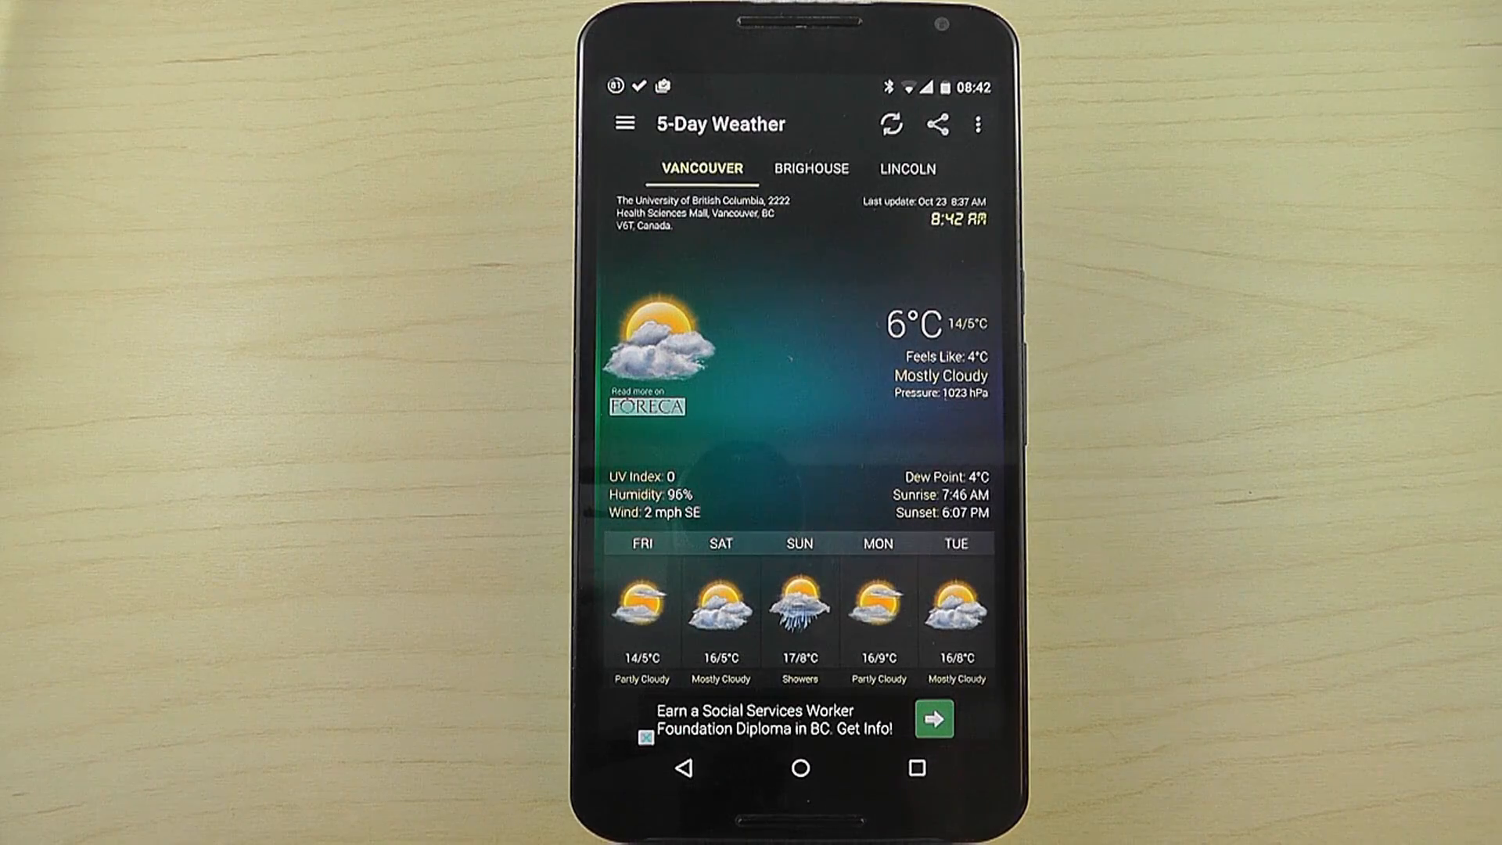
Step: Open the linked calendar and clock apps from the widget's date and time, then leave the clock
left_click(799, 766)
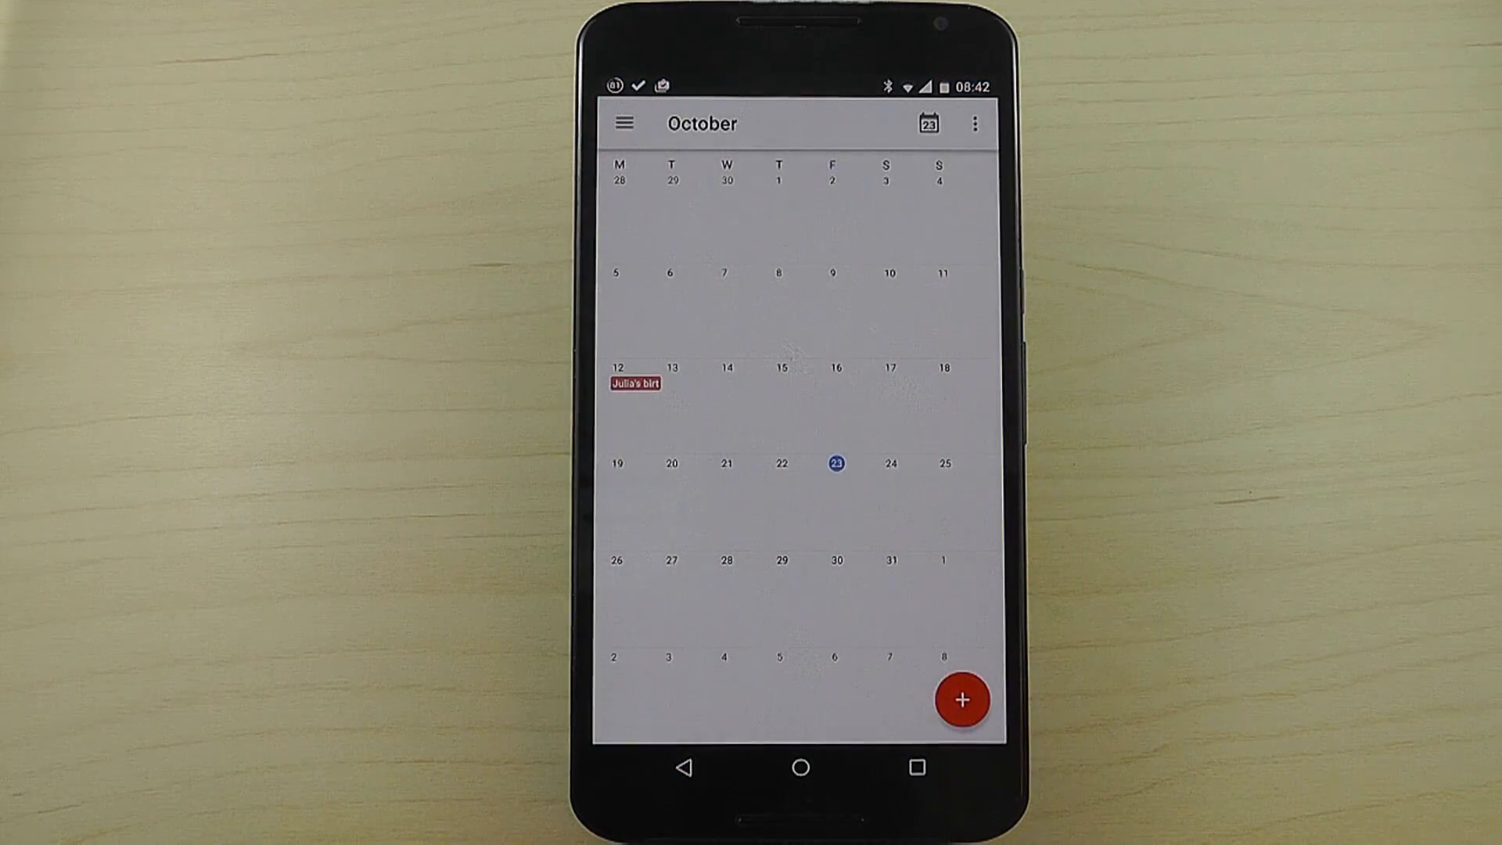
left_click(798, 767)
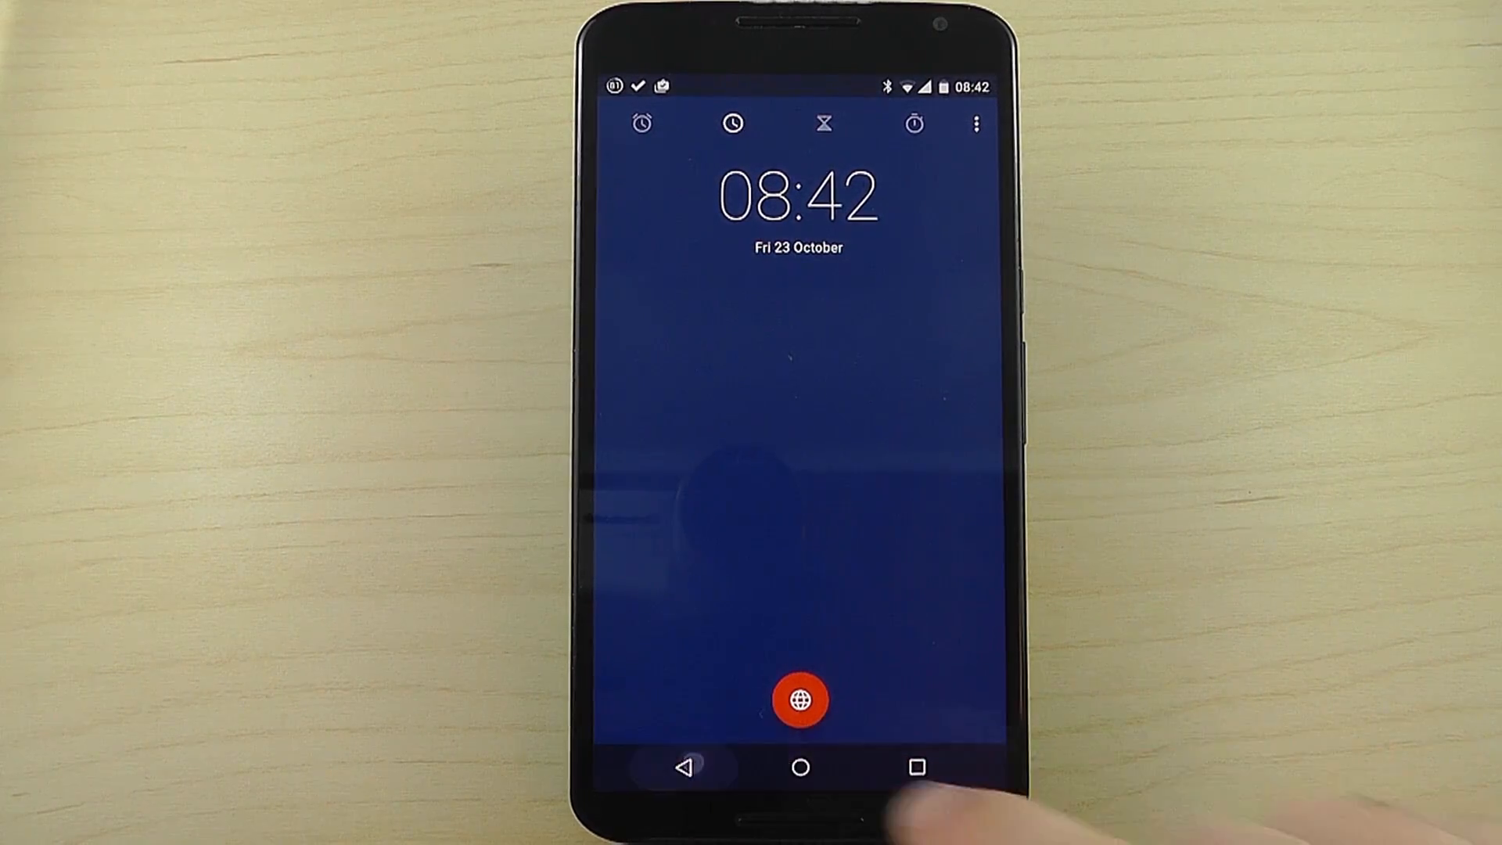
left_click(801, 765)
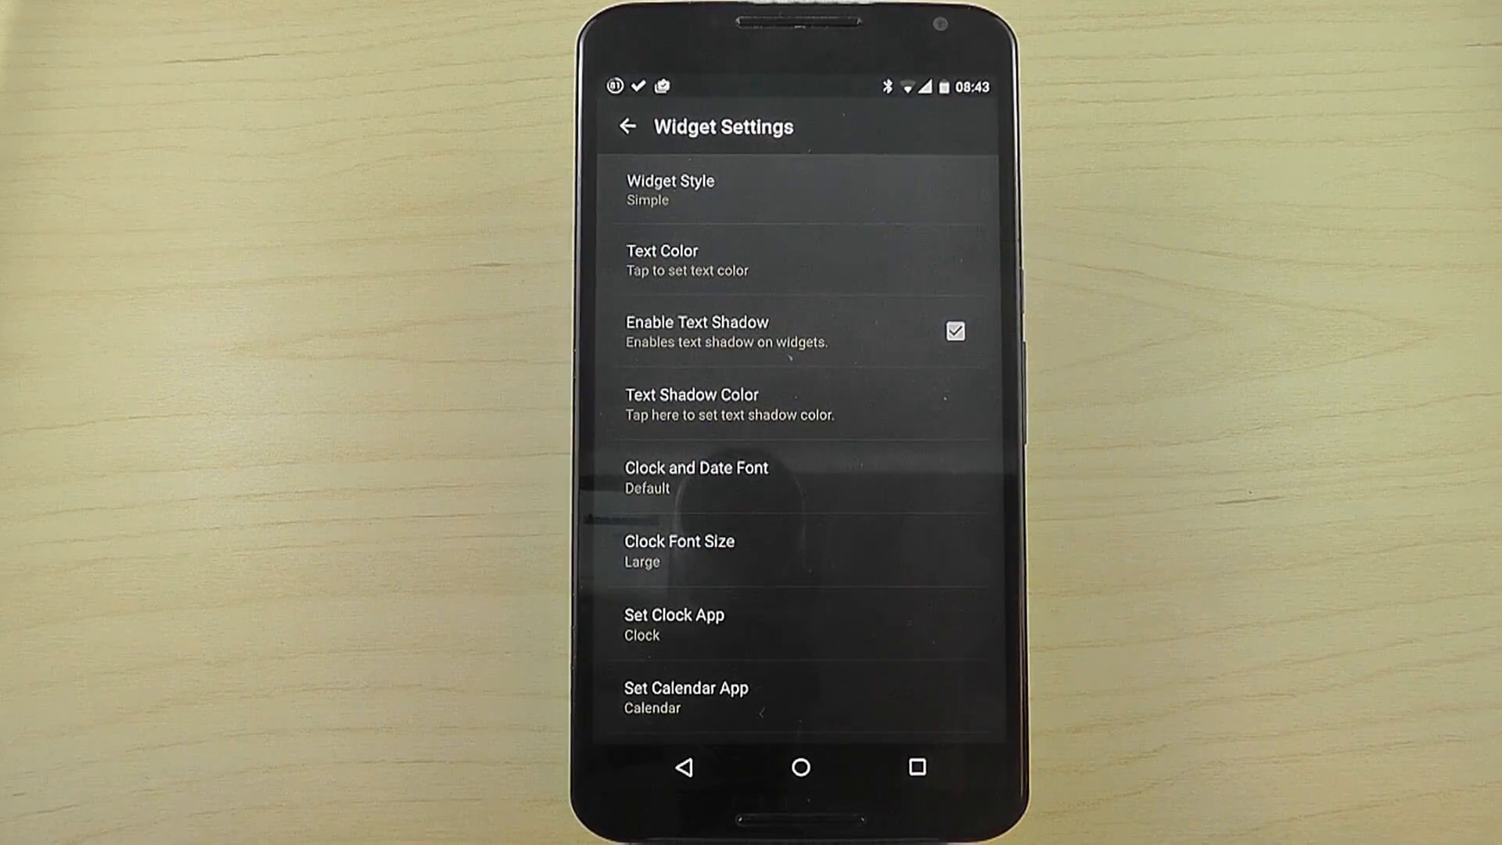
Step: Browse the Widget Style choices such as Transparent and Fancy
left_click(668, 189)
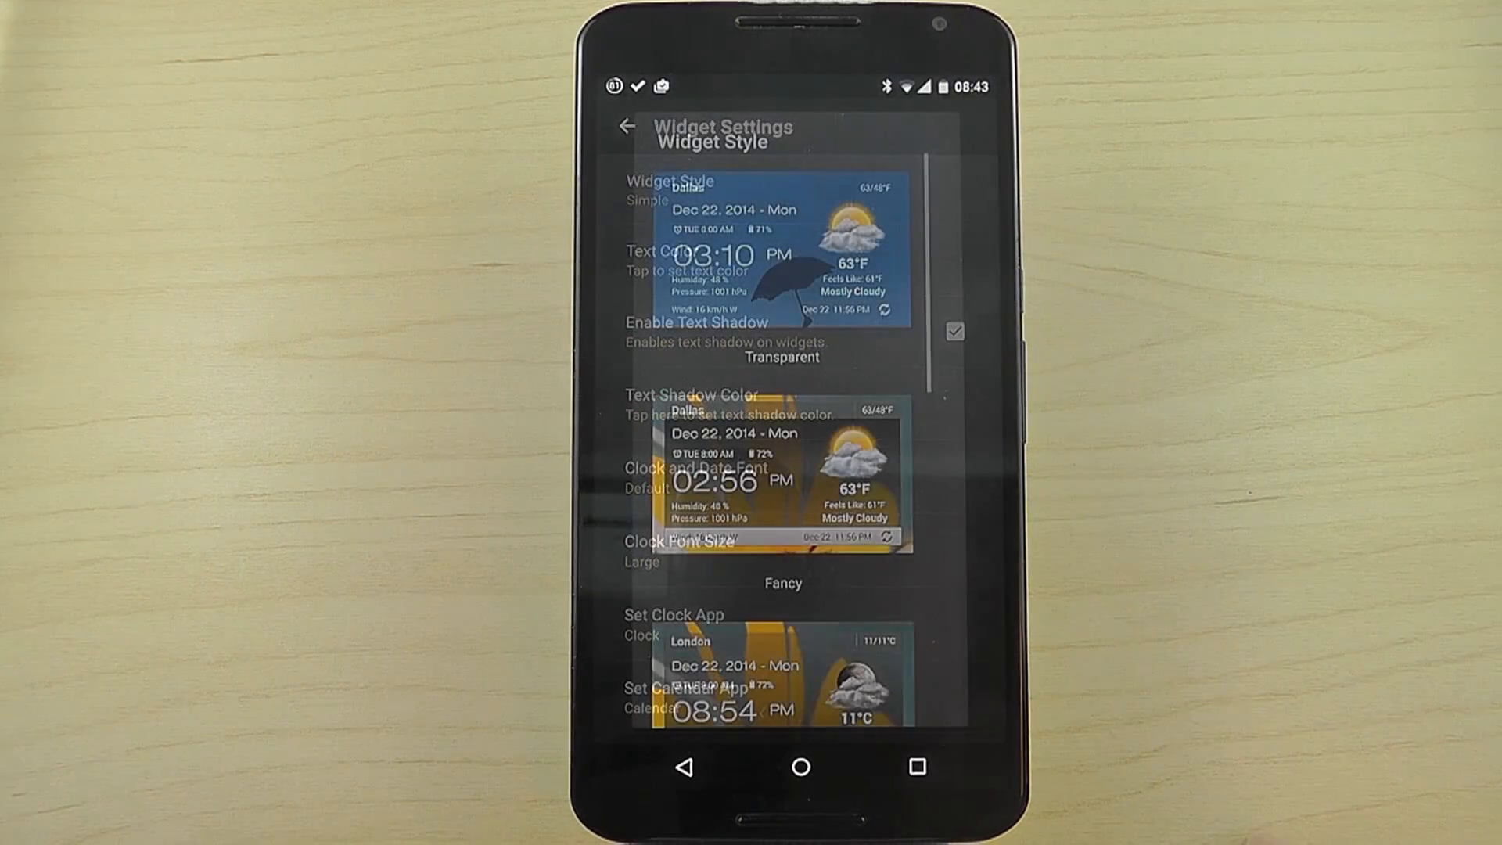
left_click(669, 182)
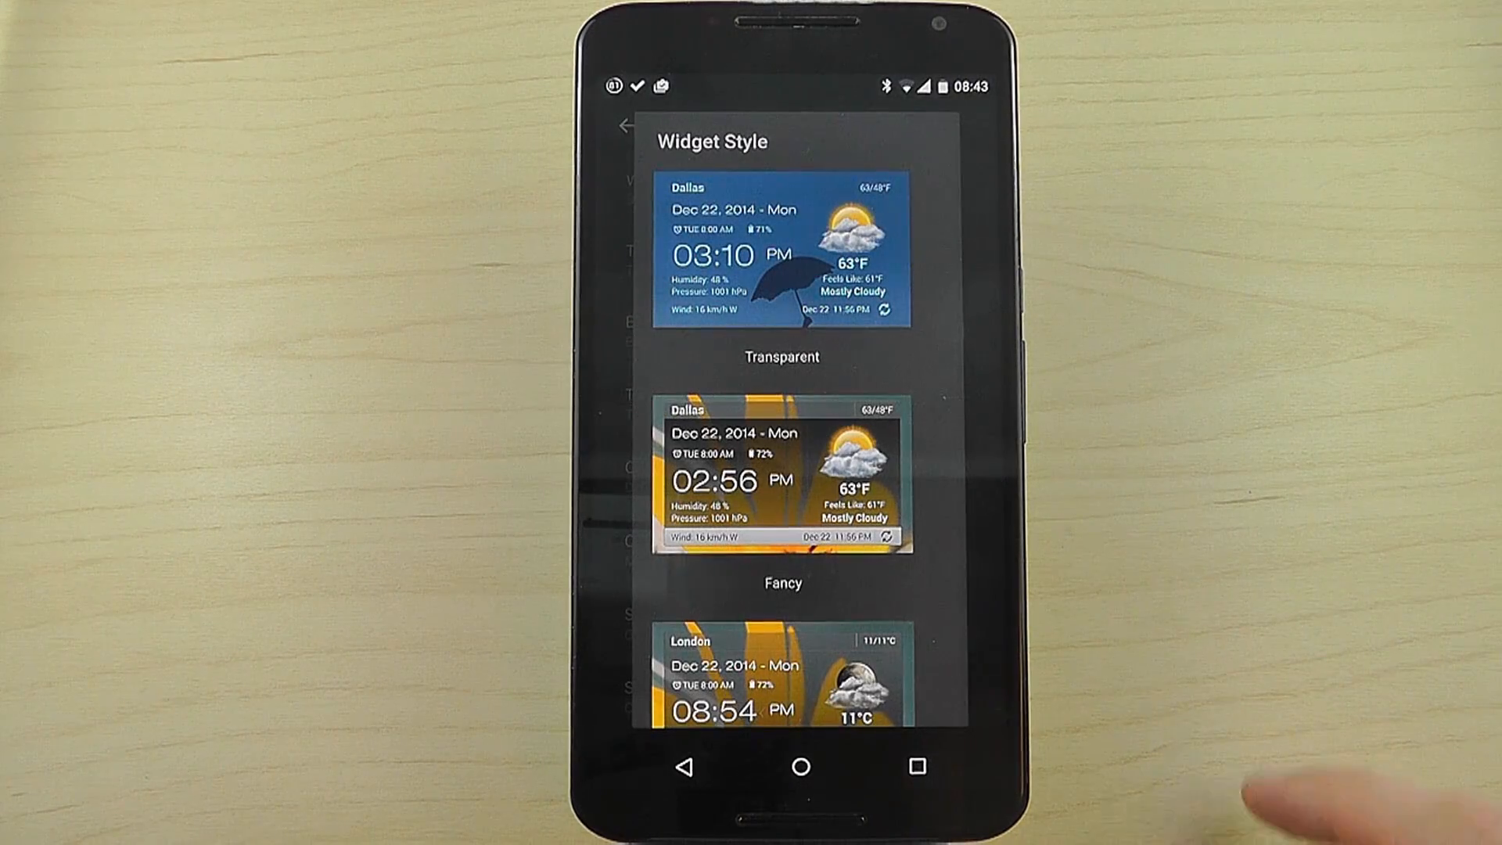
scroll("down", 3)
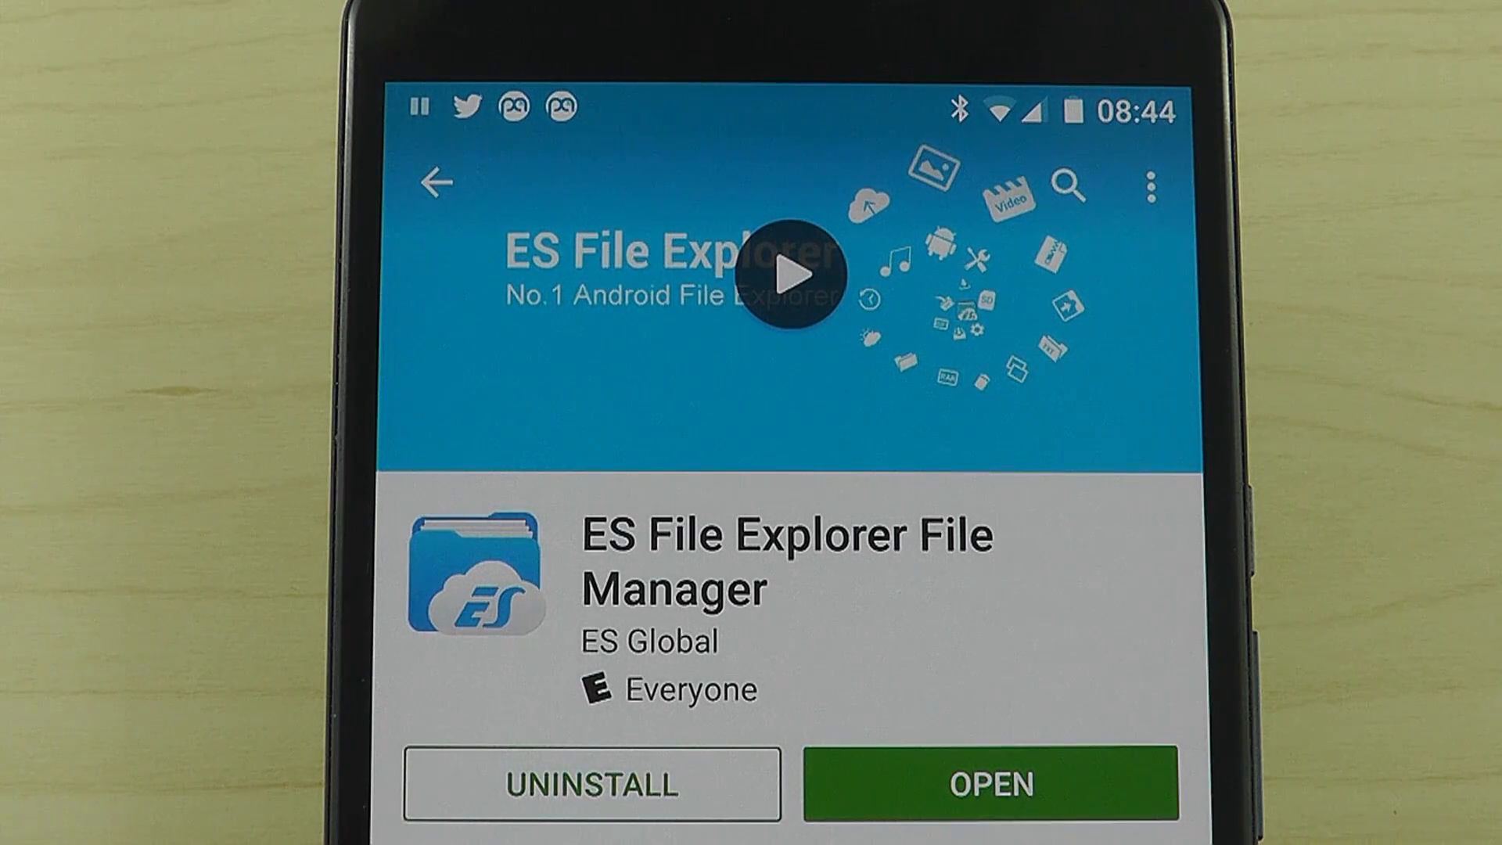
Step: Launch ES File Explorer from its store page and open a camera photo with a chosen viewer app
left_click(992, 784)
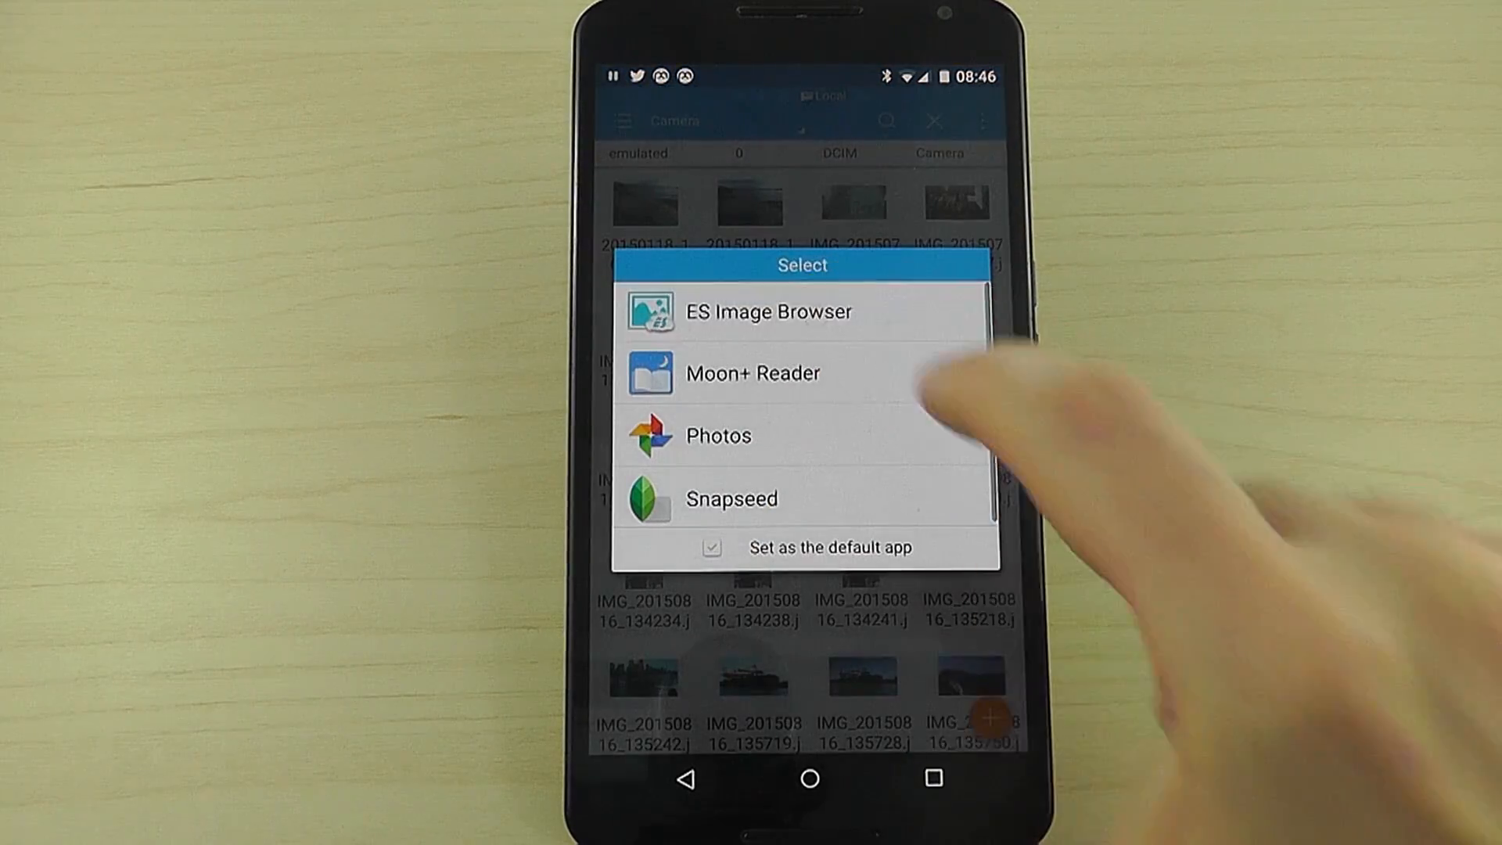
left_click(717, 435)
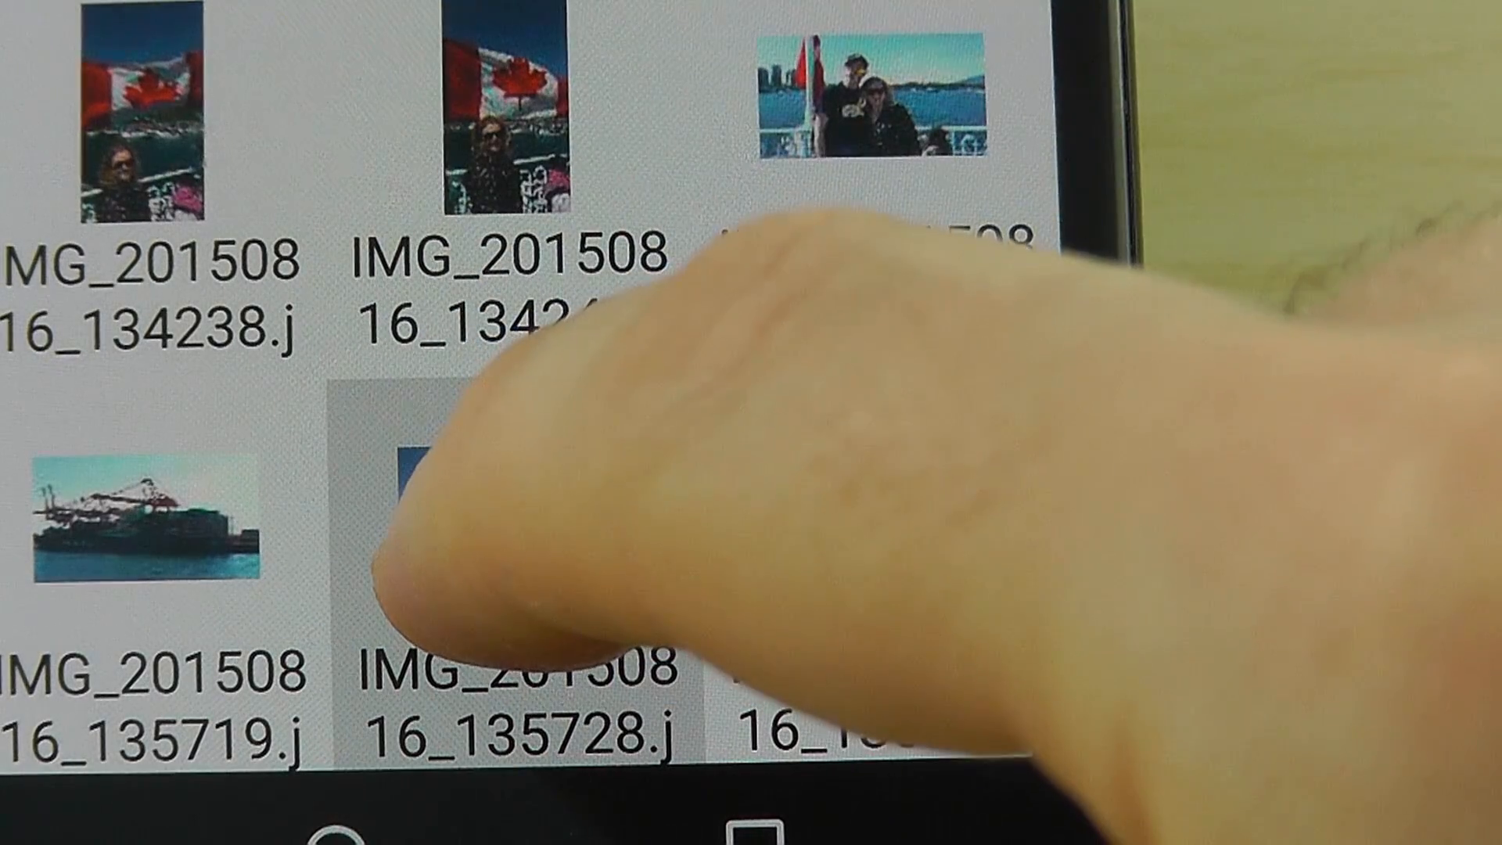
left_click(498, 498)
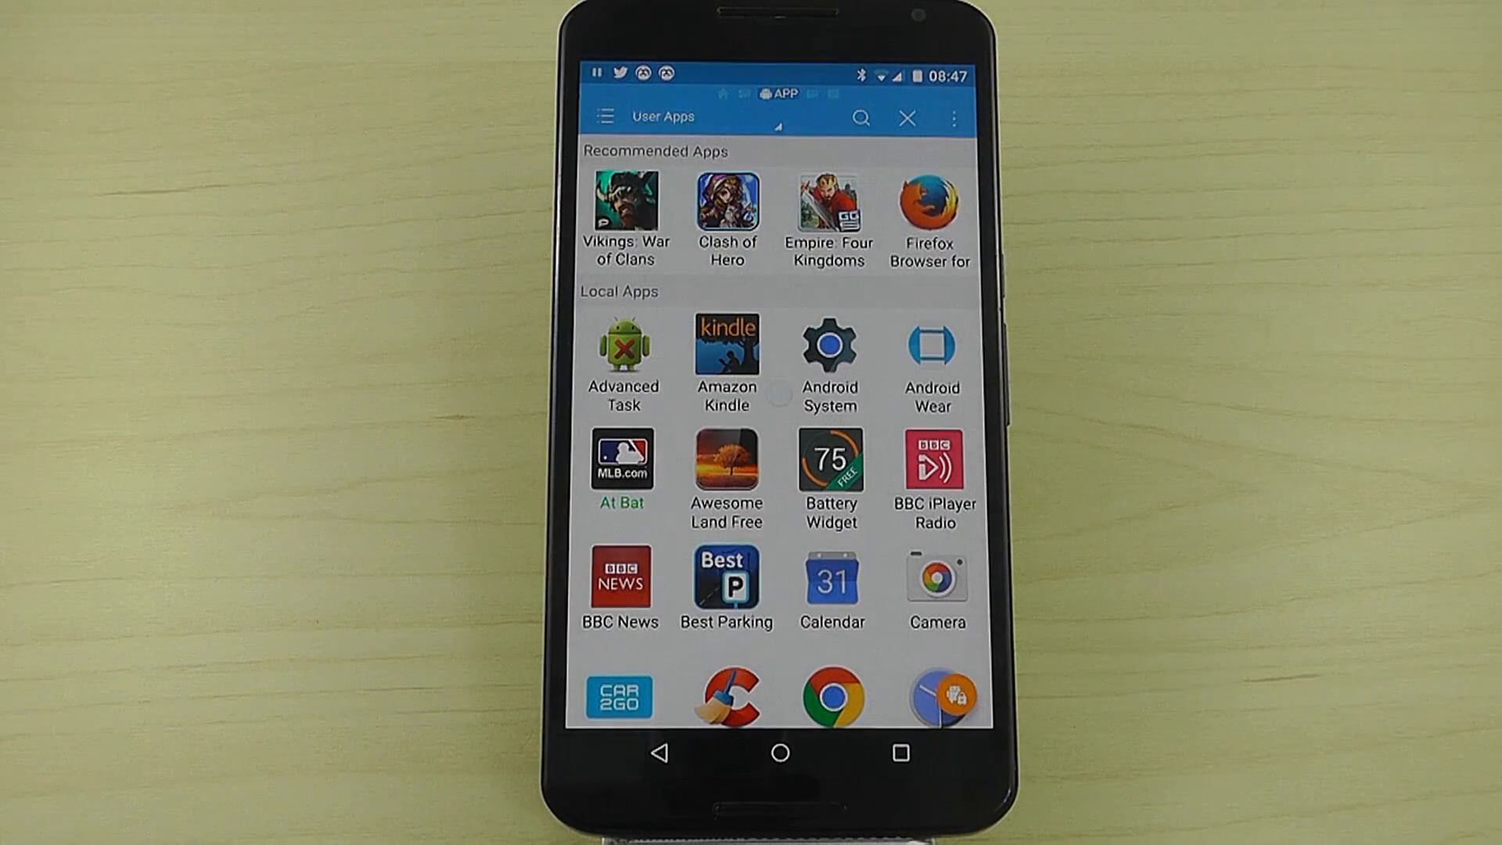
Step: Select the BBC iPlayer Radio user app, then browse the sdcard into the backups folder
left_click(936, 465)
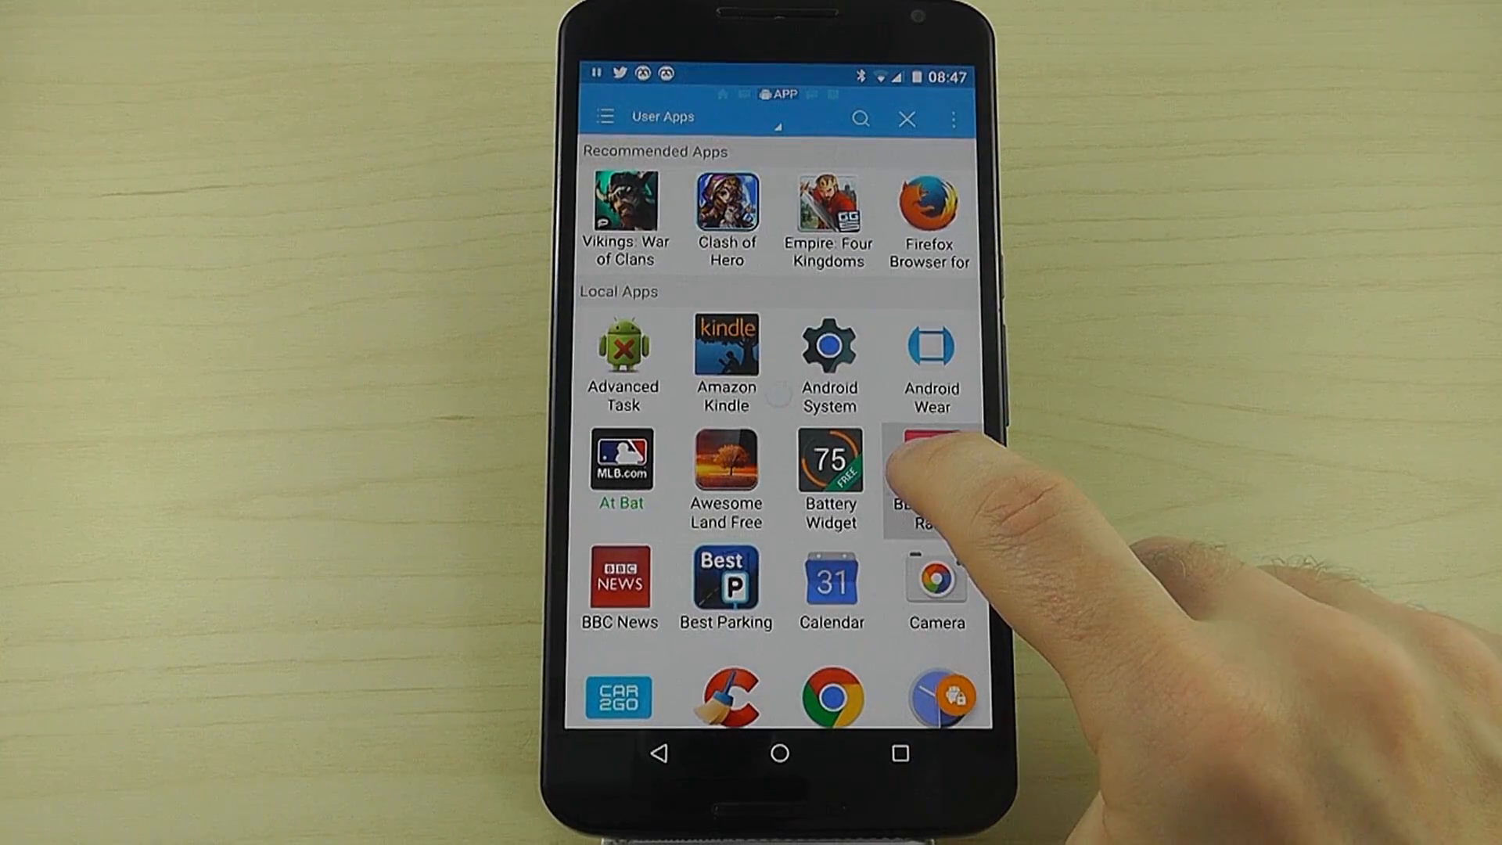
left_click(929, 465)
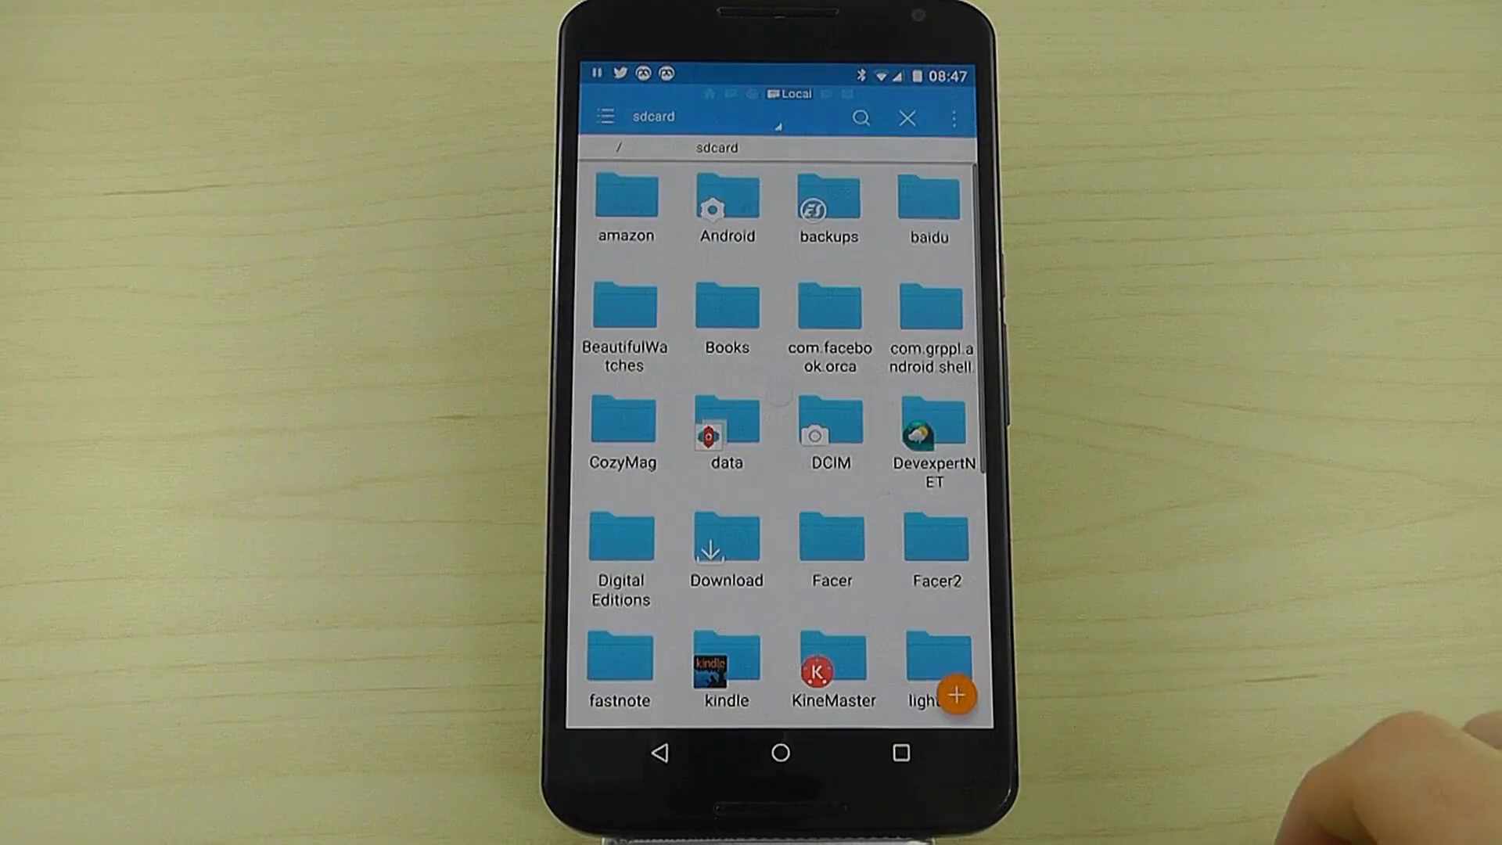
left_click(826, 202)
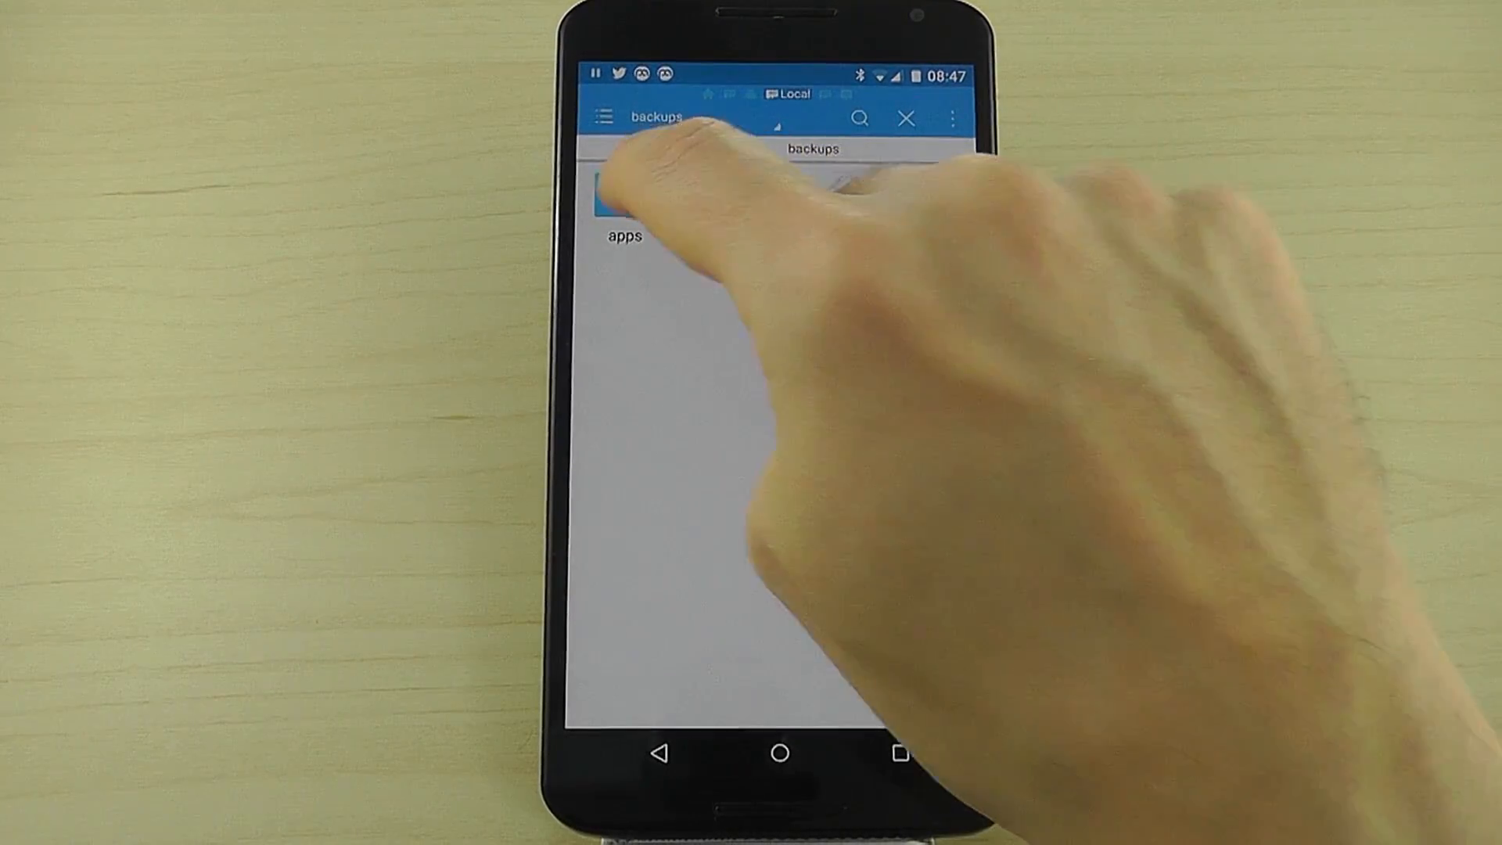
left_click(623, 191)
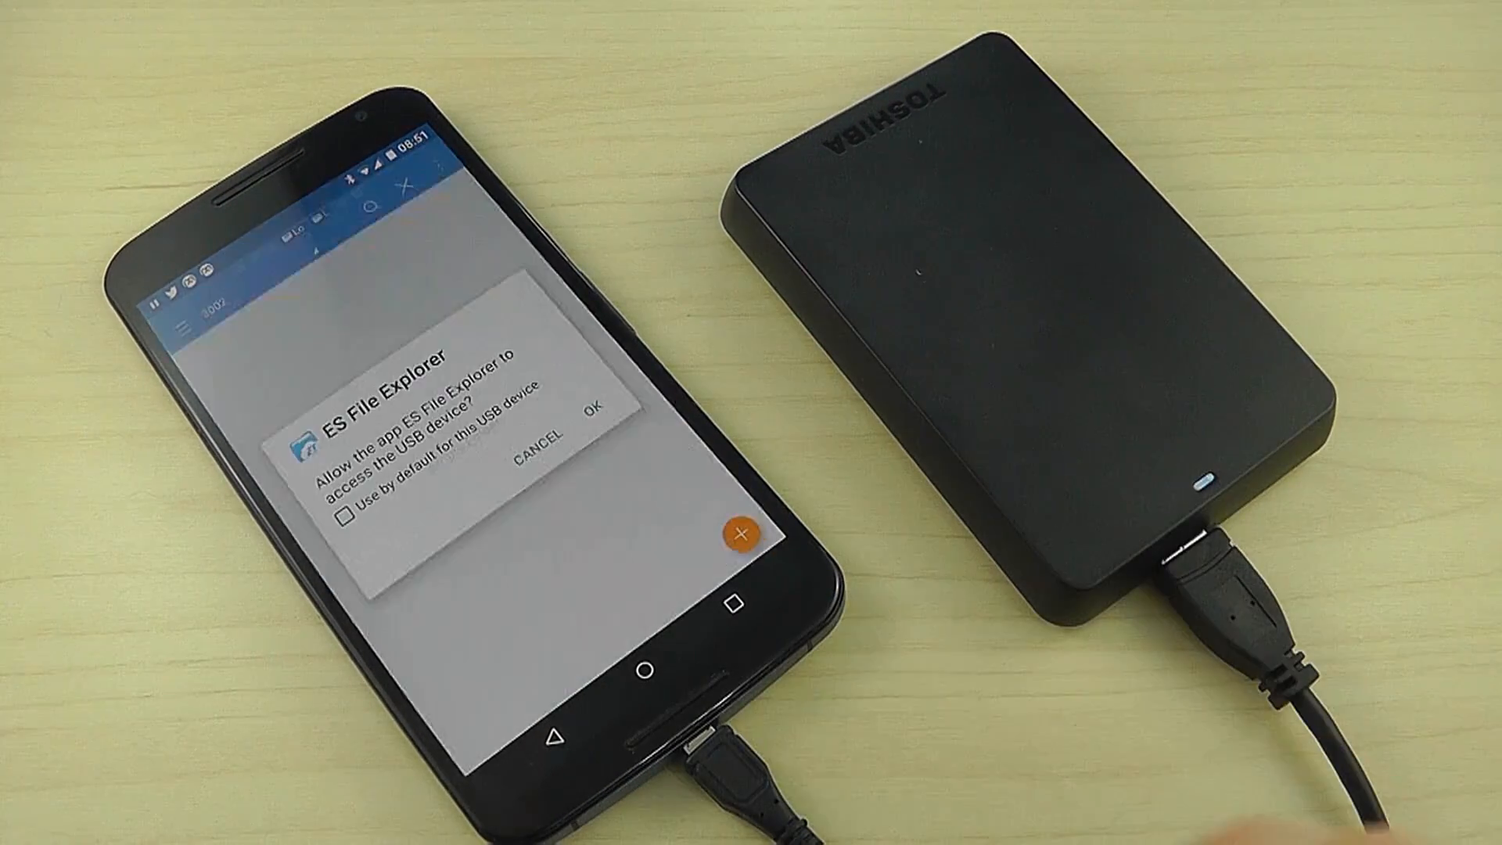
Step: Allow ES File Explorer to access the attached USB hard drive
left_click(590, 421)
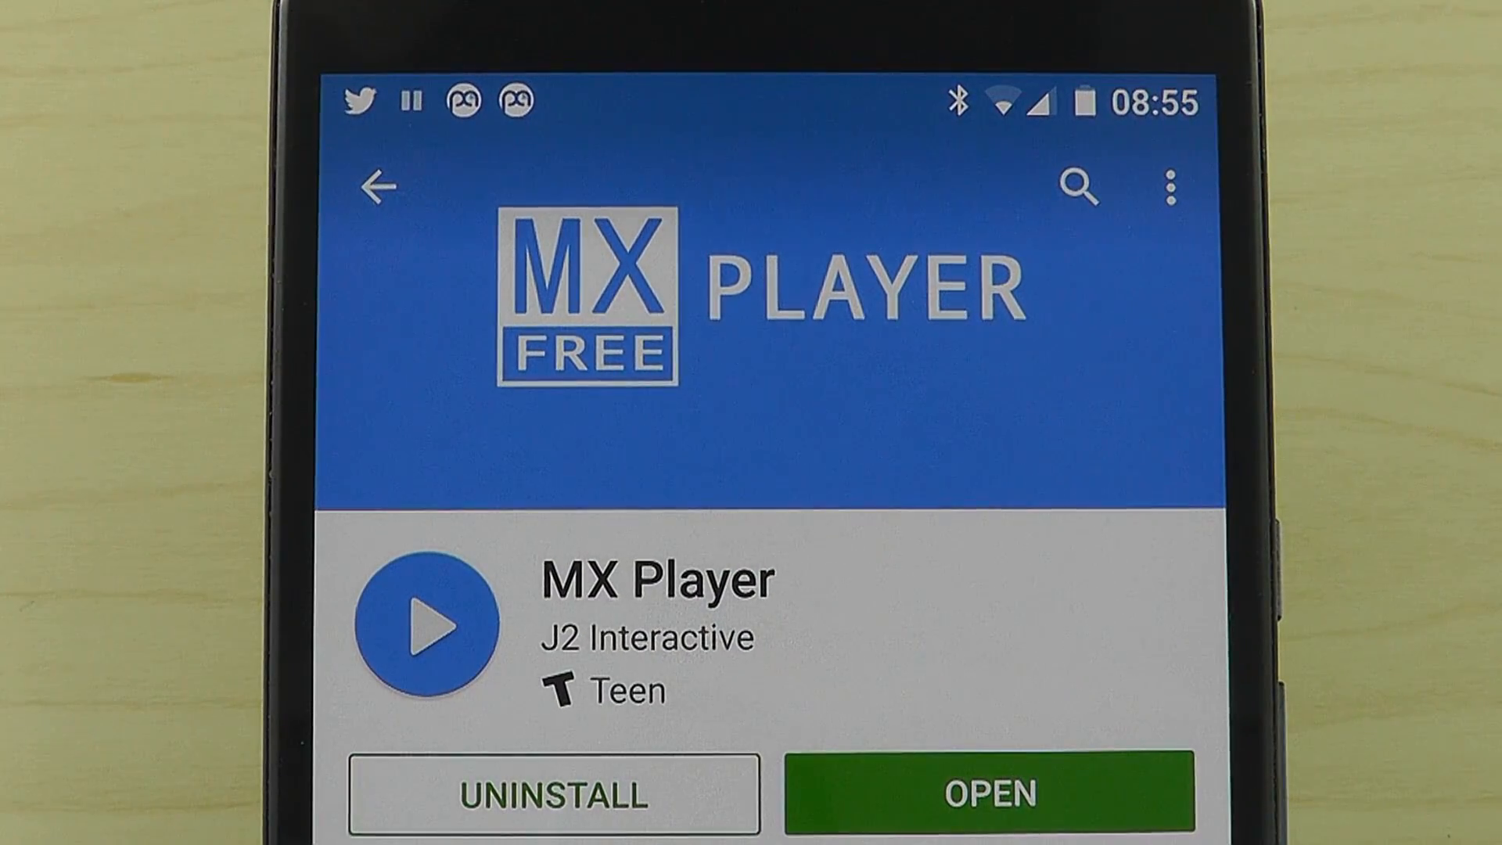
Step: Launch MX Player, play a video from the Video folder and skip forward in it
left_click(977, 795)
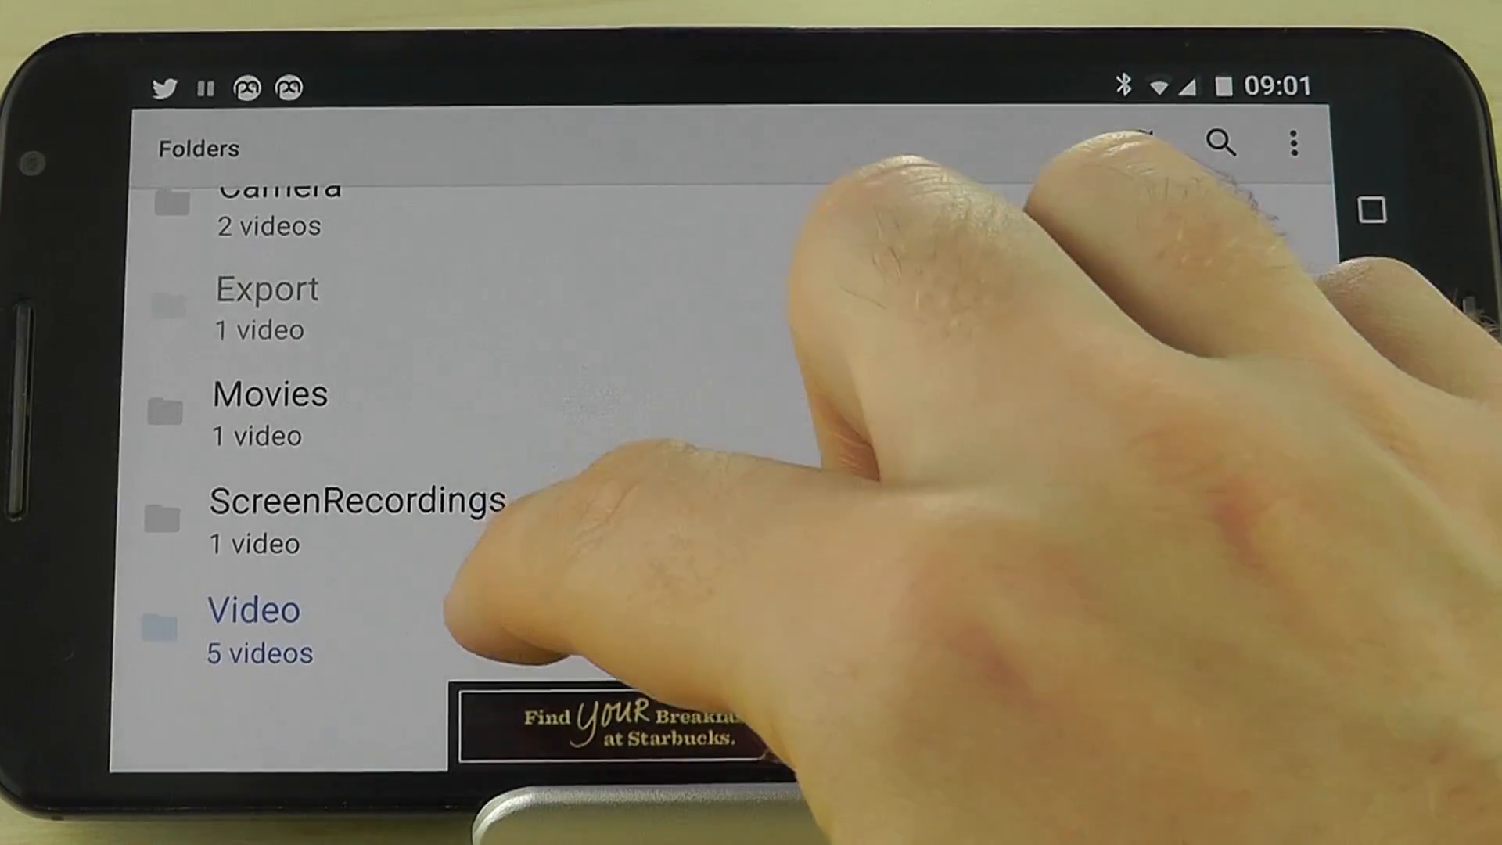
left_click(252, 610)
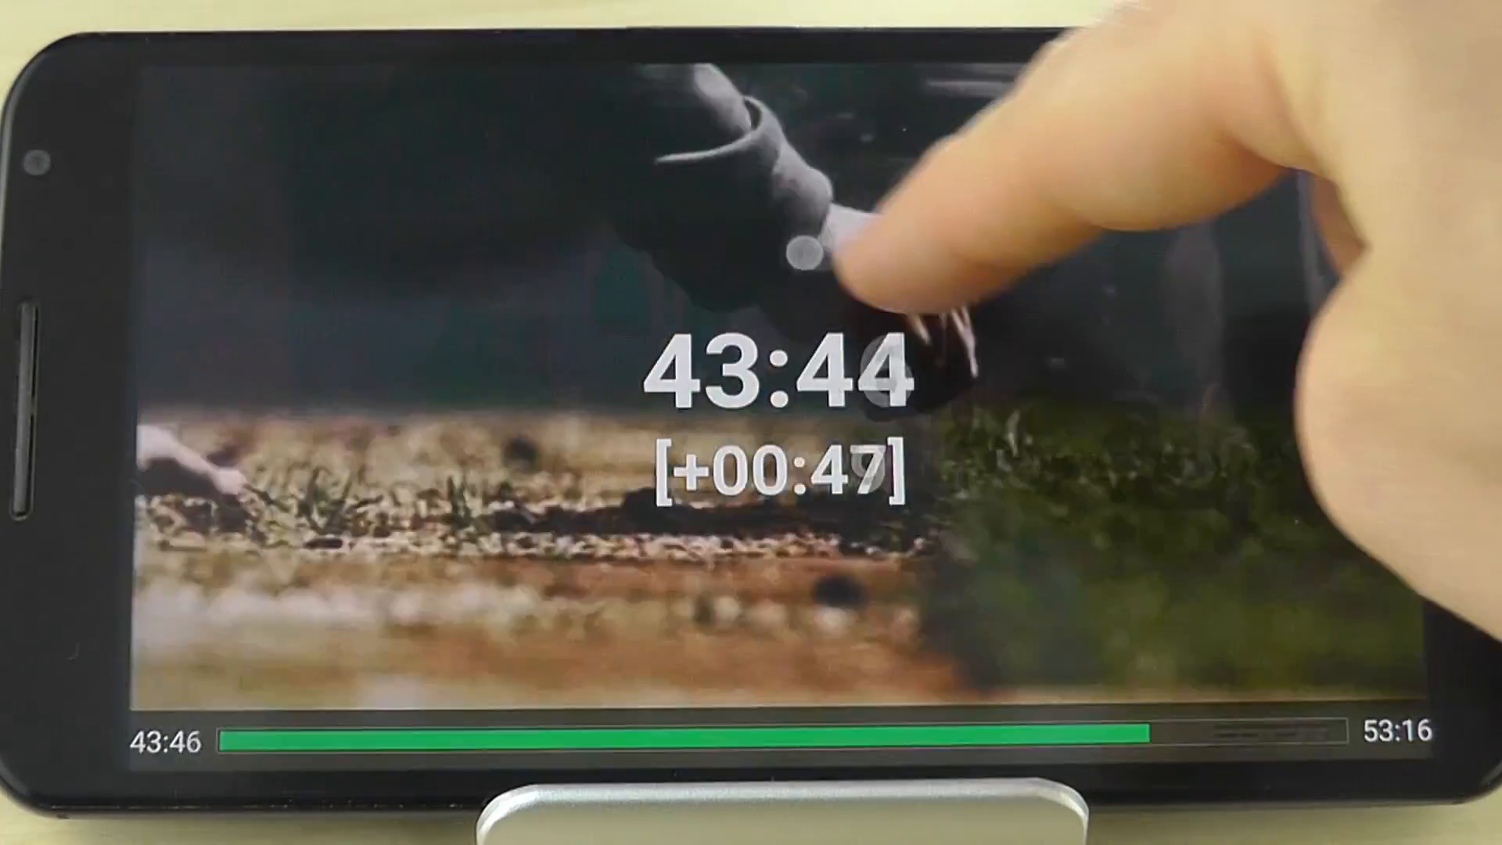
left_click(814, 248)
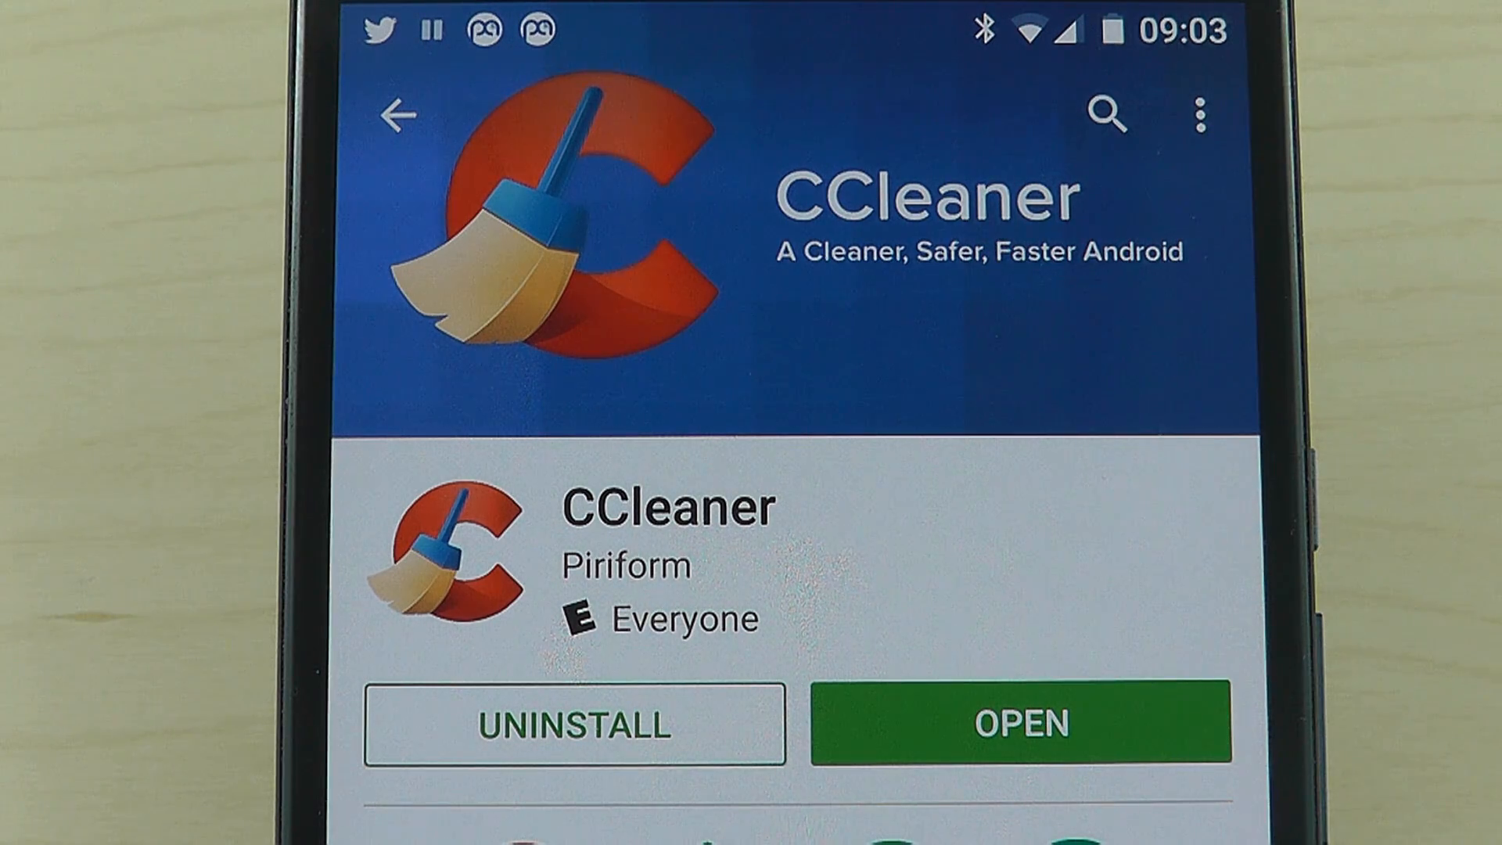
Step: Launch CCleaner and clean the 1.53 GB of analysed cache, leftover files, APKs and empty folders
left_click(1024, 723)
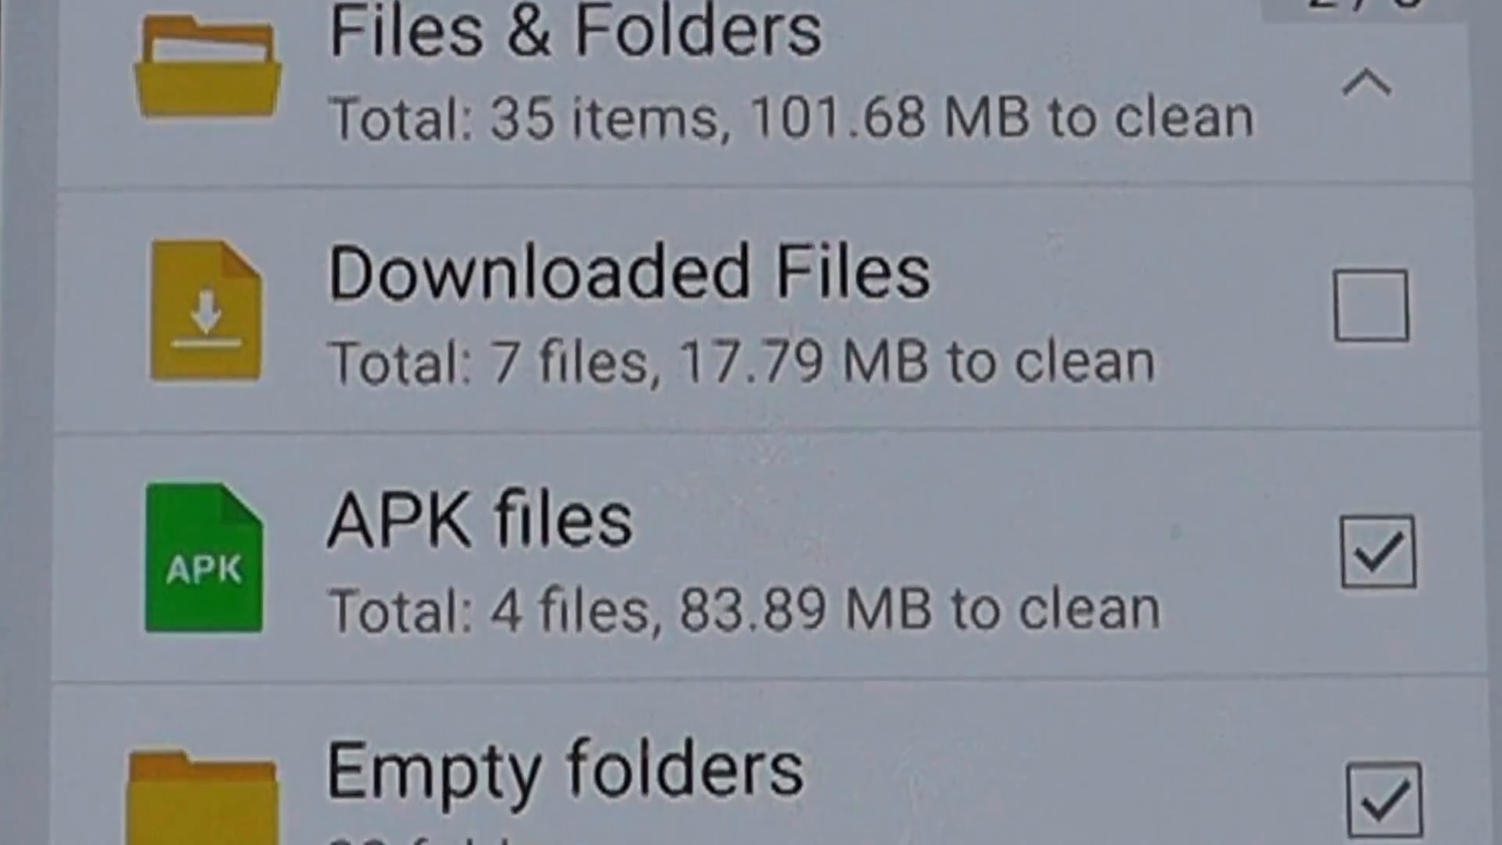
scroll("down", 3)
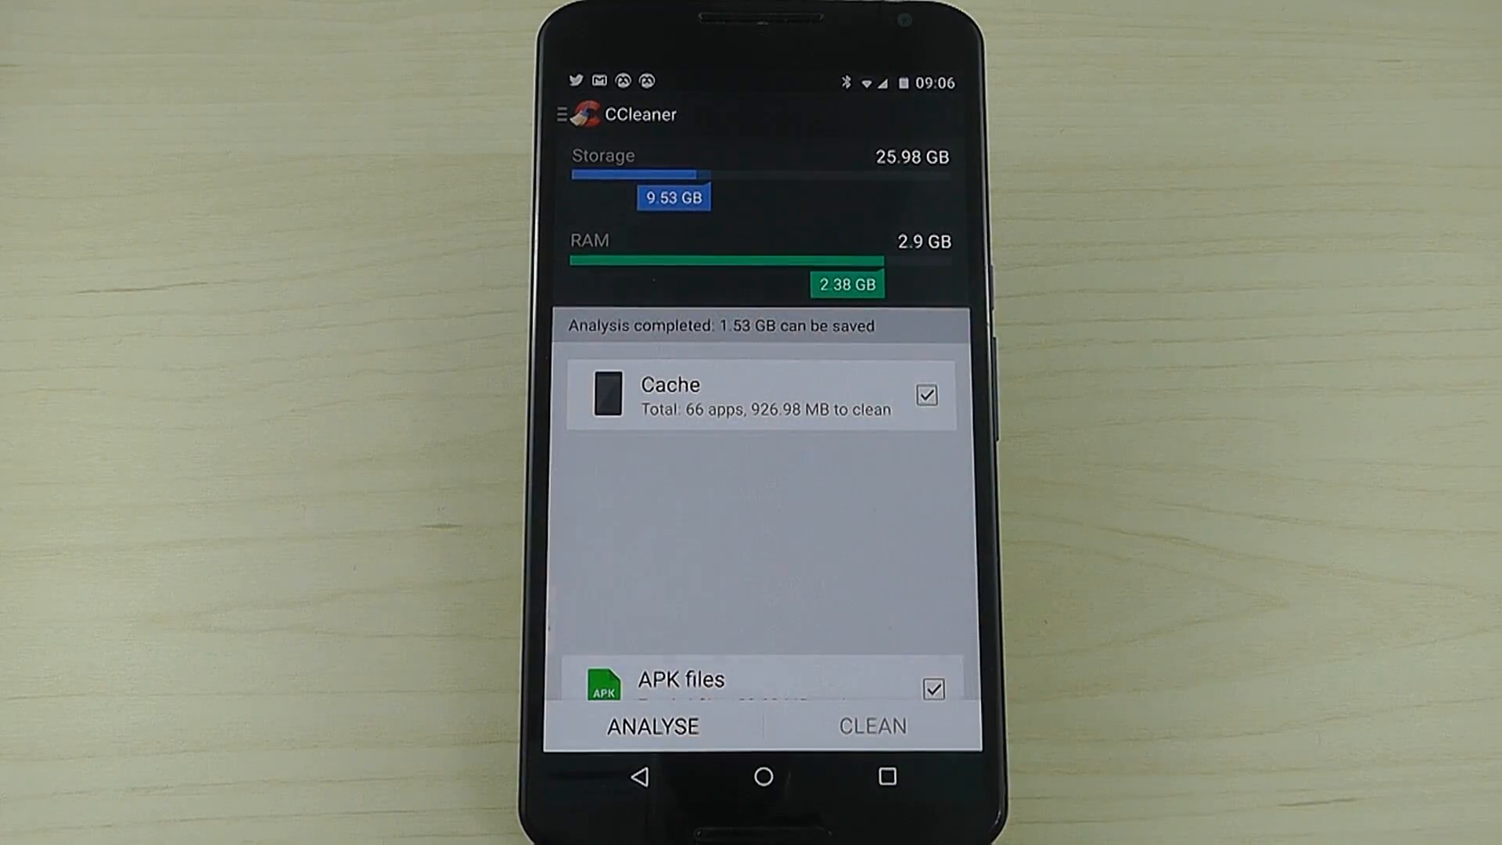
left_click(870, 724)
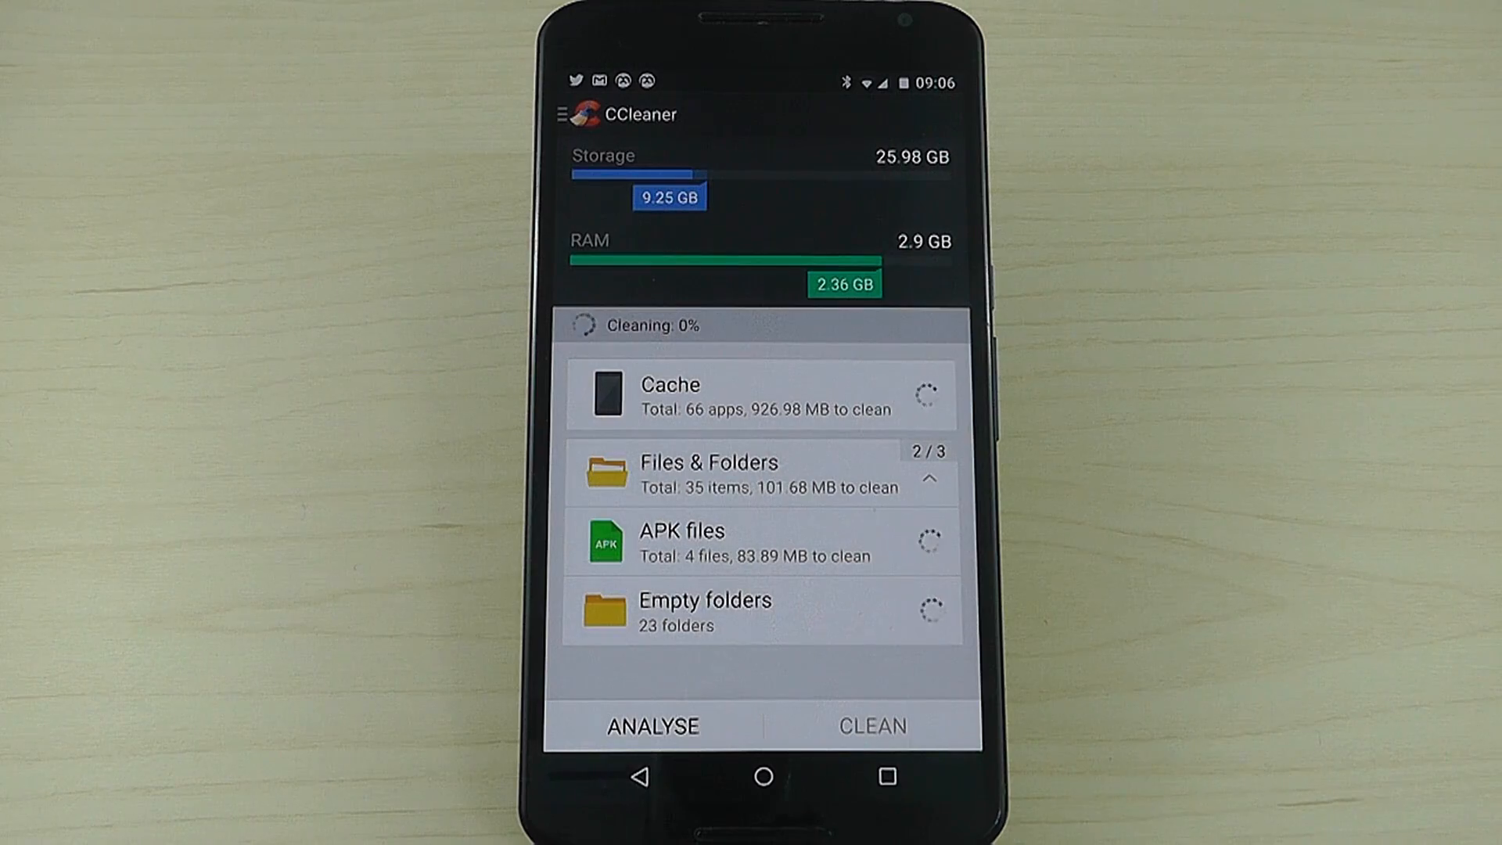
left_click(870, 725)
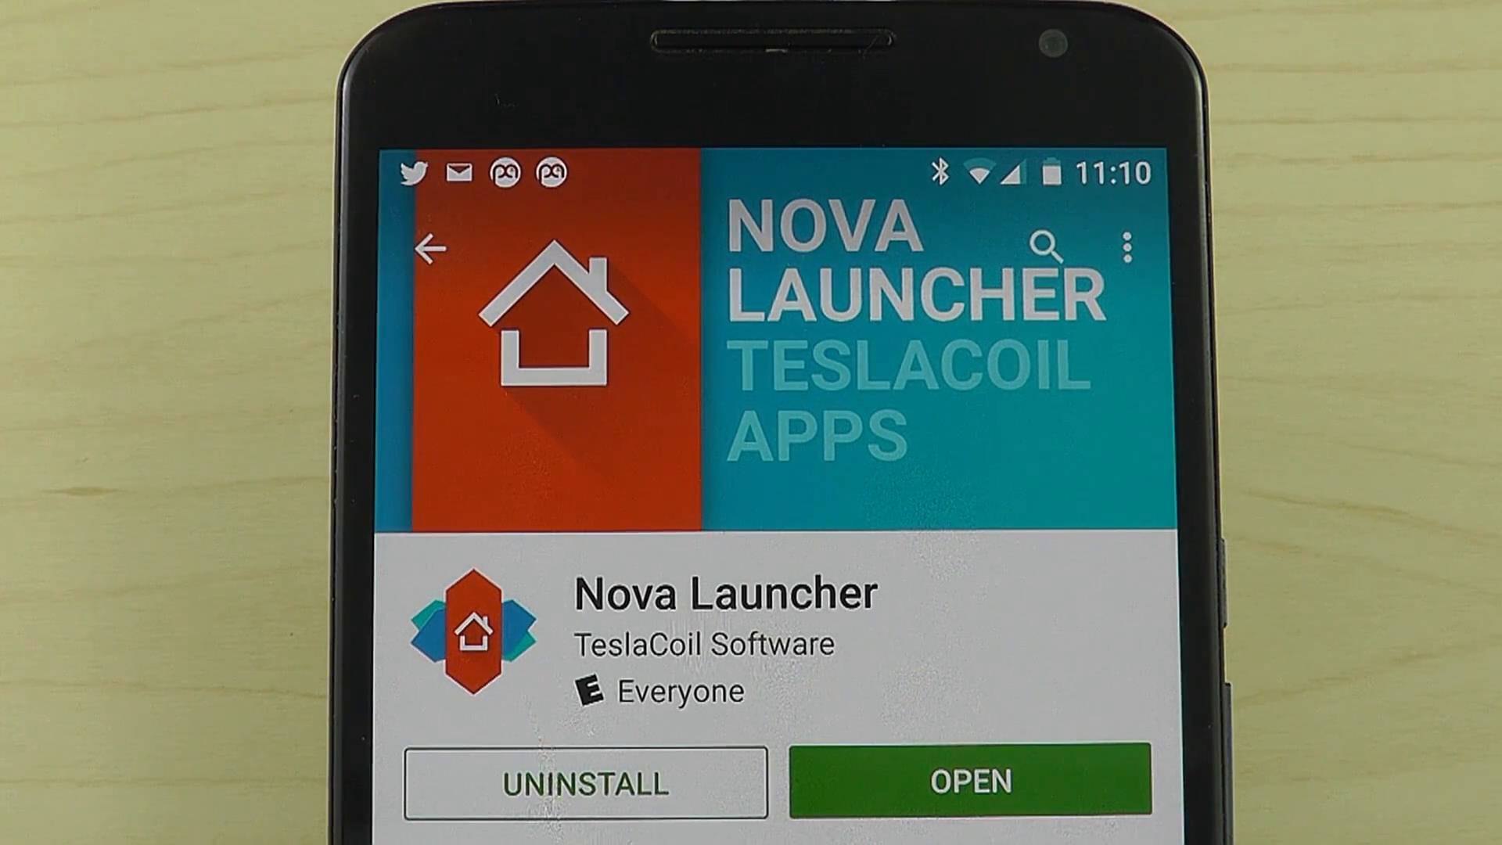
Step: Return home and bring up Nova Settings listing Desktop, Dock, Folders and more
left_click(972, 779)
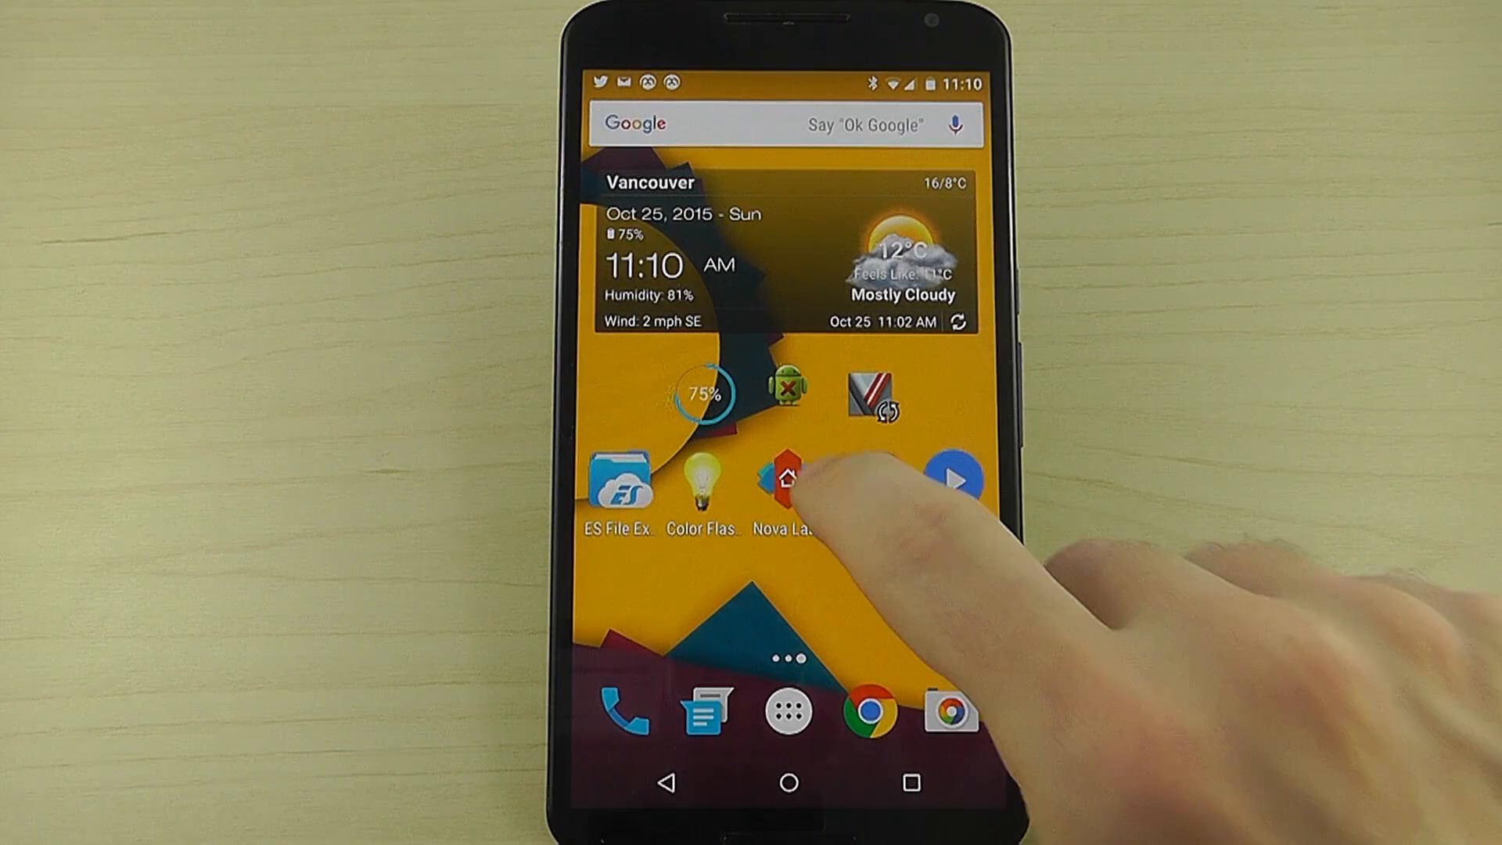
left_click(785, 479)
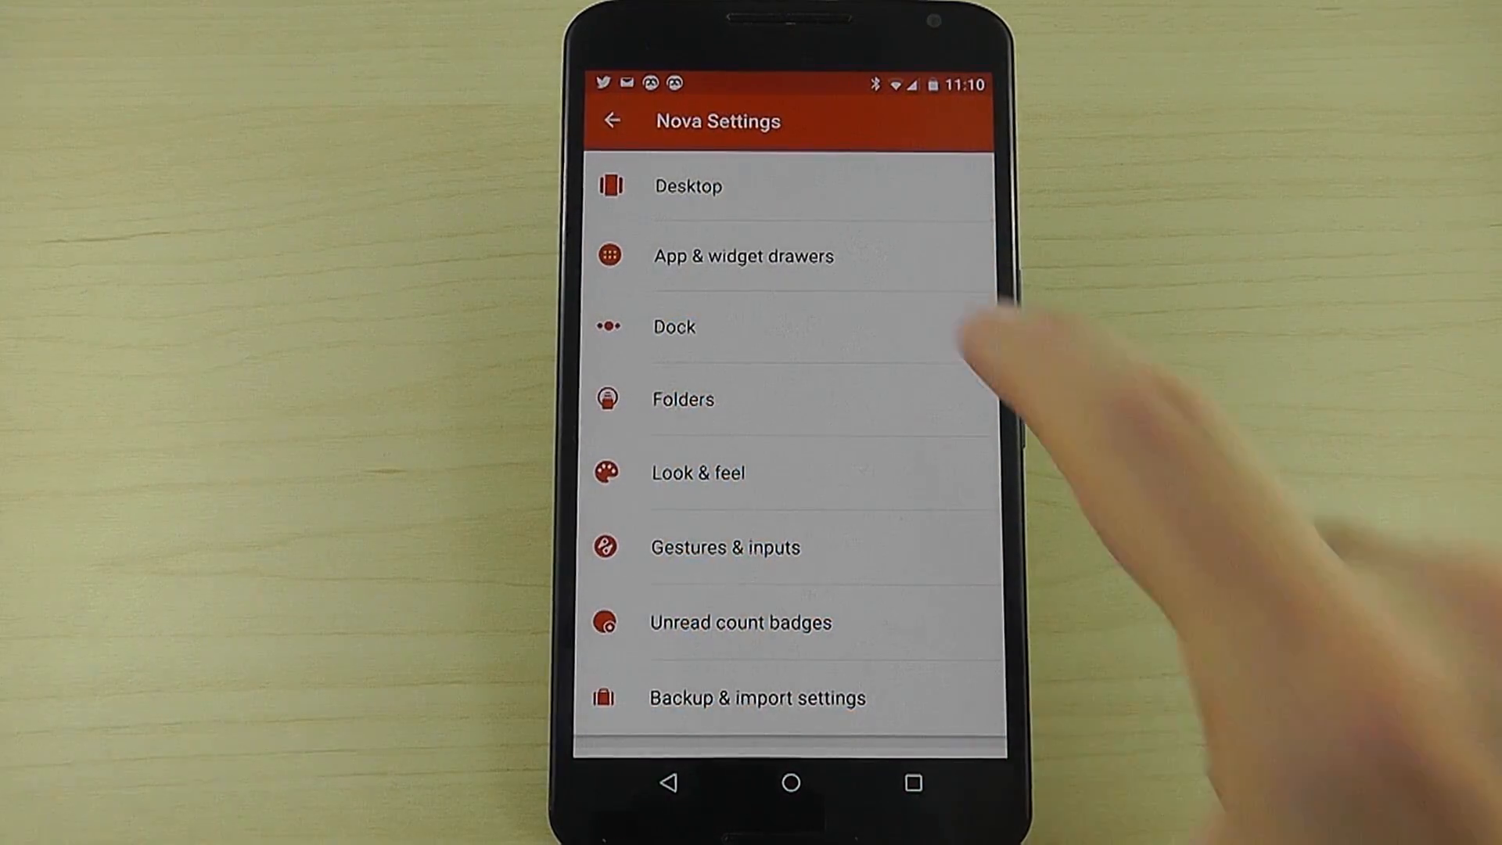
Step: Set the Desktop grid to 10 by 10, check it on the home screen, then go to App & widget drawers
left_click(687, 186)
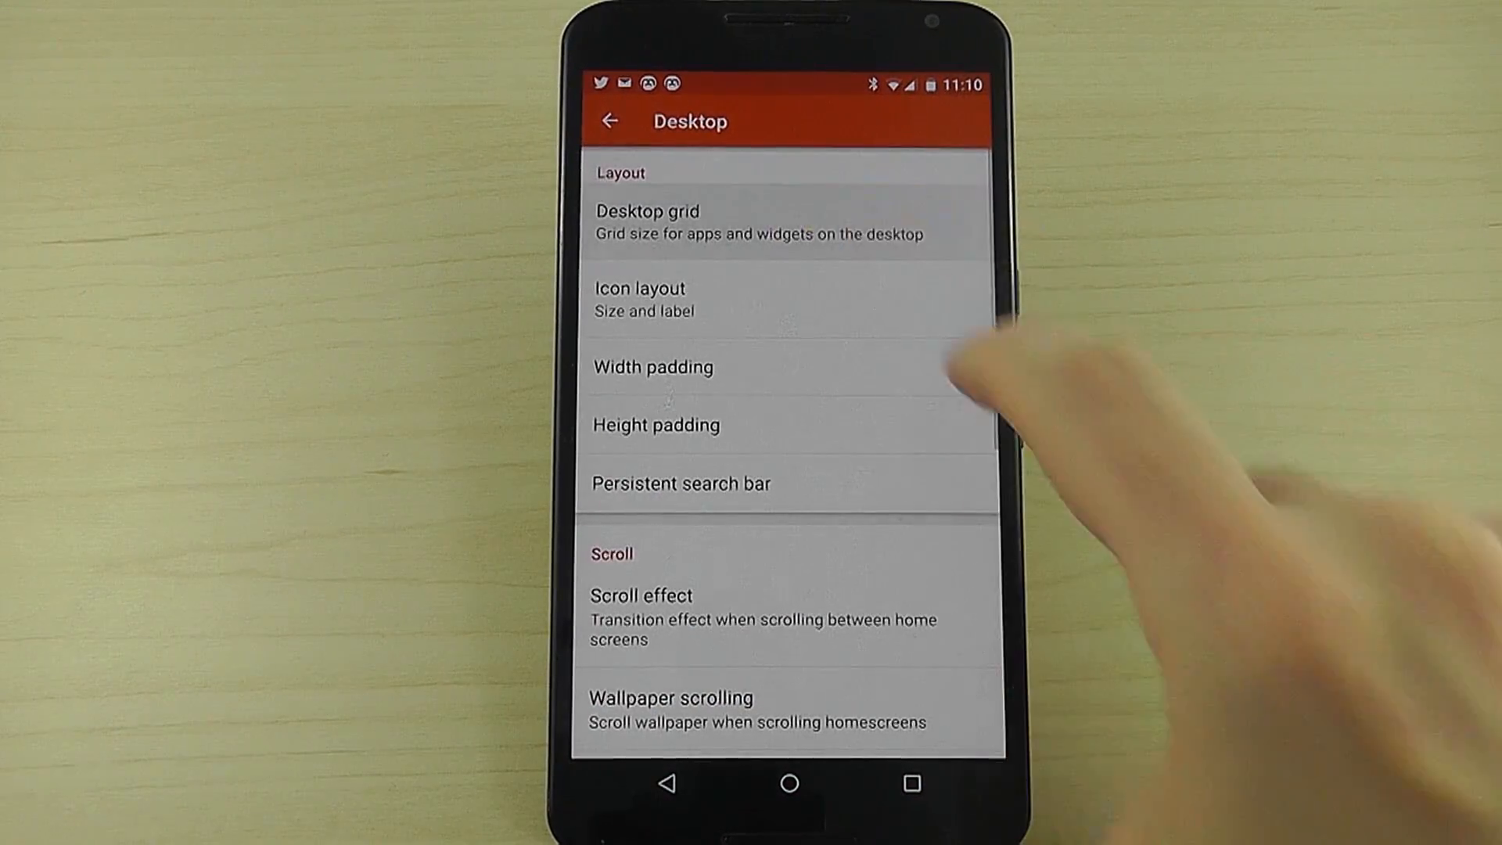
left_click(647, 221)
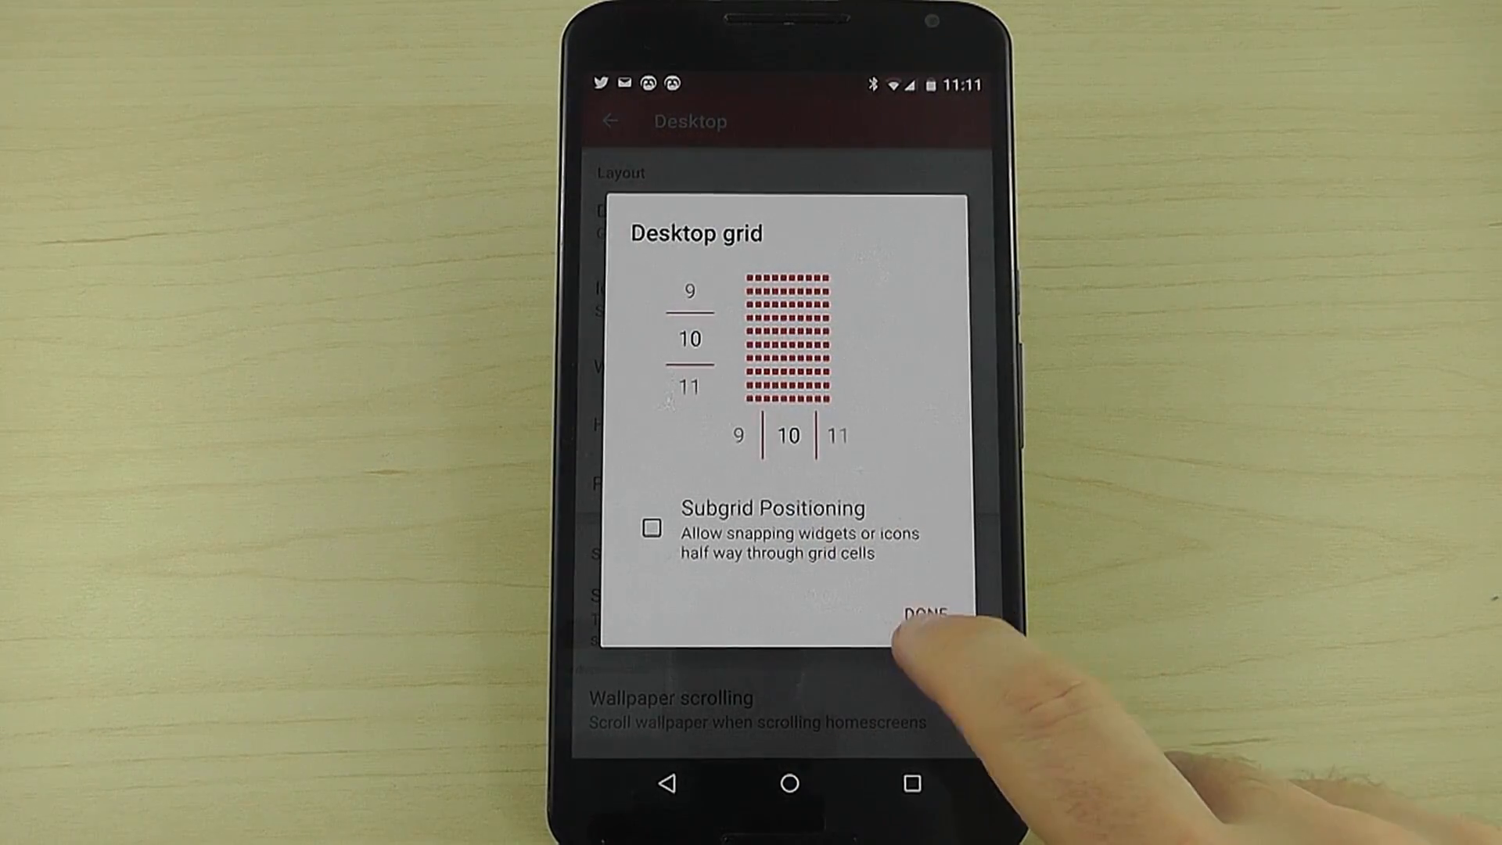
left_click(930, 611)
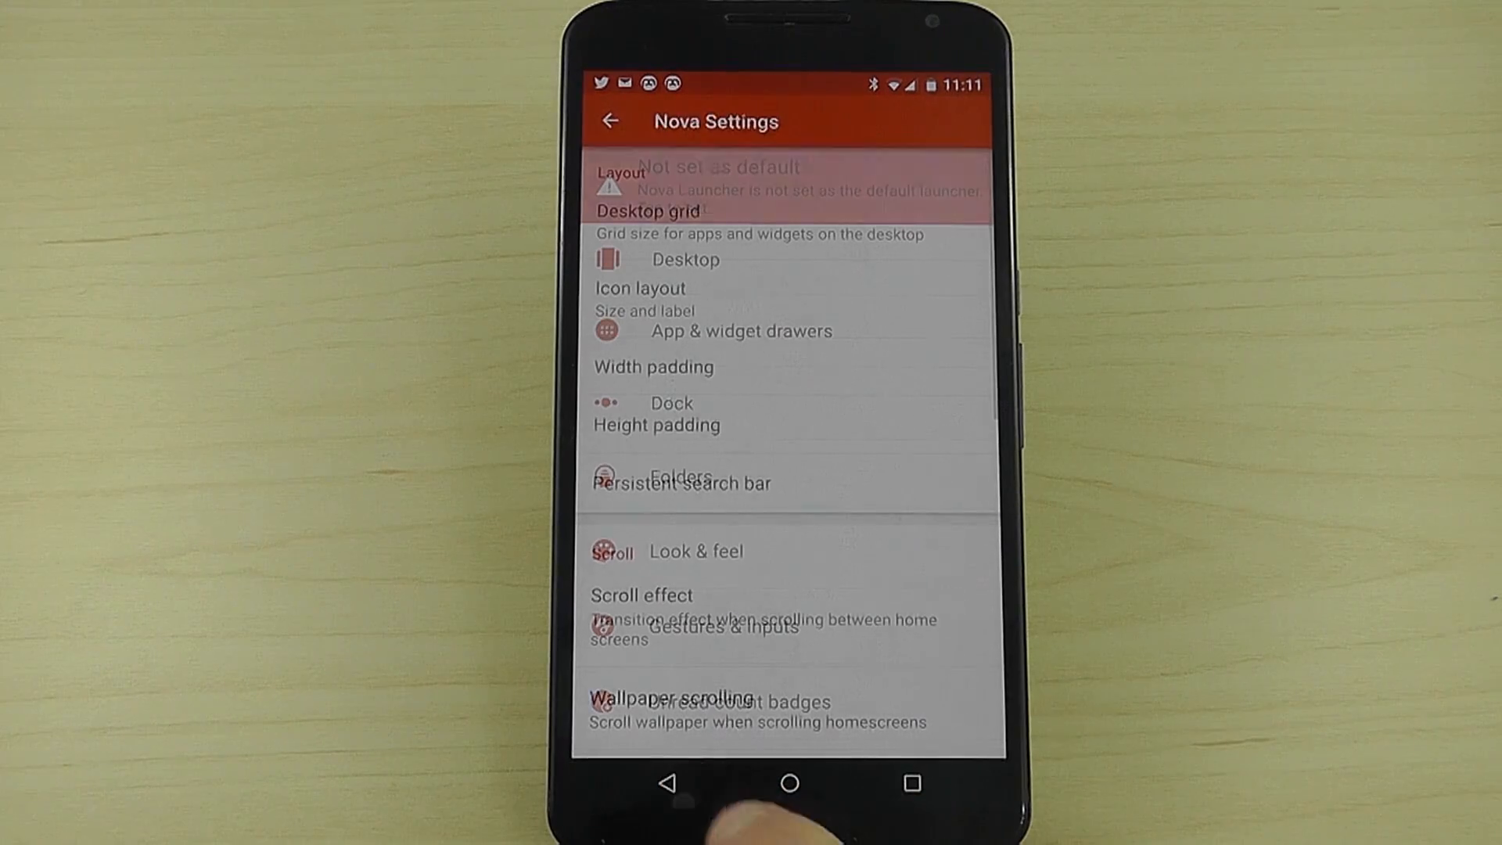
left_click(789, 782)
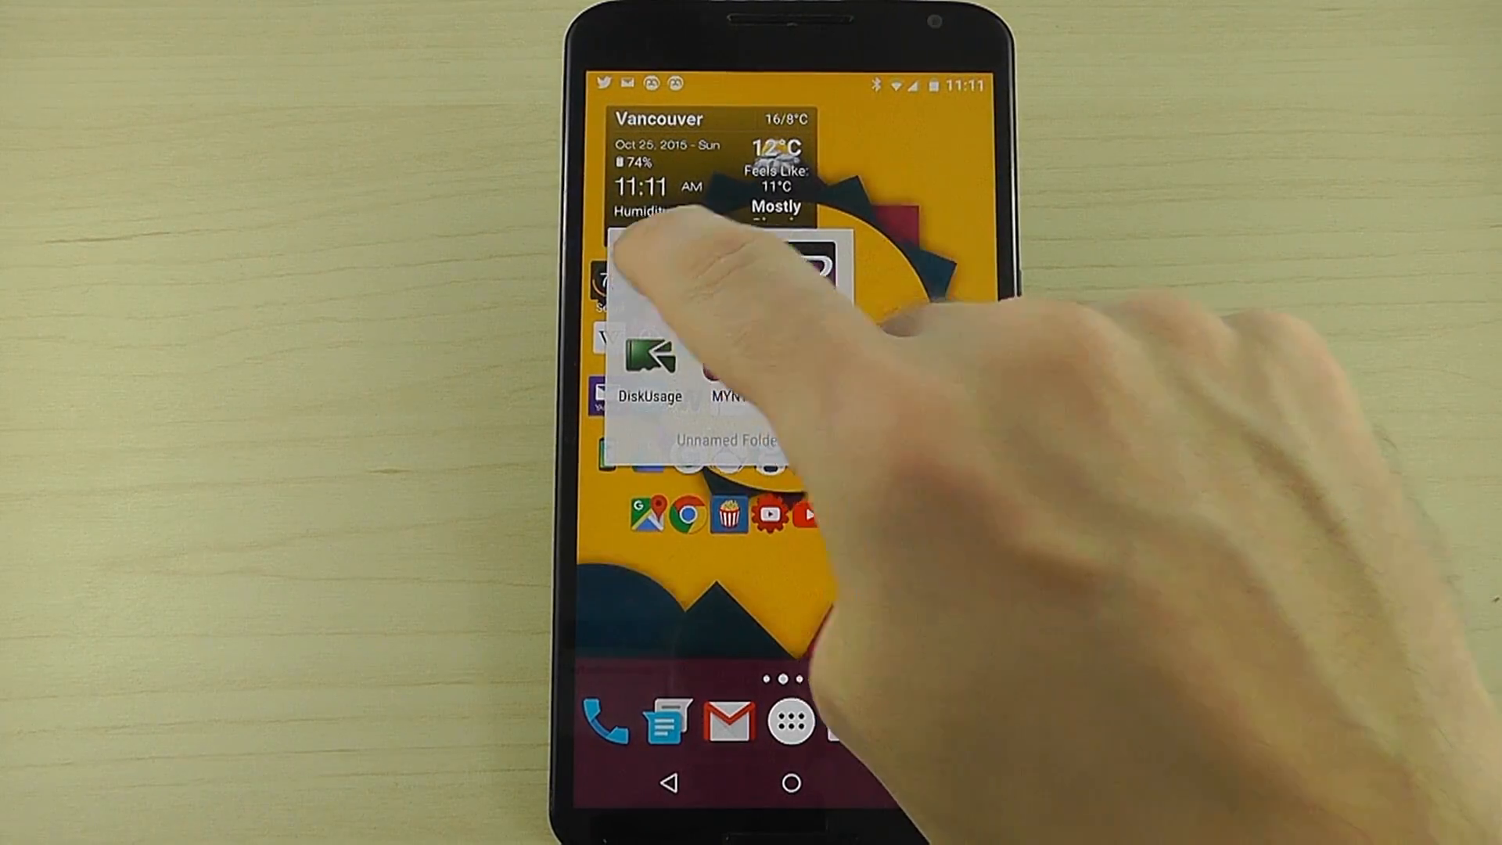
left_click(653, 359)
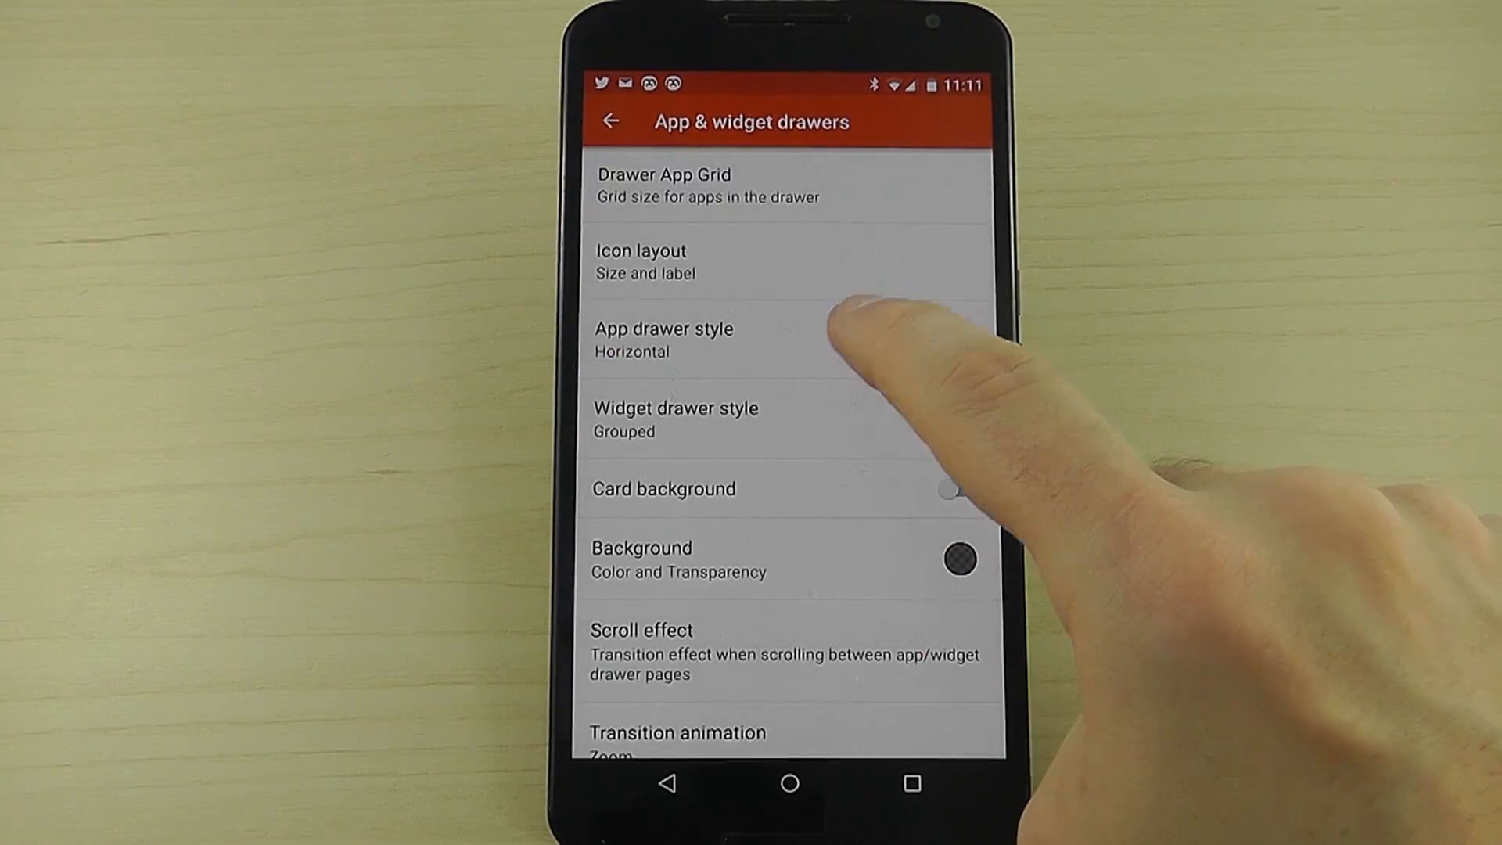
Step: Enable drawer card background, then browse the Dock and Unread count badges settings
left_click(953, 488)
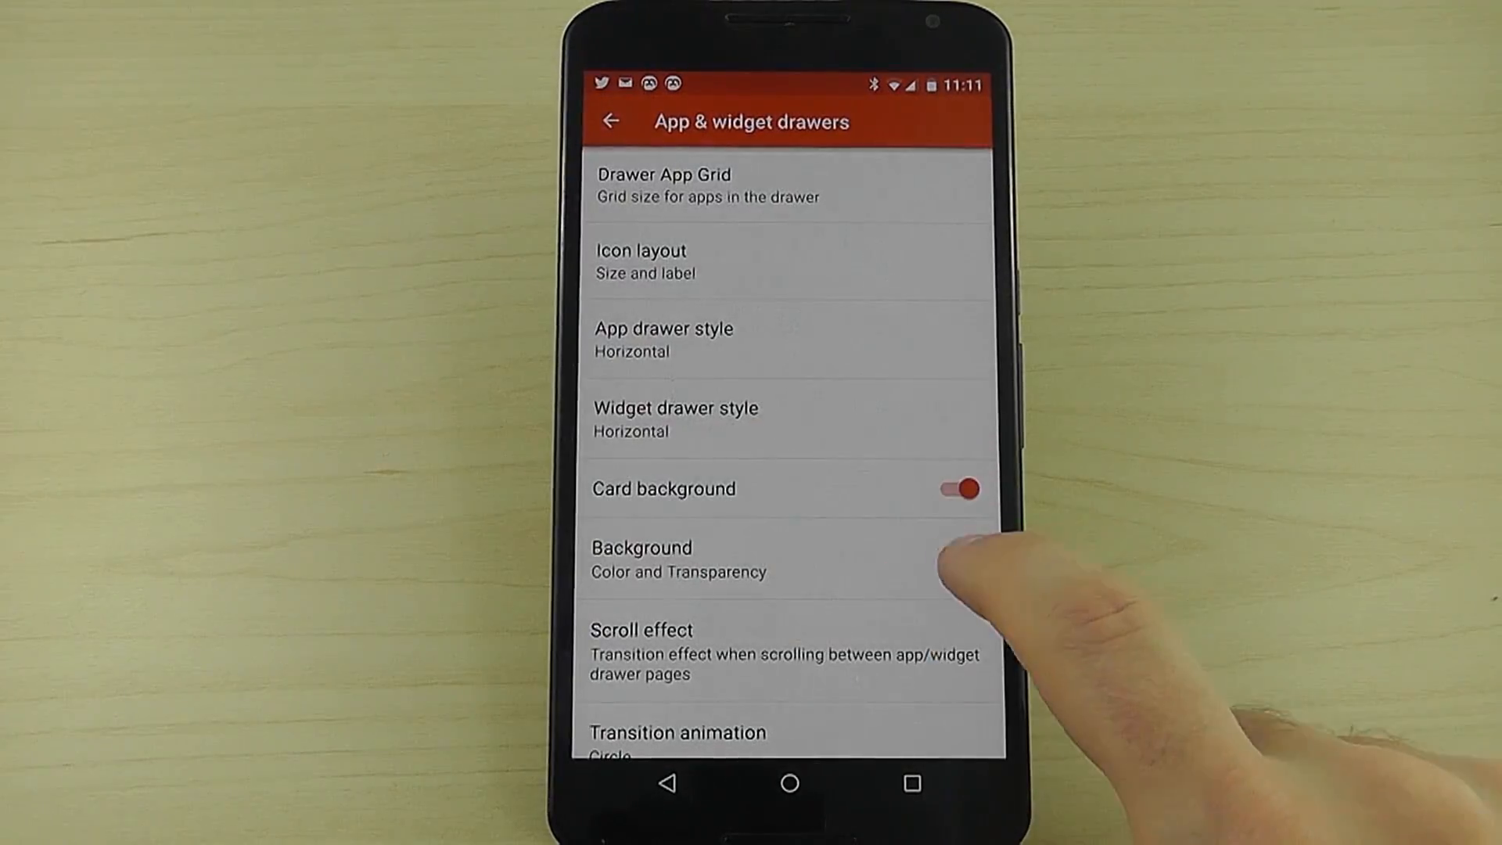
left_click(608, 120)
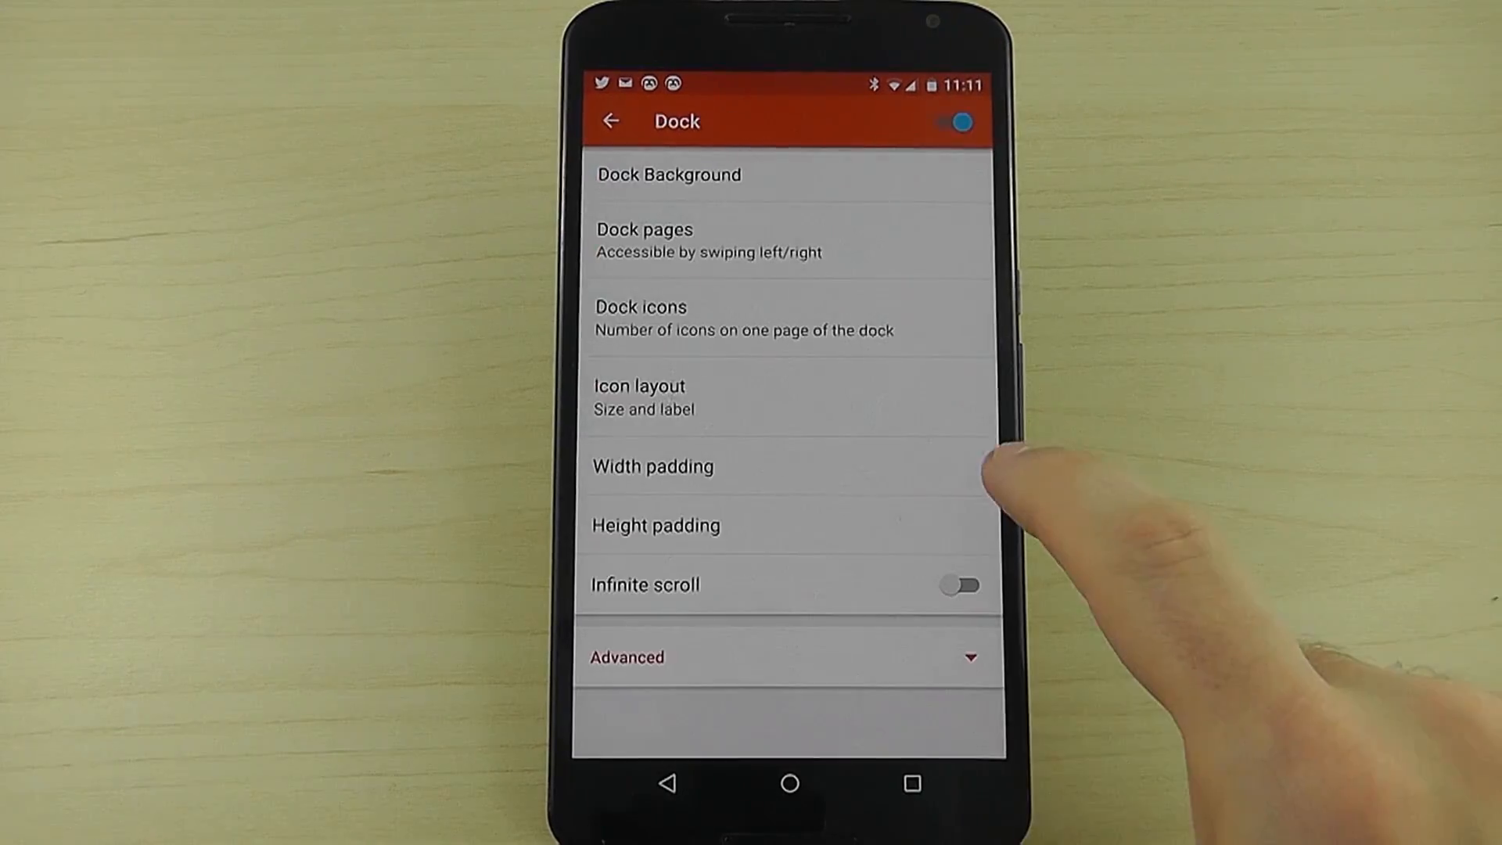
left_click(668, 173)
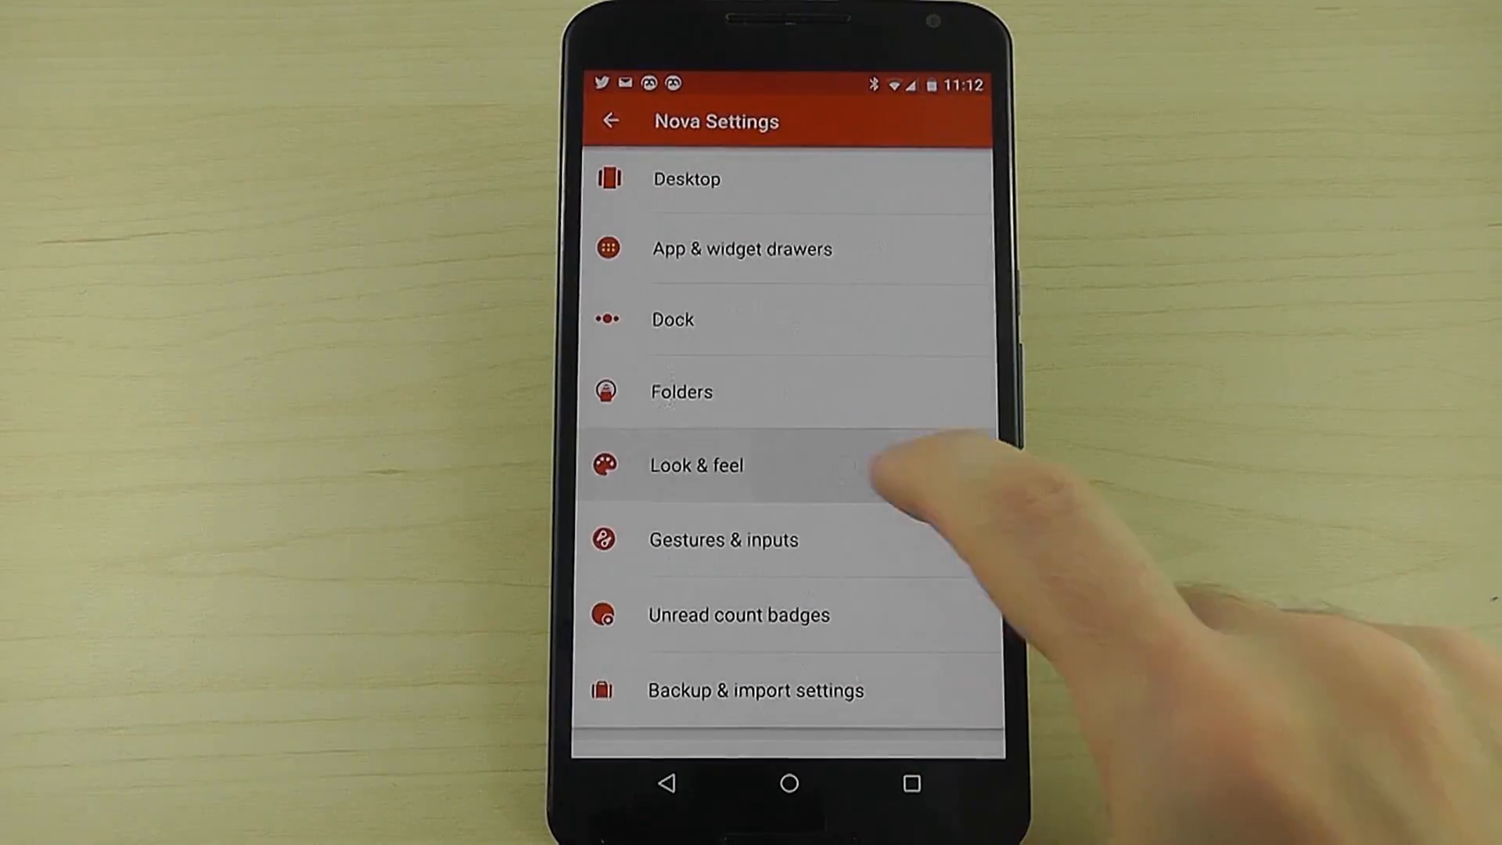
left_click(698, 465)
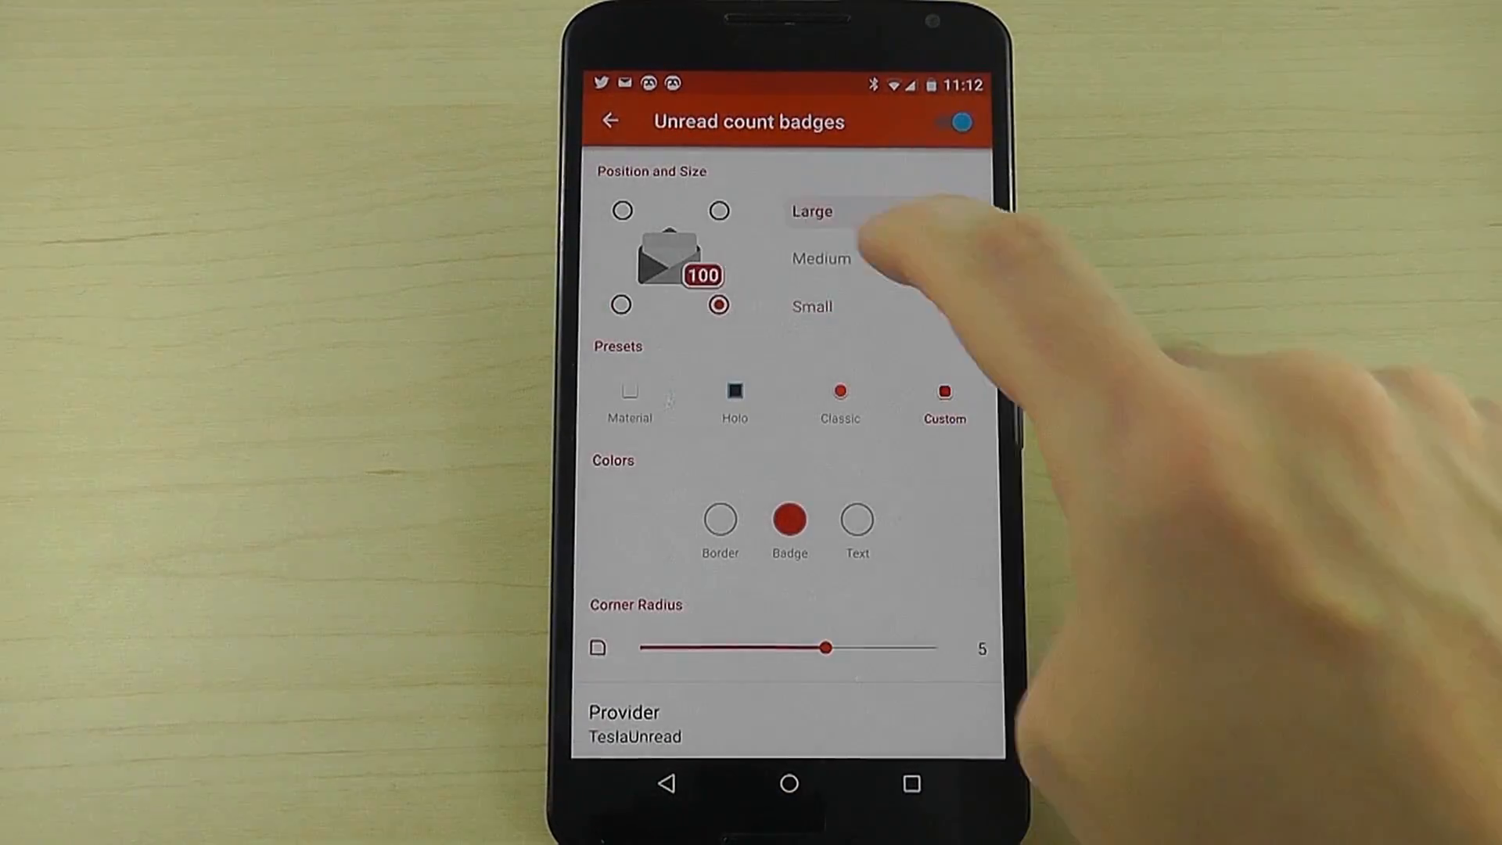
left_click_drag(829, 648, 676, 648)
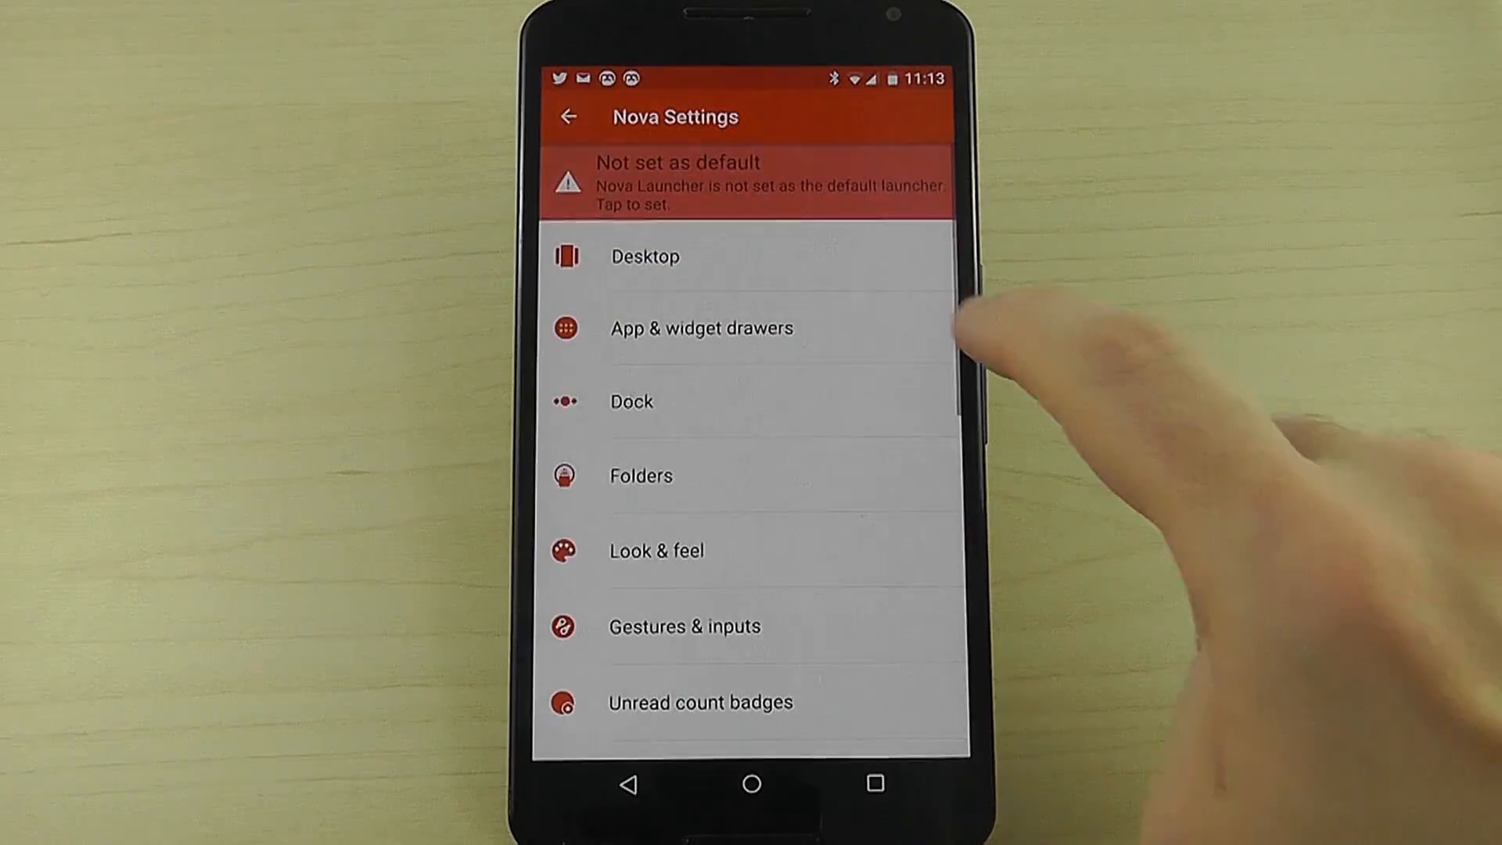
left_click(644, 255)
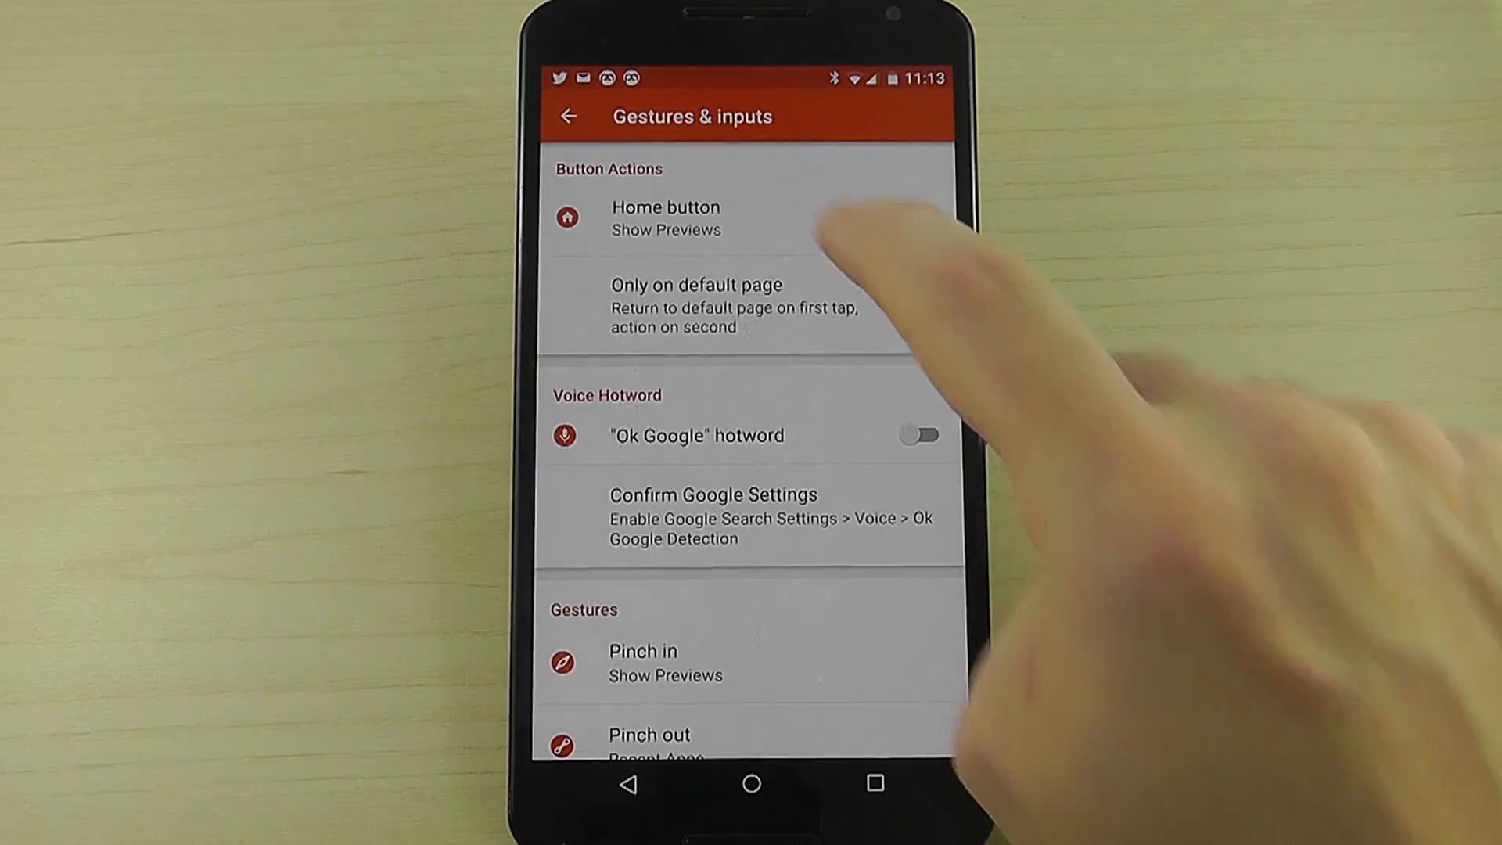
left_click(917, 305)
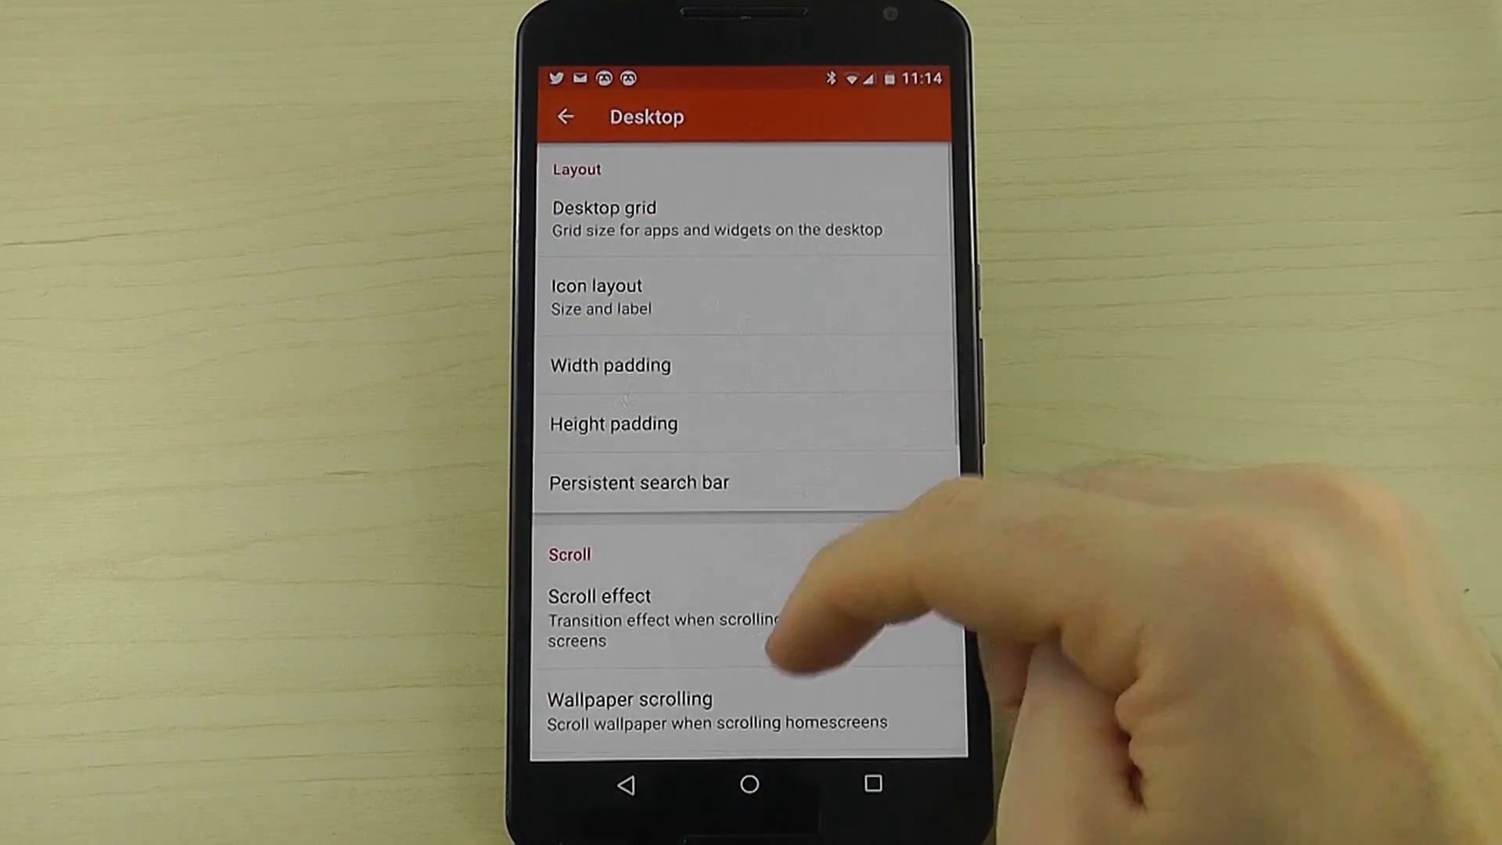
left_click(601, 607)
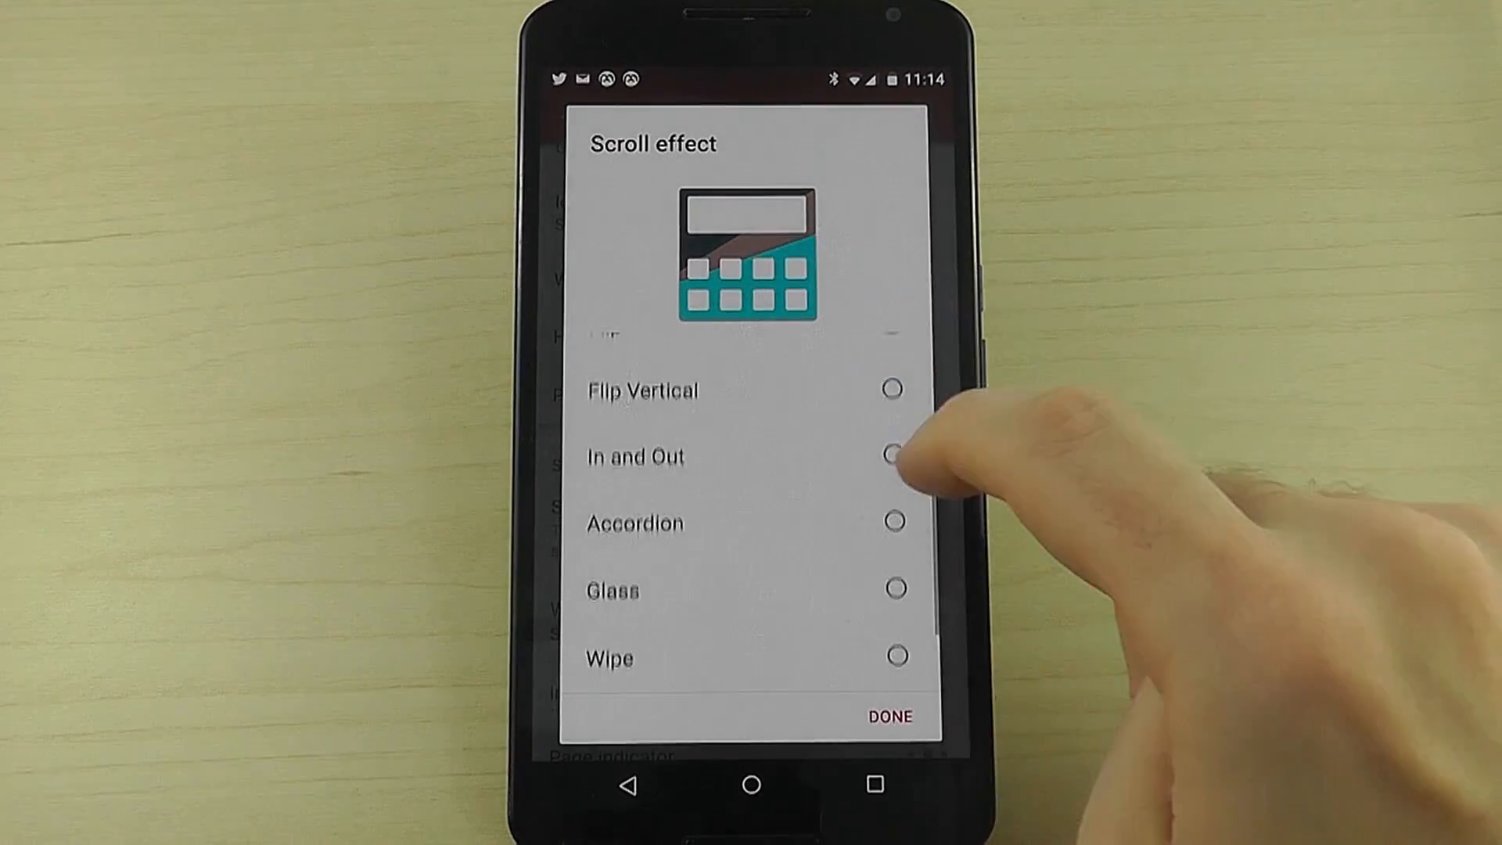
left_click(889, 716)
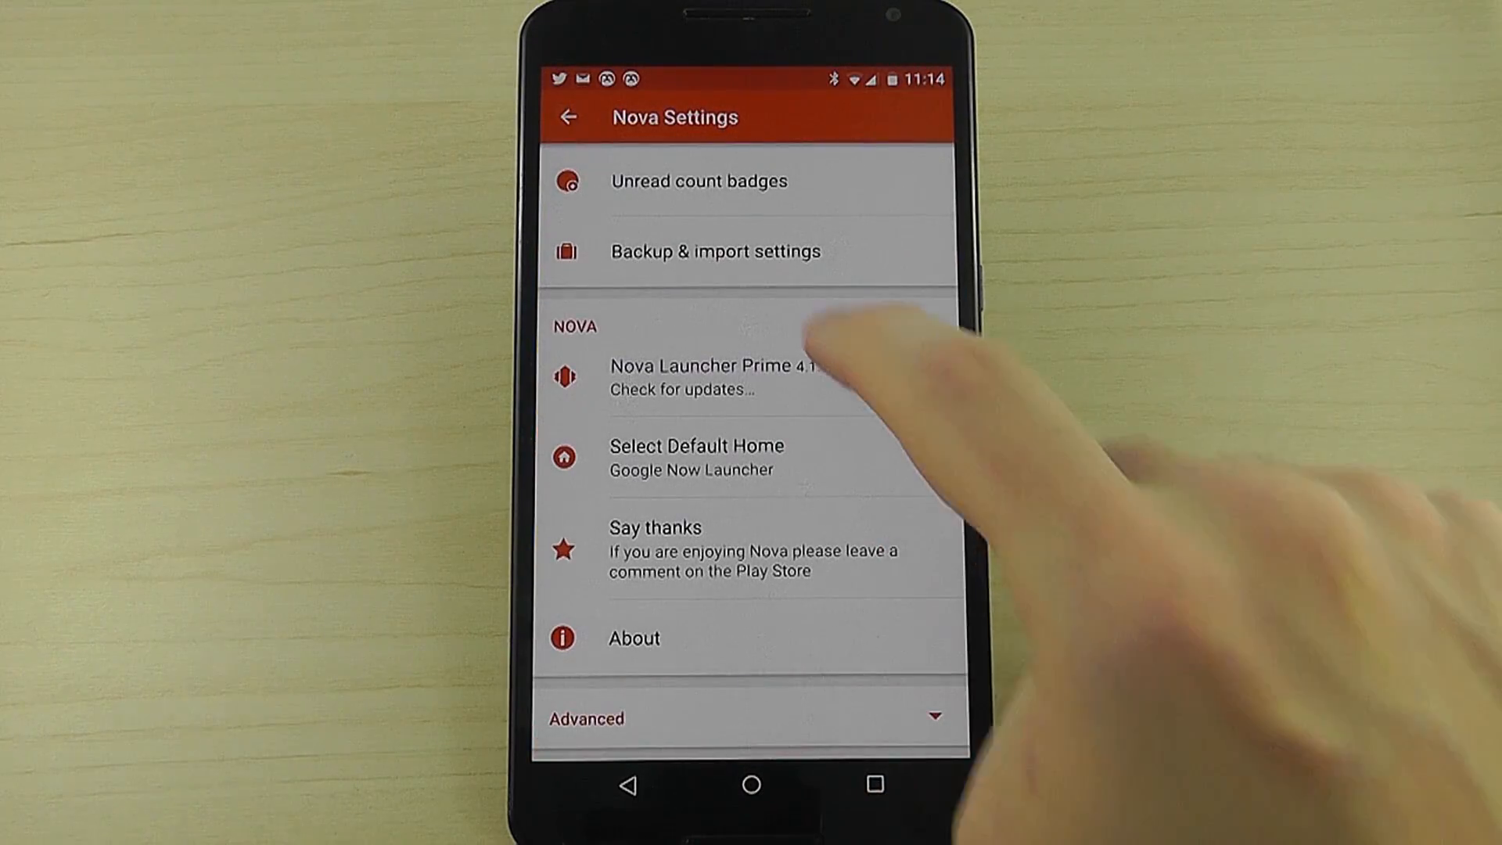
Step: View saved backups and cancel restoring the 2015-10-25_11-04 layout backup
left_click(713, 250)
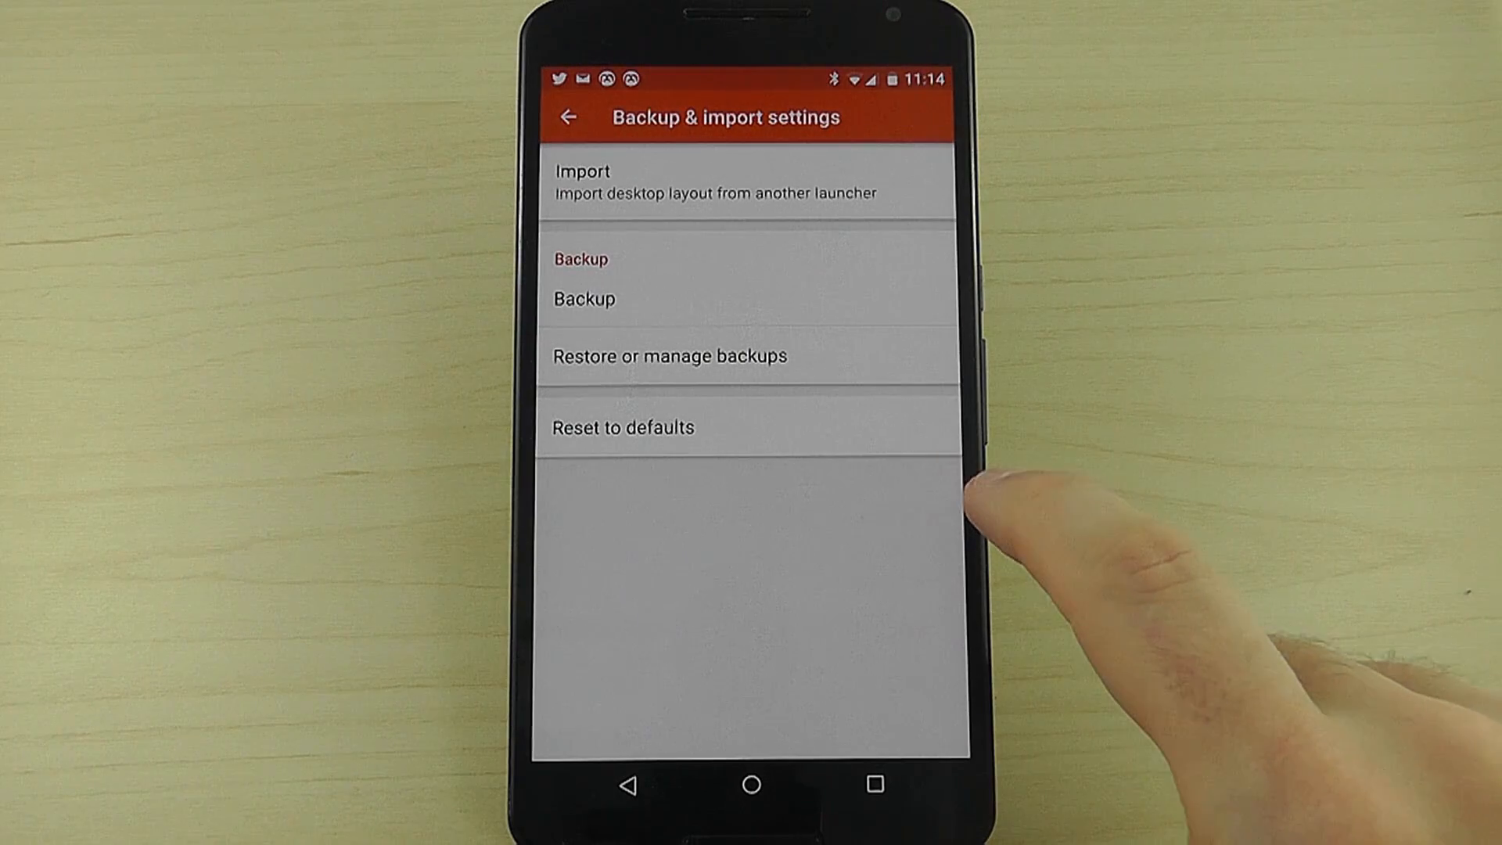
left_click(670, 355)
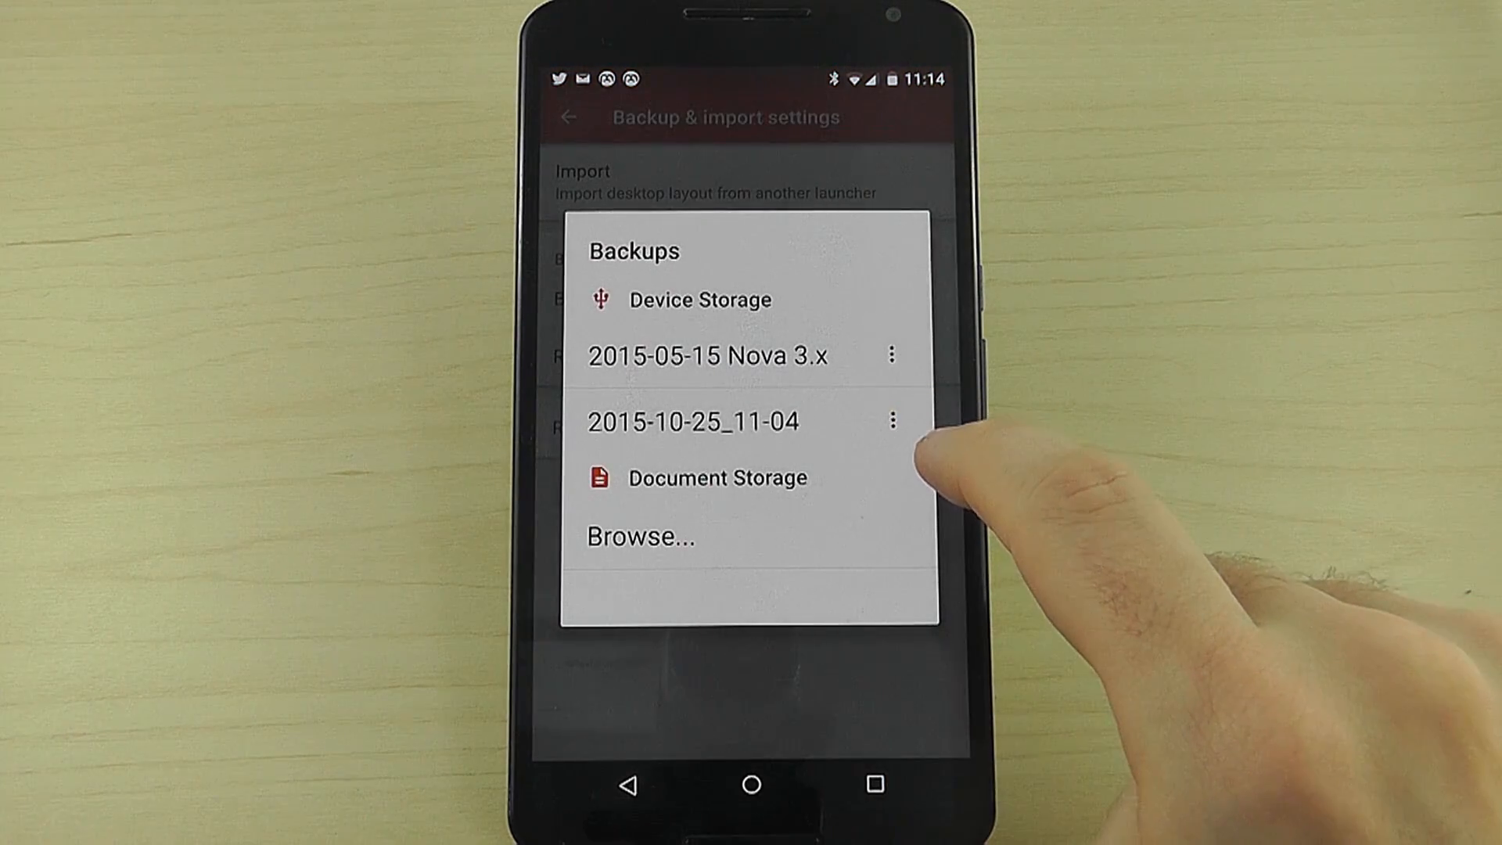
left_click(693, 421)
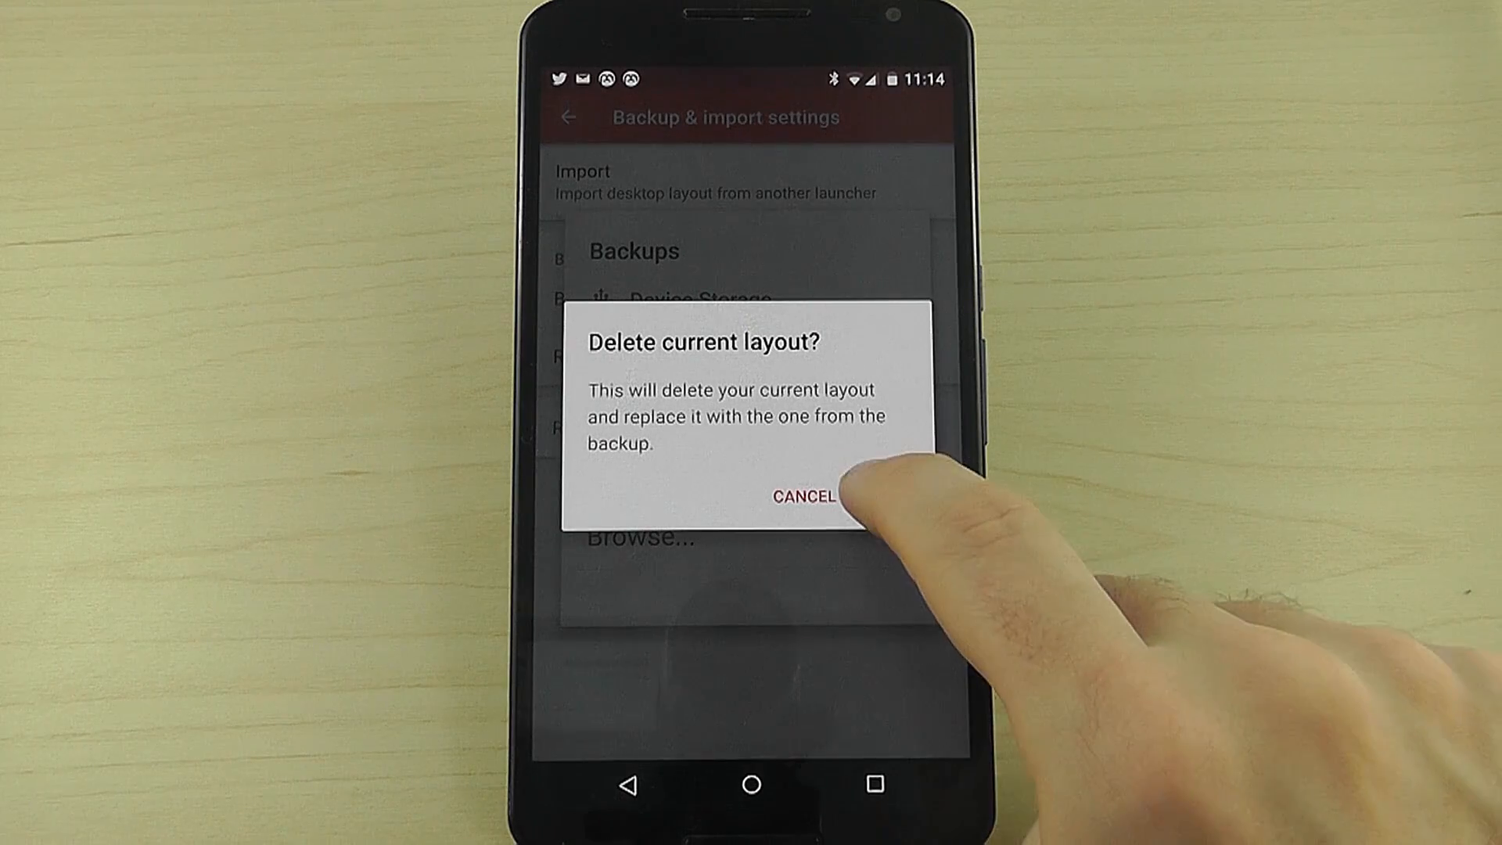
left_click(803, 496)
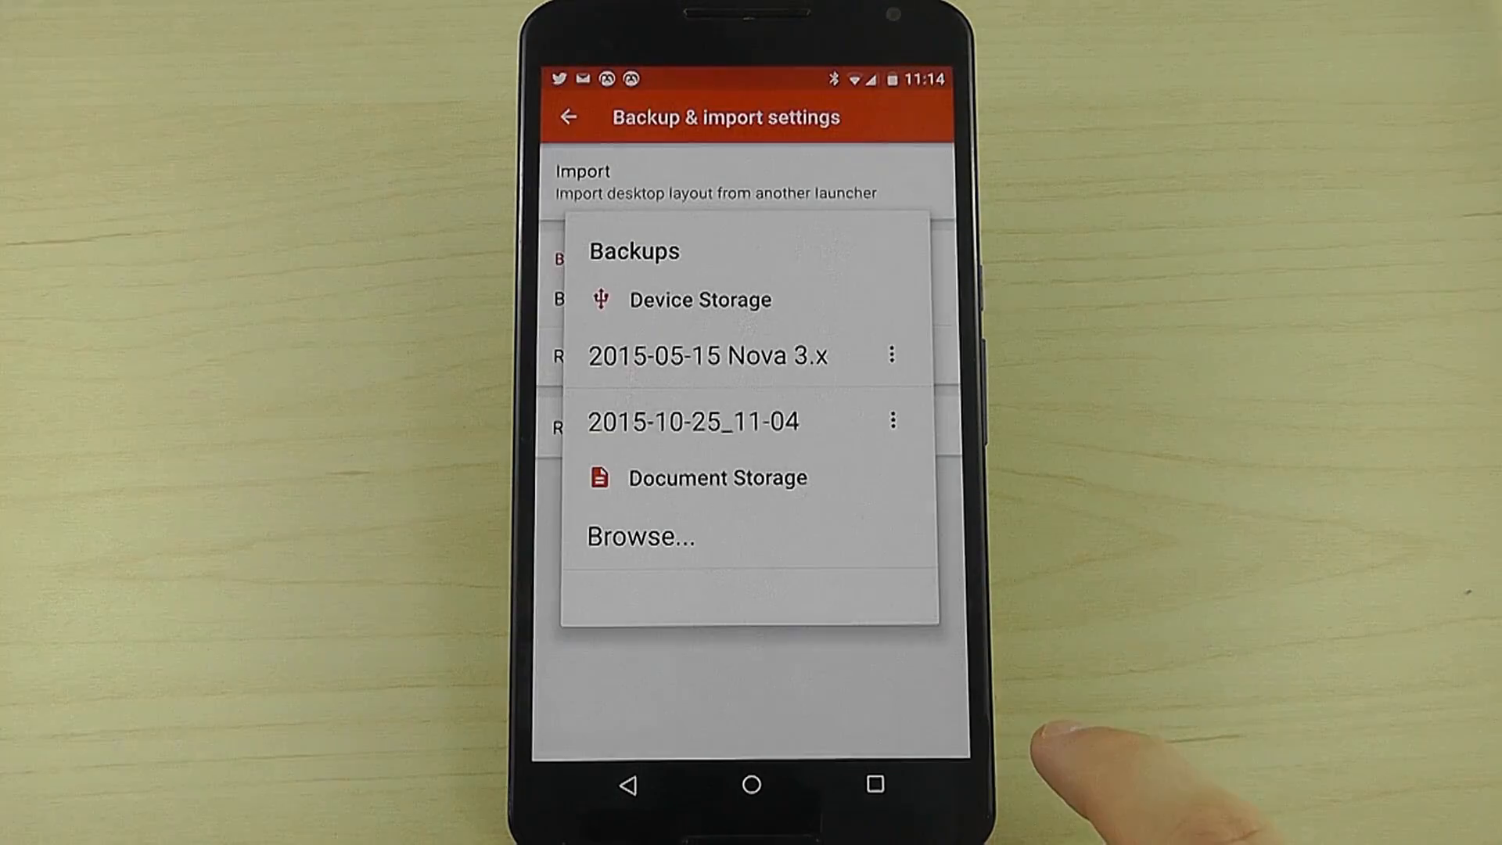